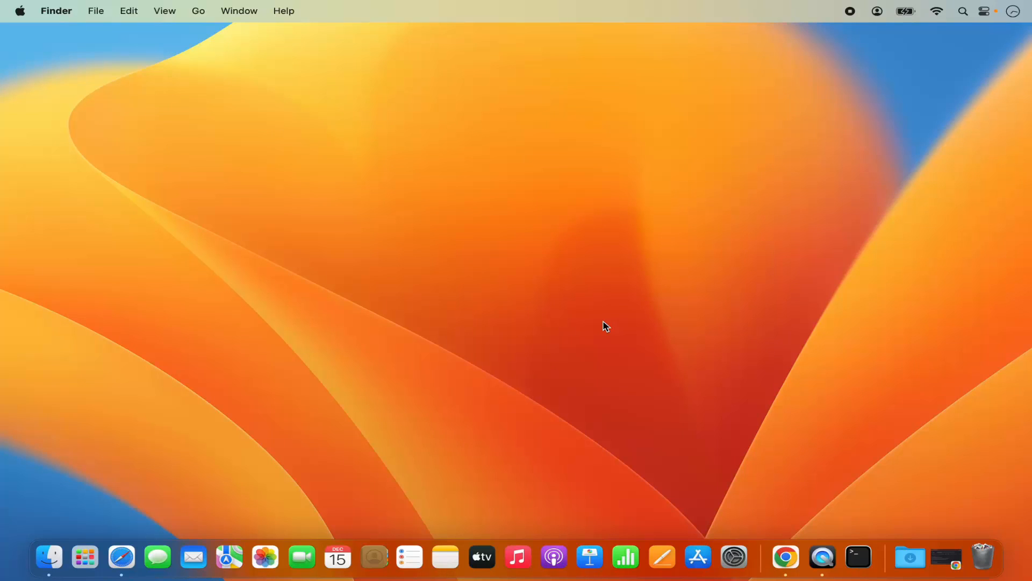
mouse_move(729, 451)
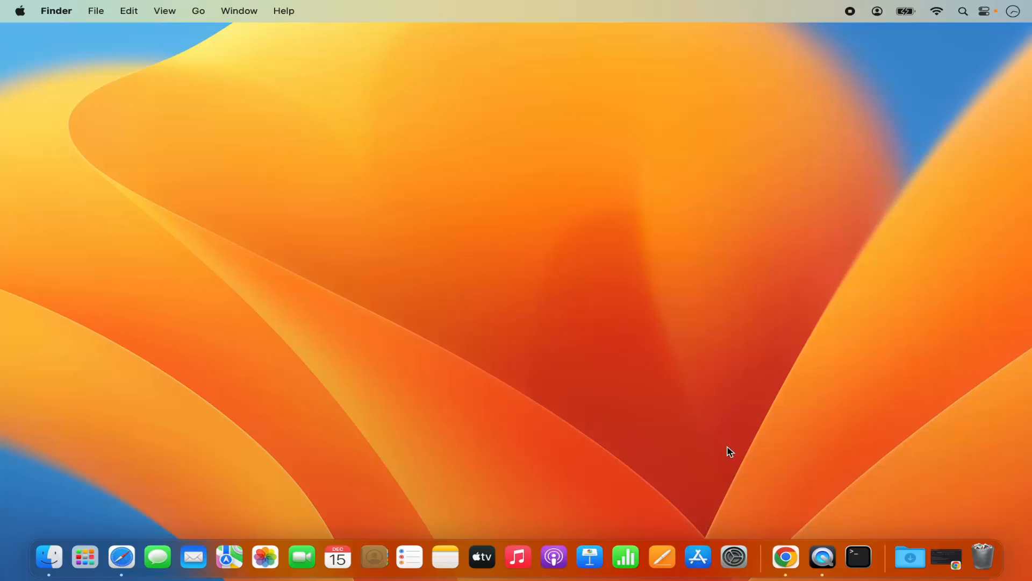
Step: Launch Chrome and search Google for "download intellij idea"
click(785, 557)
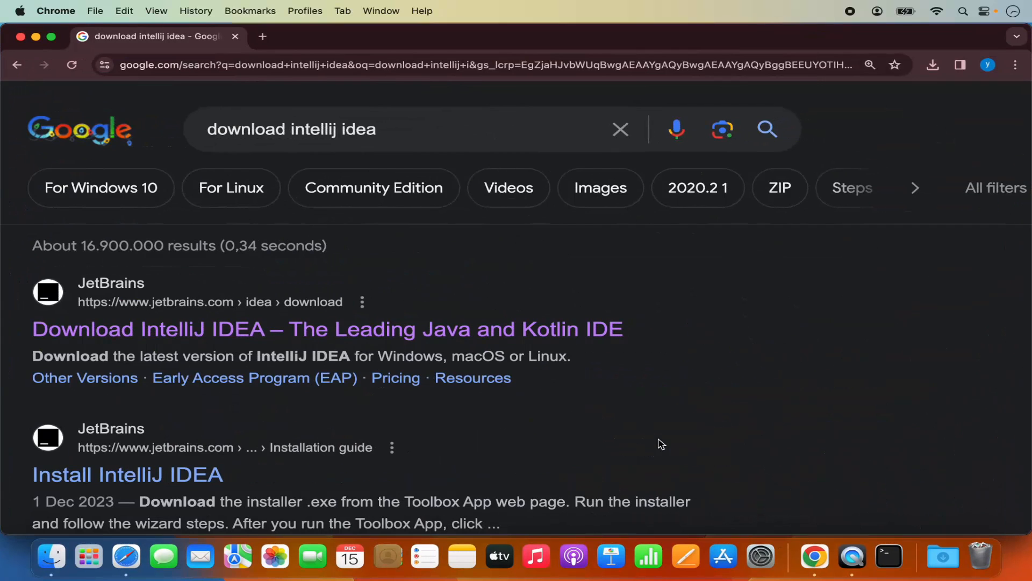
mouse_move(244, 313)
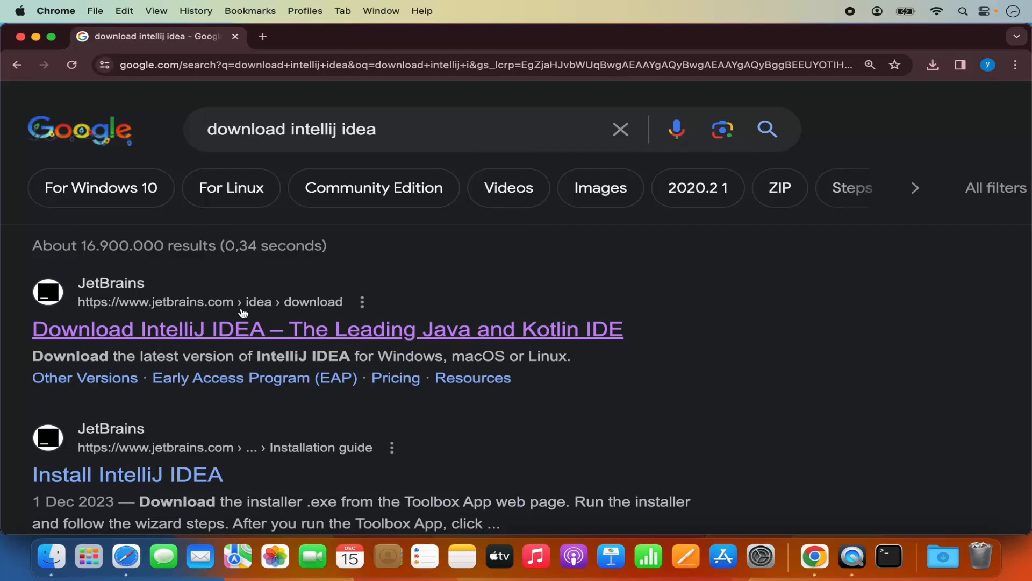
mouse_move(166, 312)
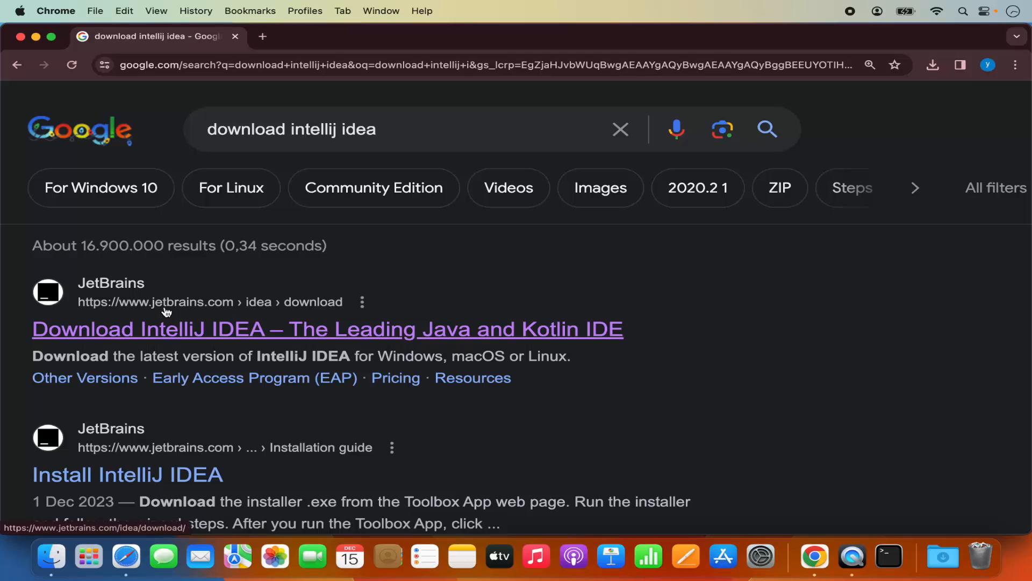
mouse_move(189, 312)
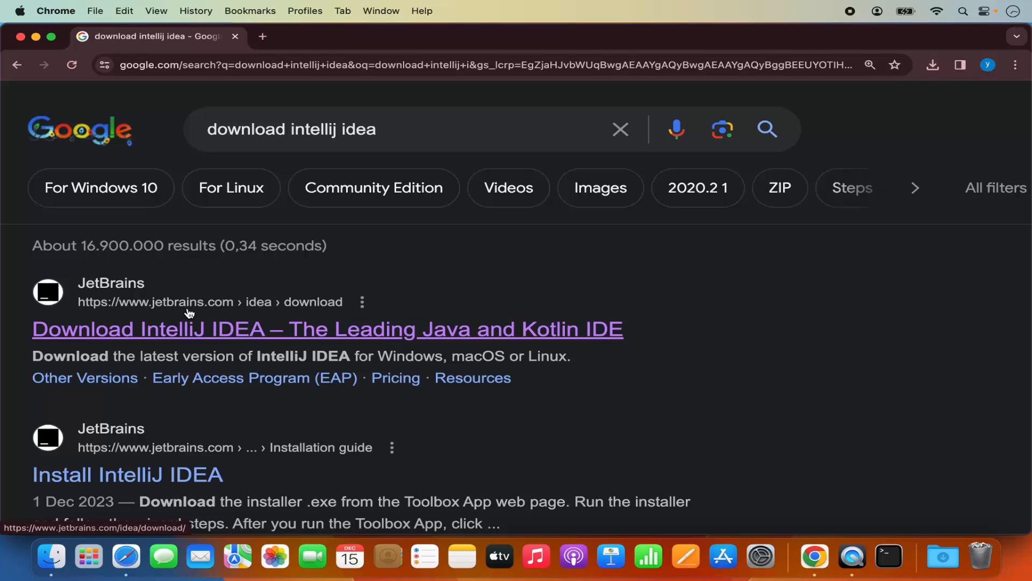
mouse_move(218, 315)
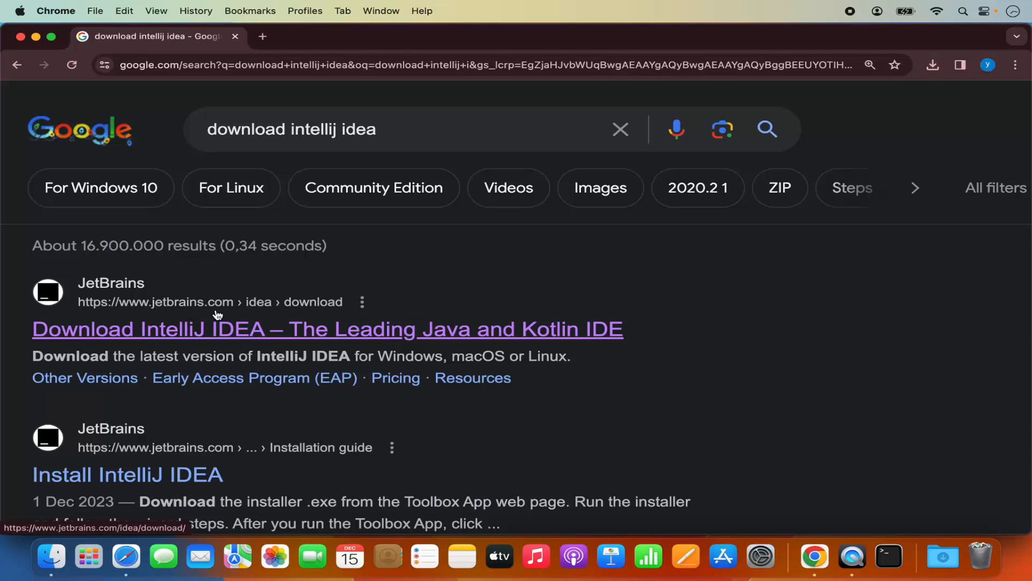
mouse_move(280, 310)
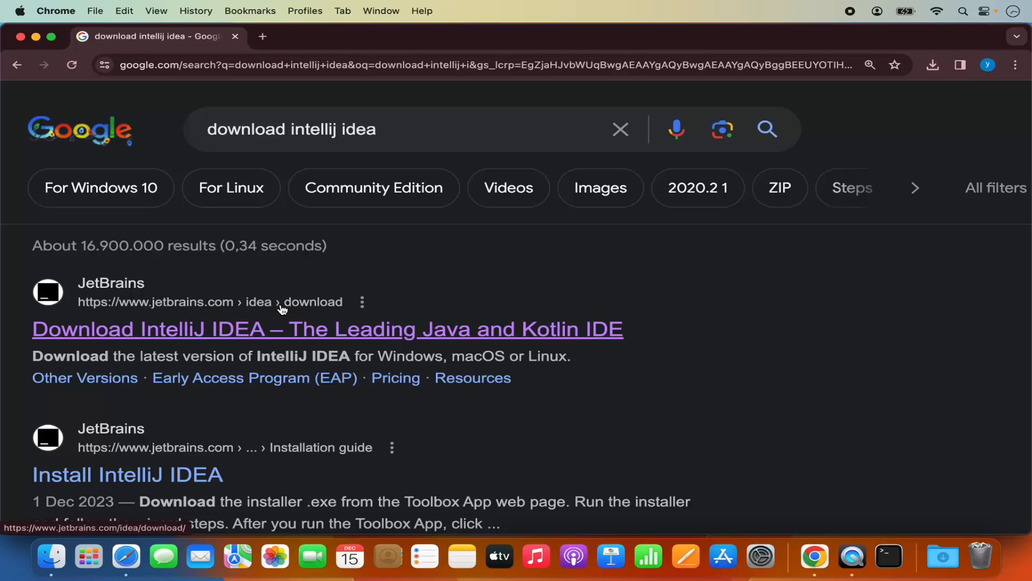
Step: Go to the JetBrains IntelliJ IDEA macOS download page and reach the Community Edition section
click(327, 329)
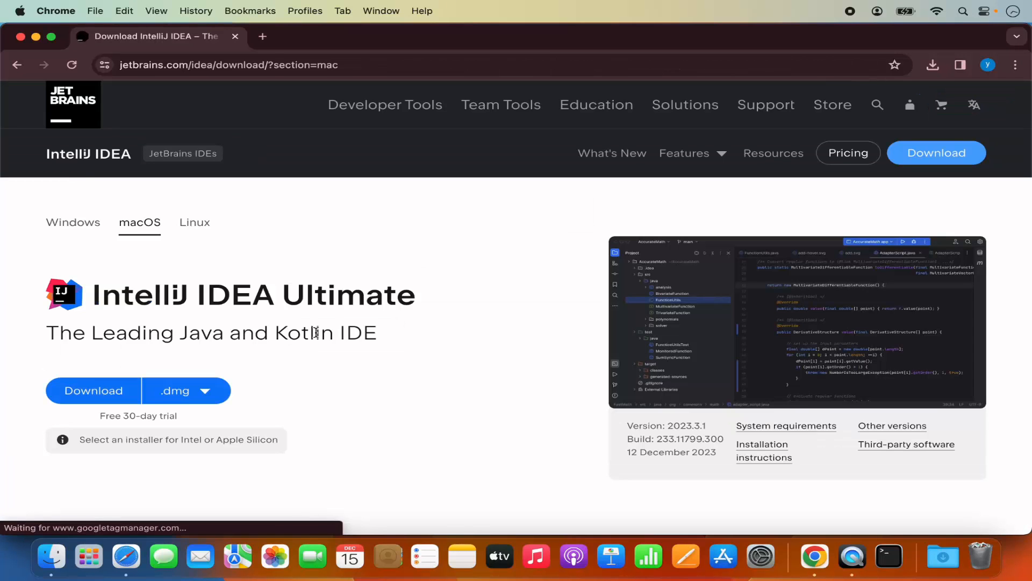
mouse_move(186, 303)
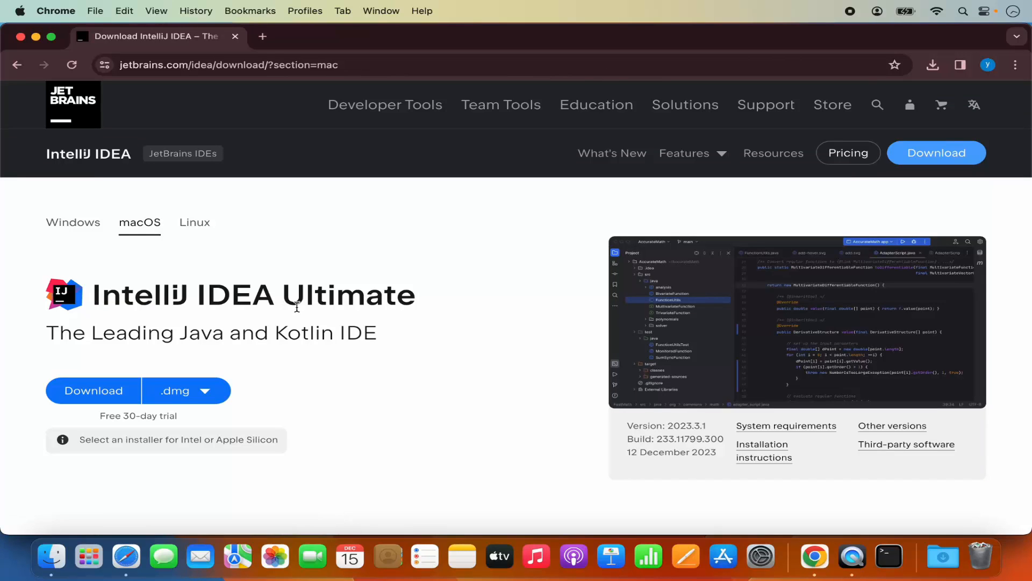
mouse_move(244, 329)
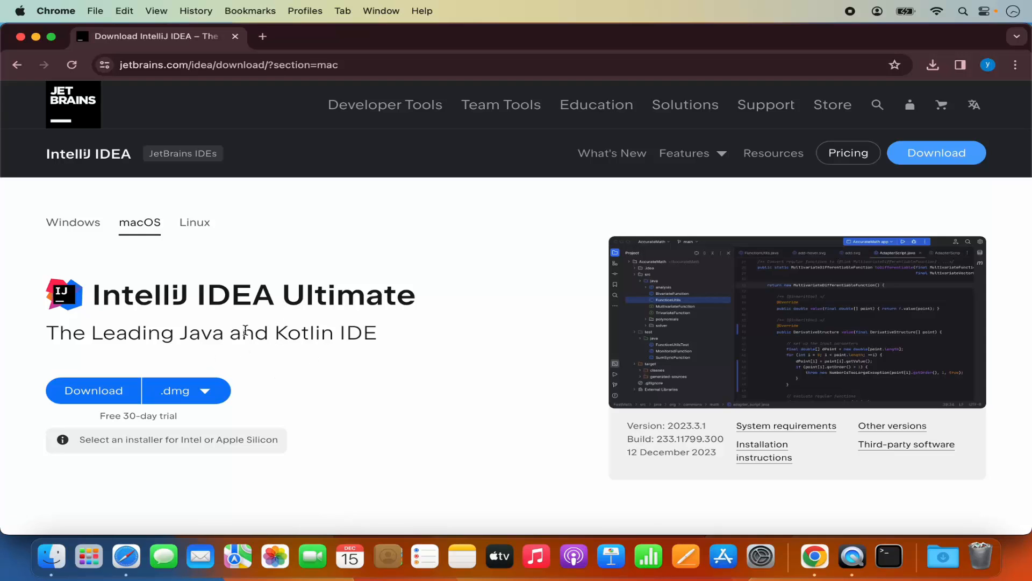
mouse_move(394, 350)
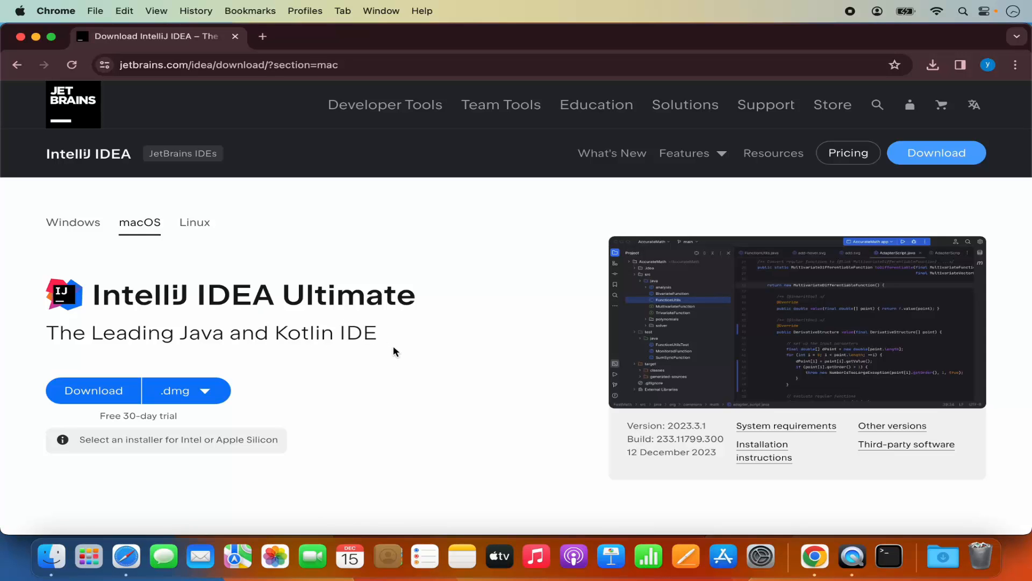
scroll(down, 3)
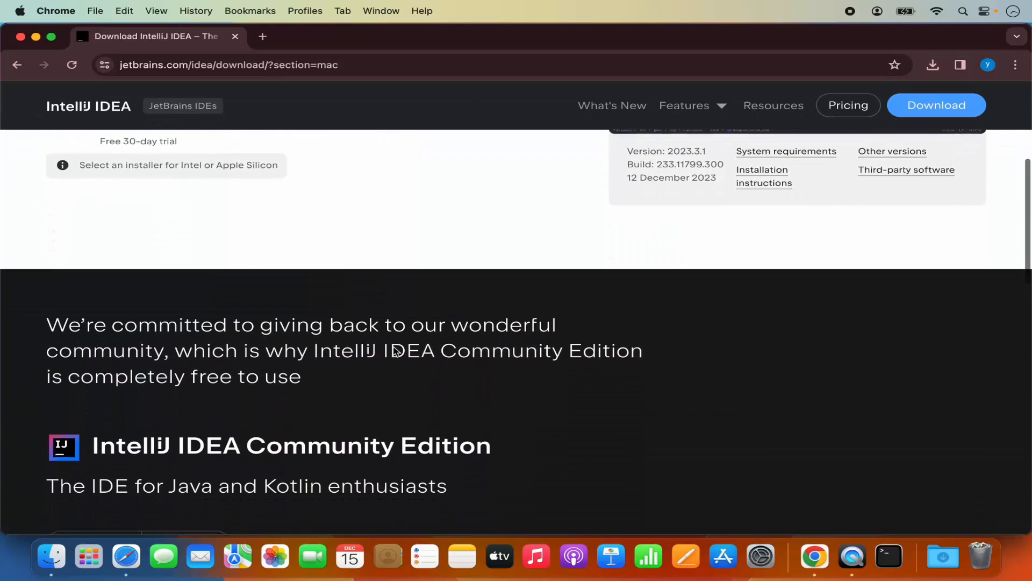
scroll(down, 3)
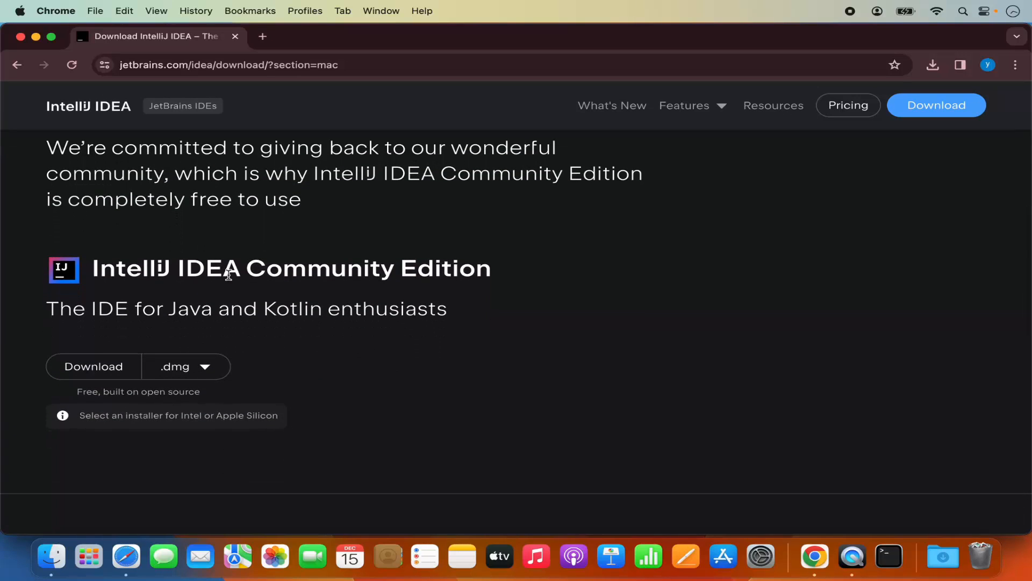
scroll(down, 3)
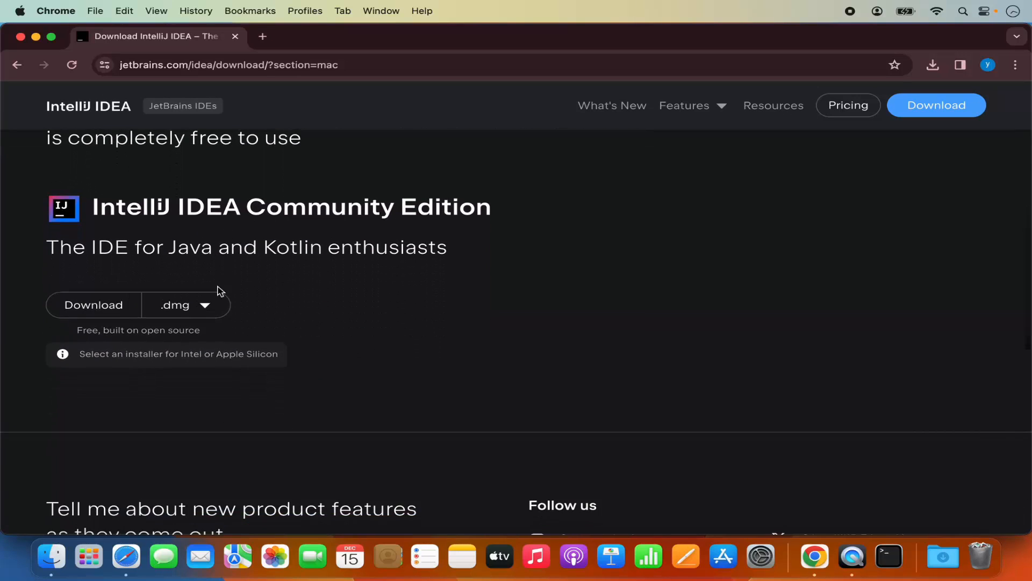
mouse_move(207, 304)
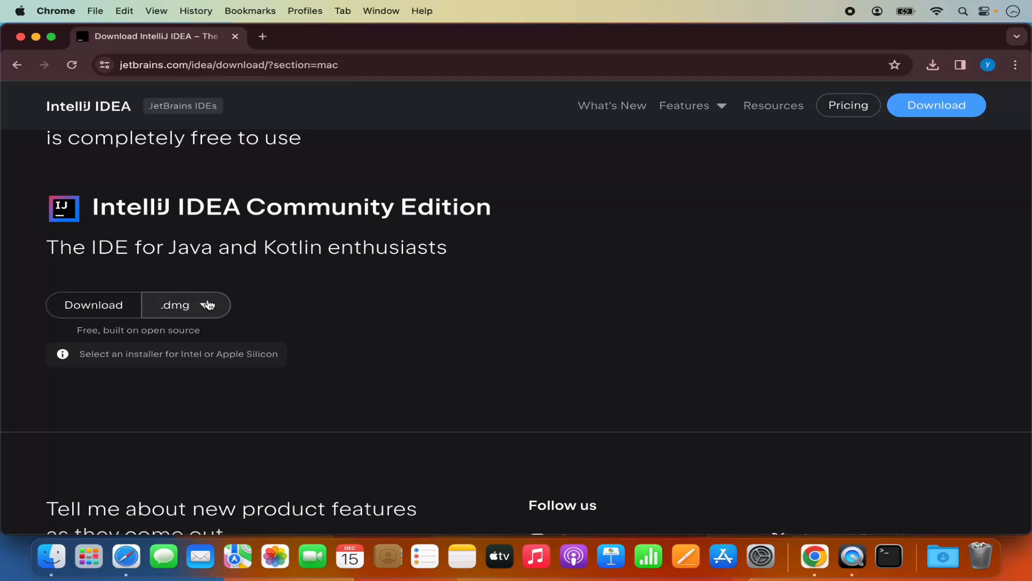
mouse_move(205, 312)
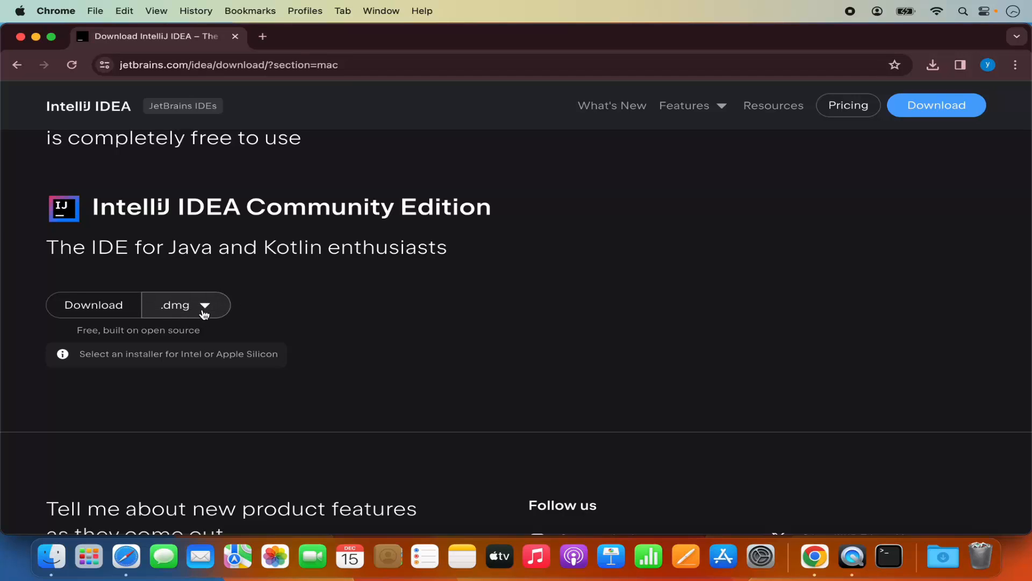
mouse_move(208, 307)
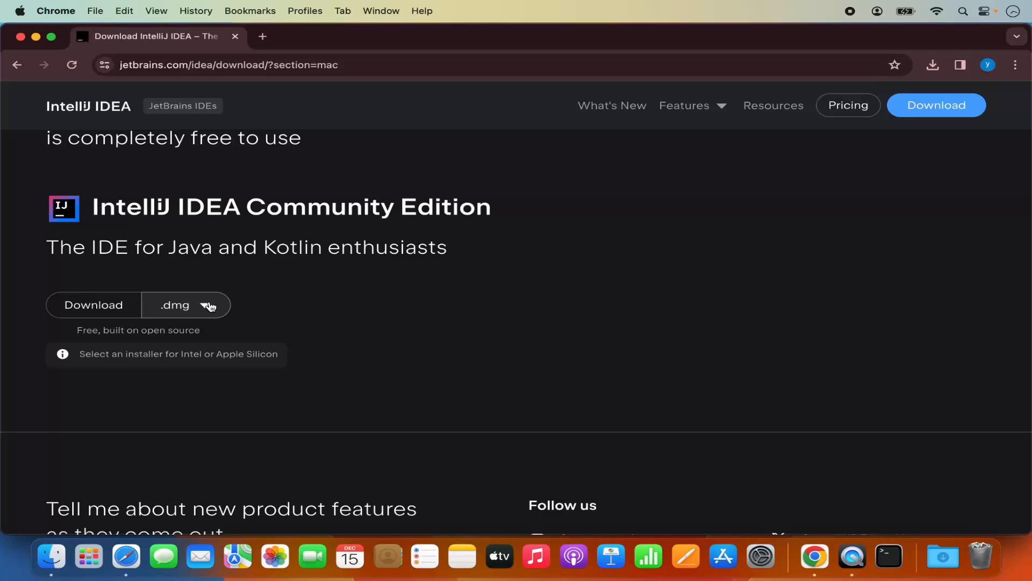
mouse_move(204, 308)
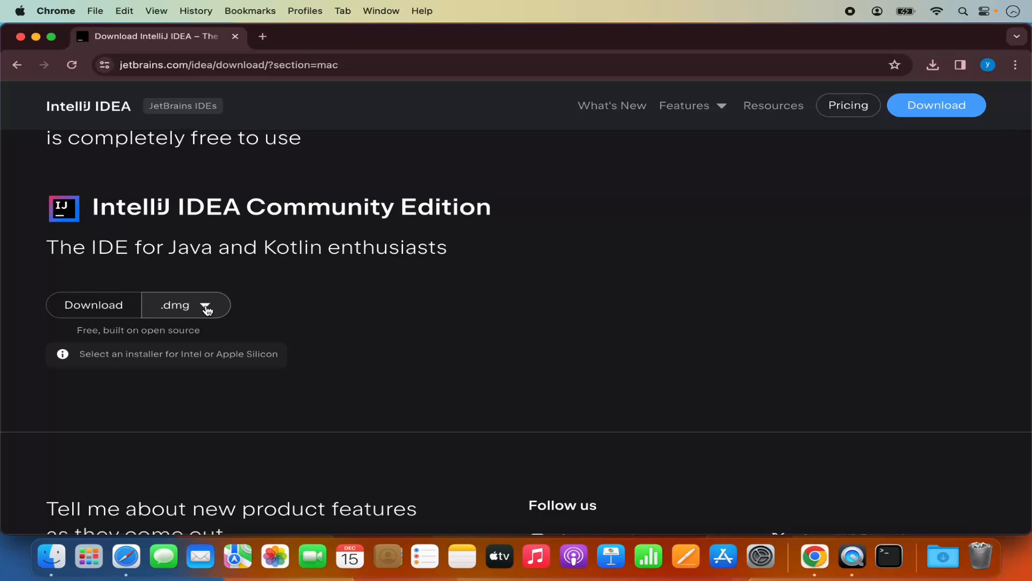
Step: Show the Community Edition .dmg choices for Intel and Apple Silicon Macs
click(205, 304)
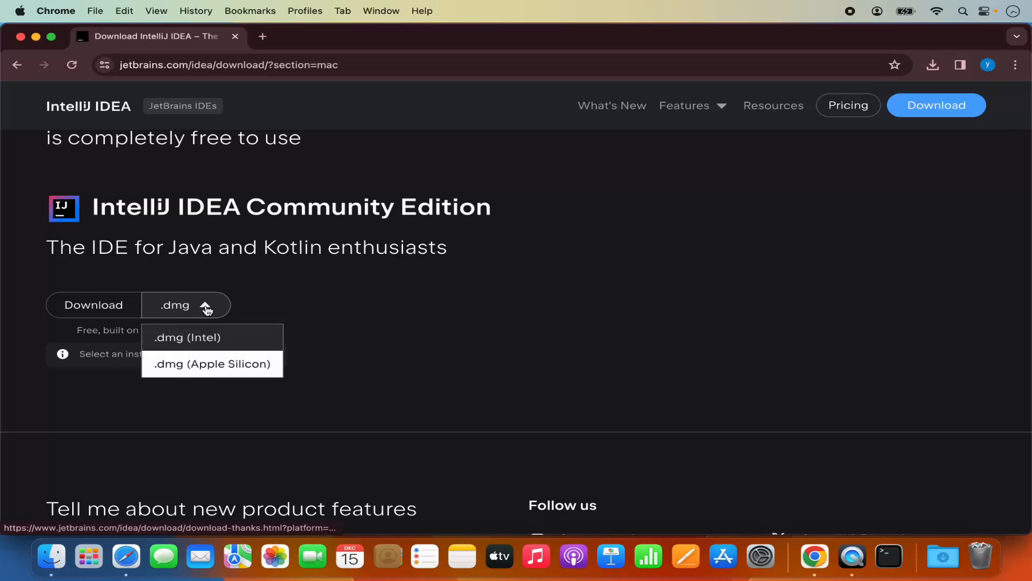
mouse_move(206, 329)
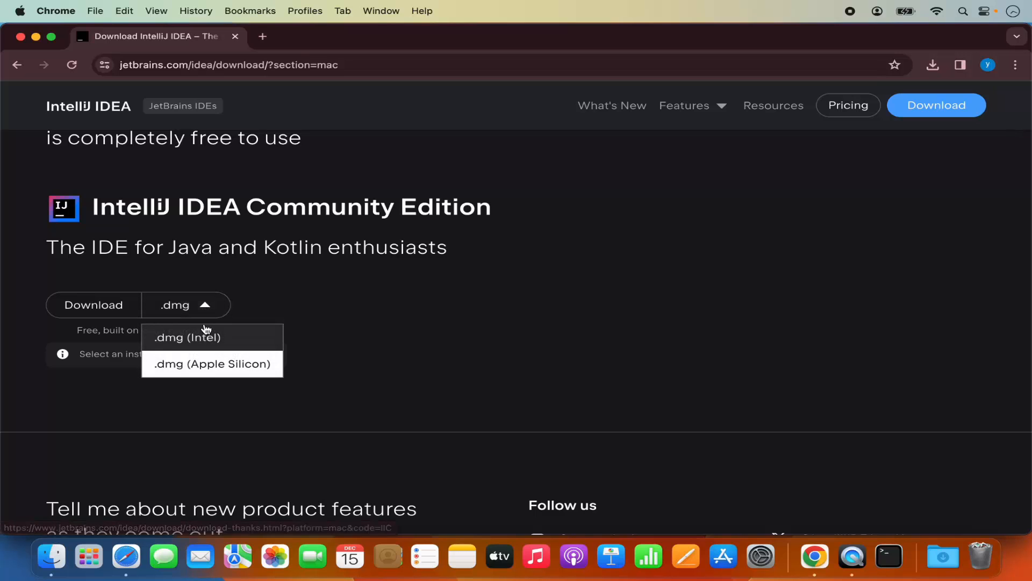
mouse_move(211, 363)
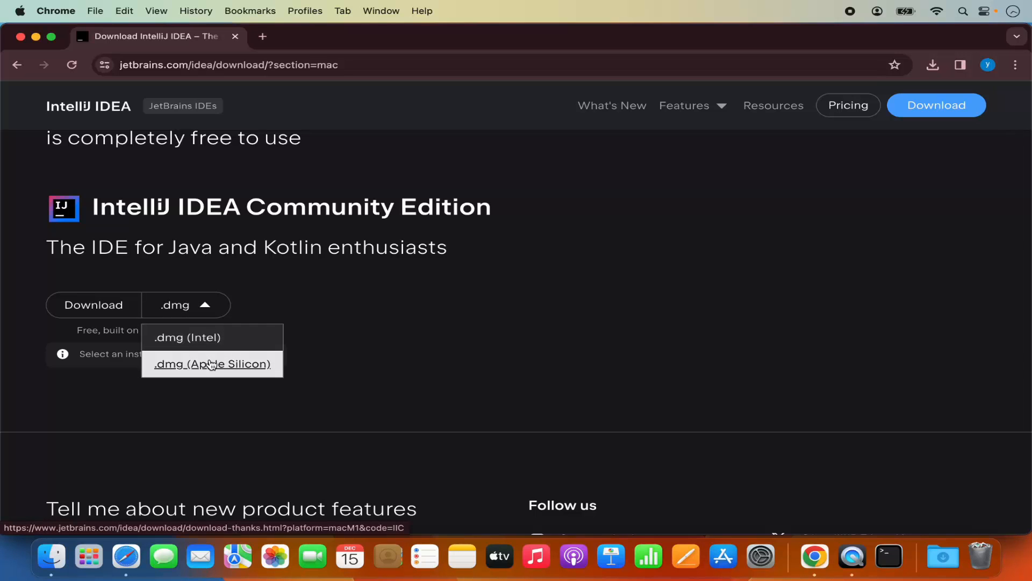
mouse_move(207, 340)
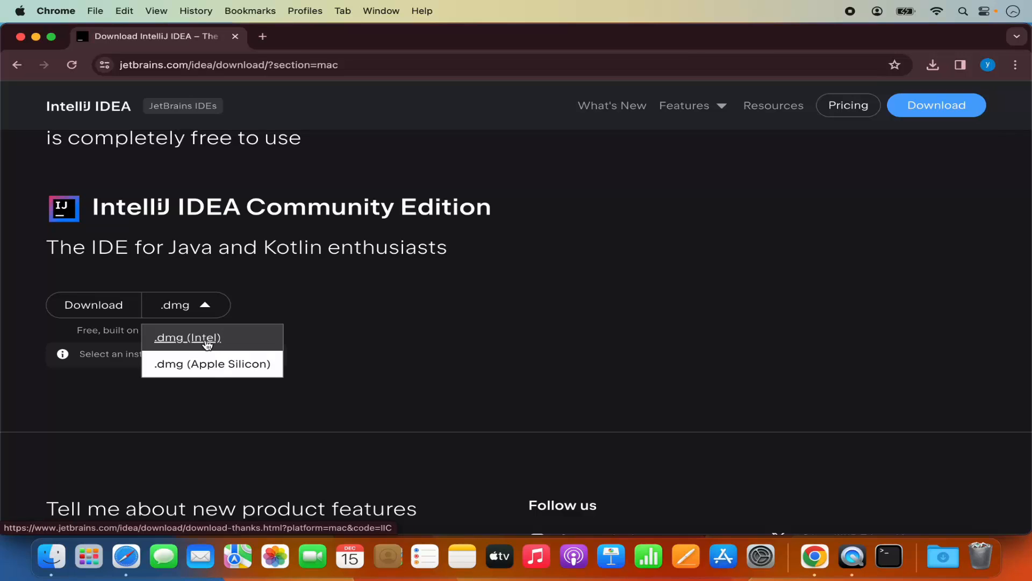
mouse_move(202, 341)
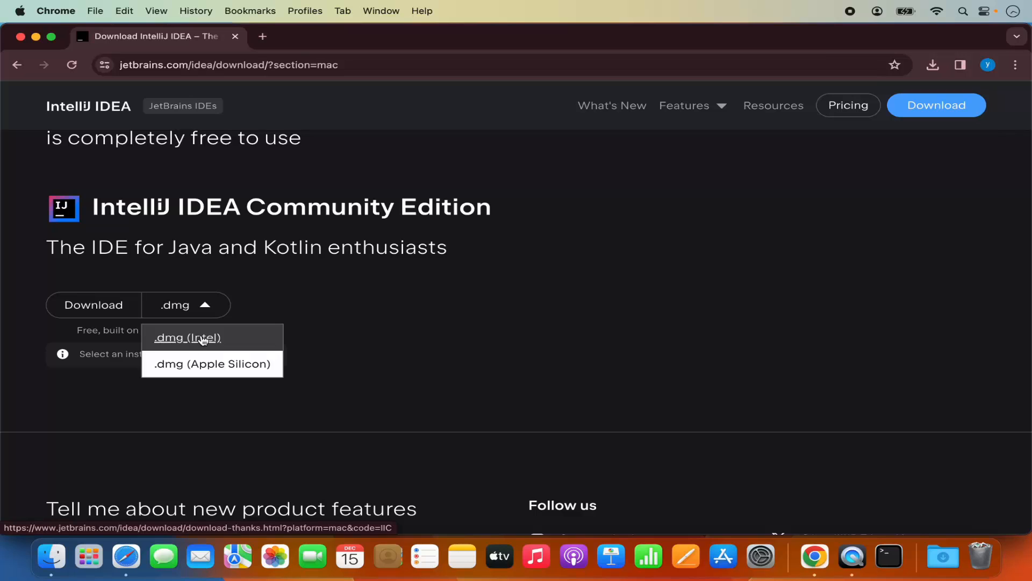
mouse_move(212, 364)
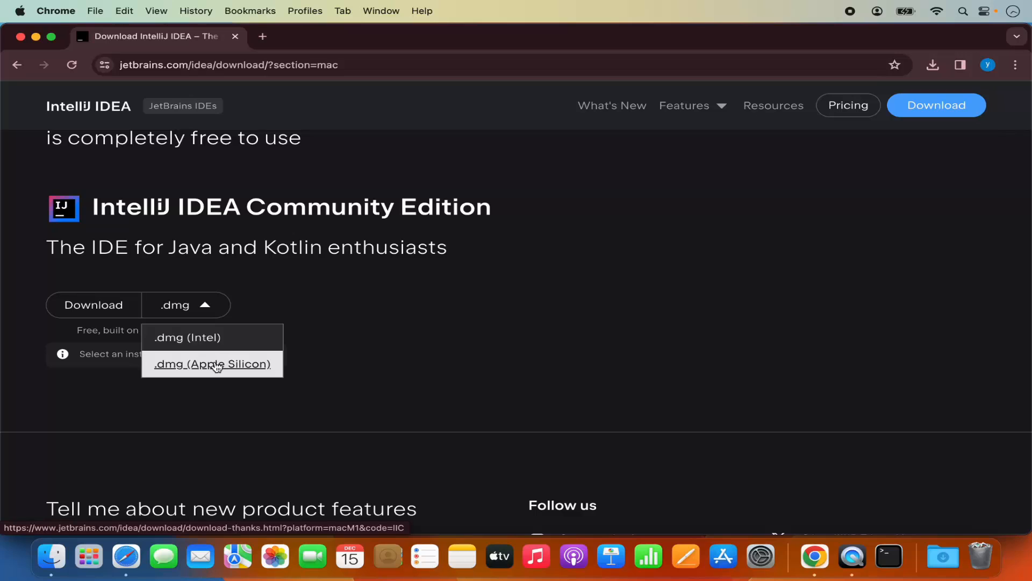
mouse_move(204, 364)
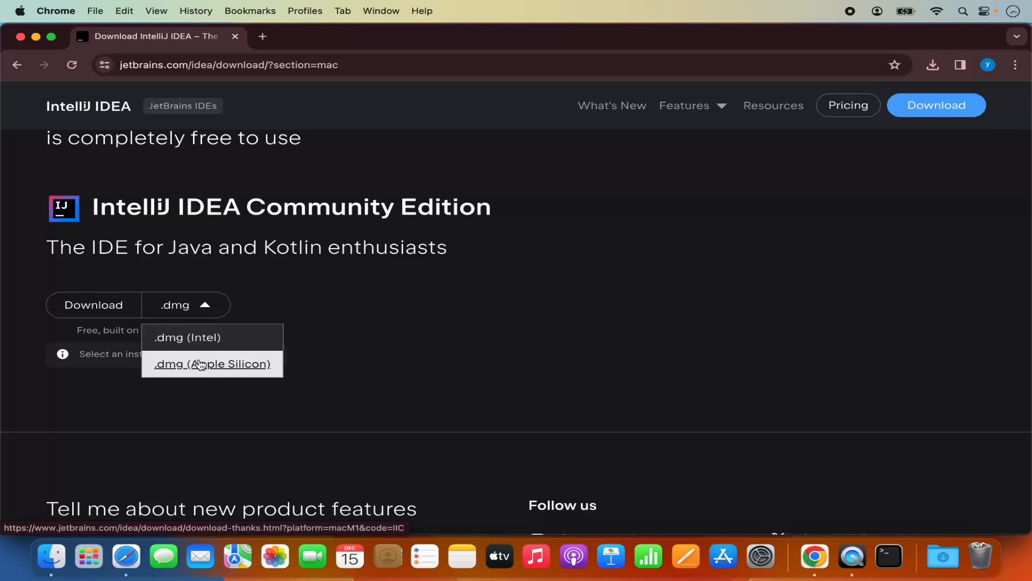
mouse_move(208, 372)
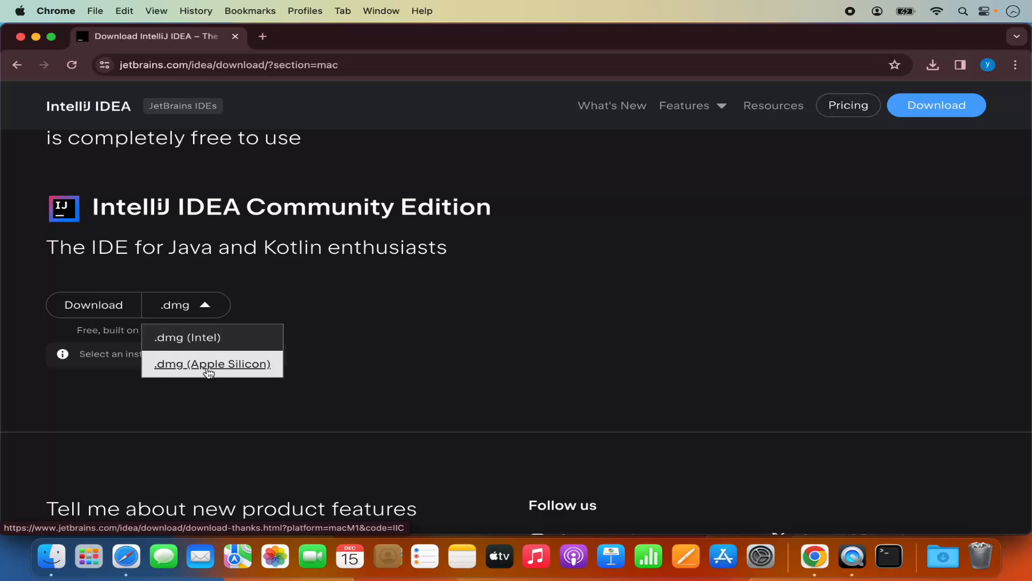
mouse_move(236, 371)
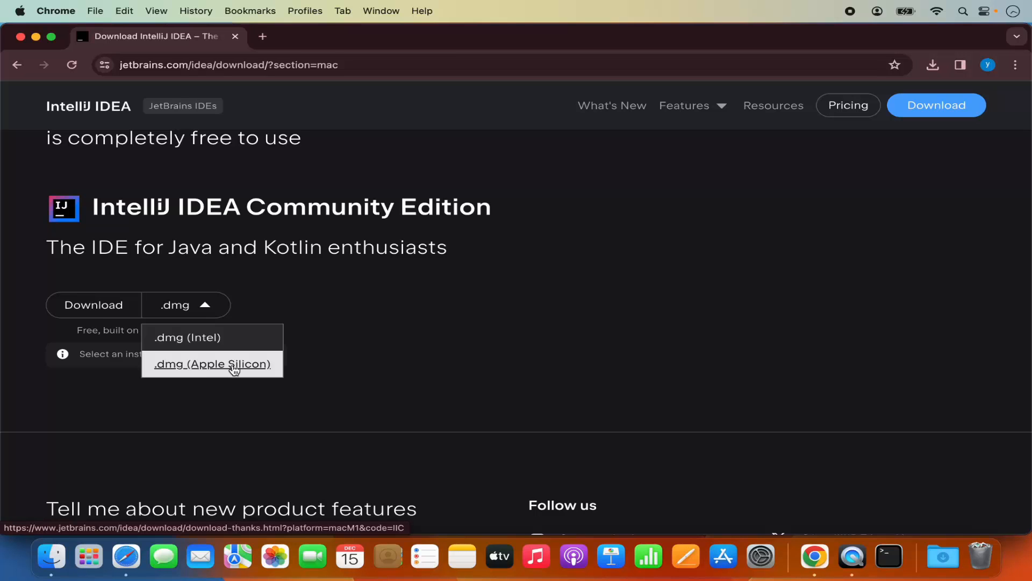
Step: Download the Apple Silicon Community Edition .dmg and view it in Chrome's download history
click(212, 363)
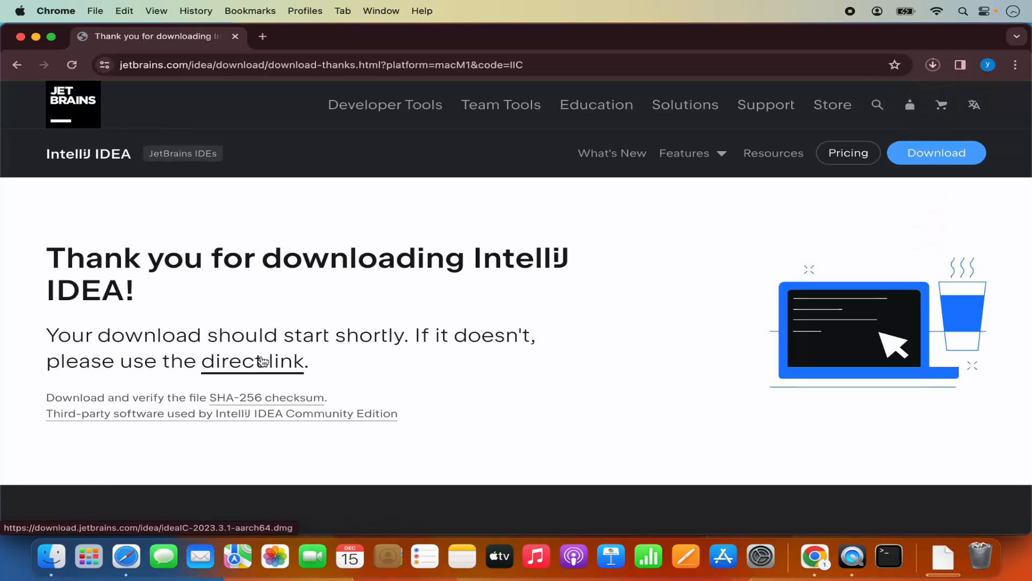
mouse_move(624, 214)
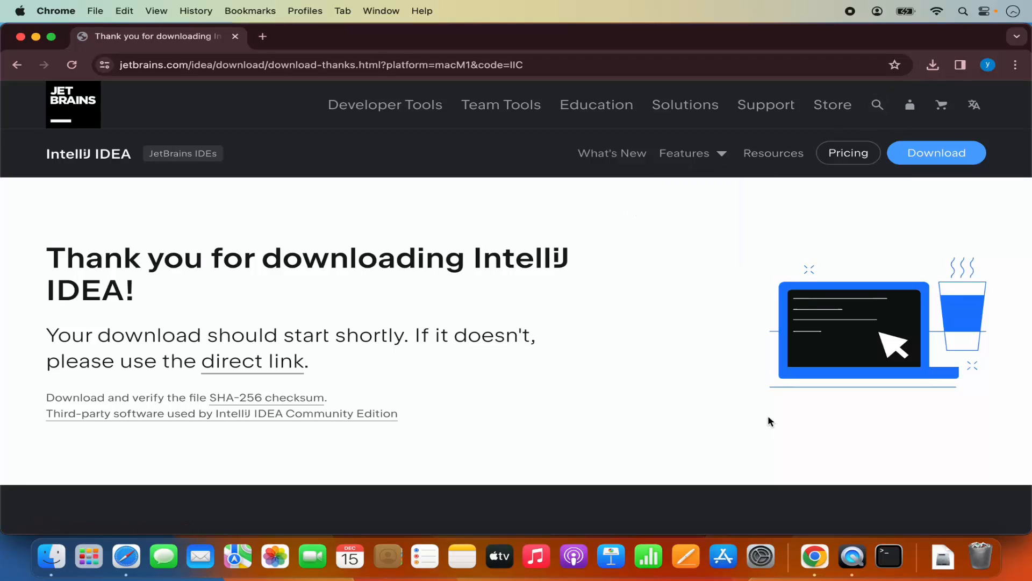
click(932, 64)
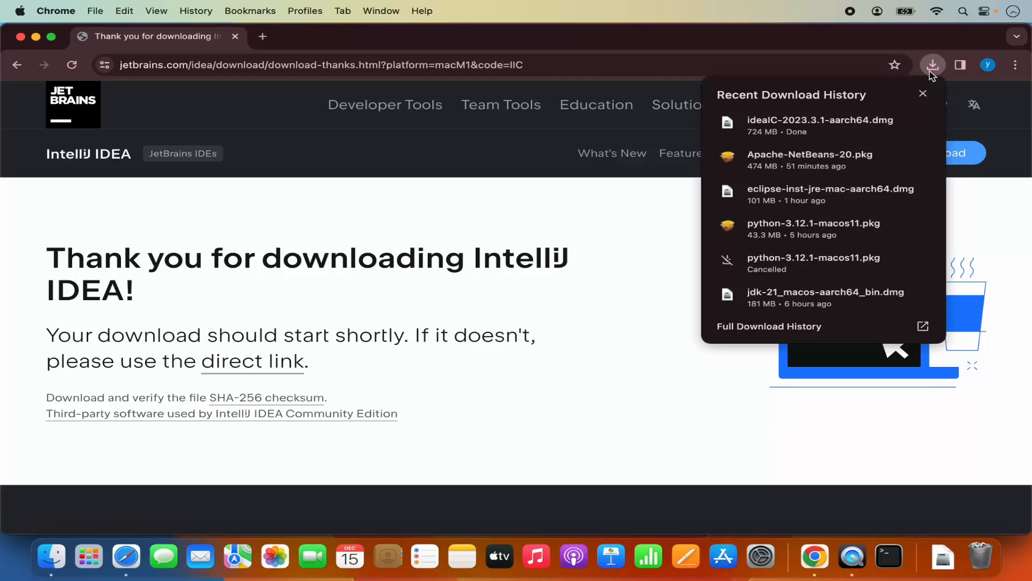
mouse_move(839, 128)
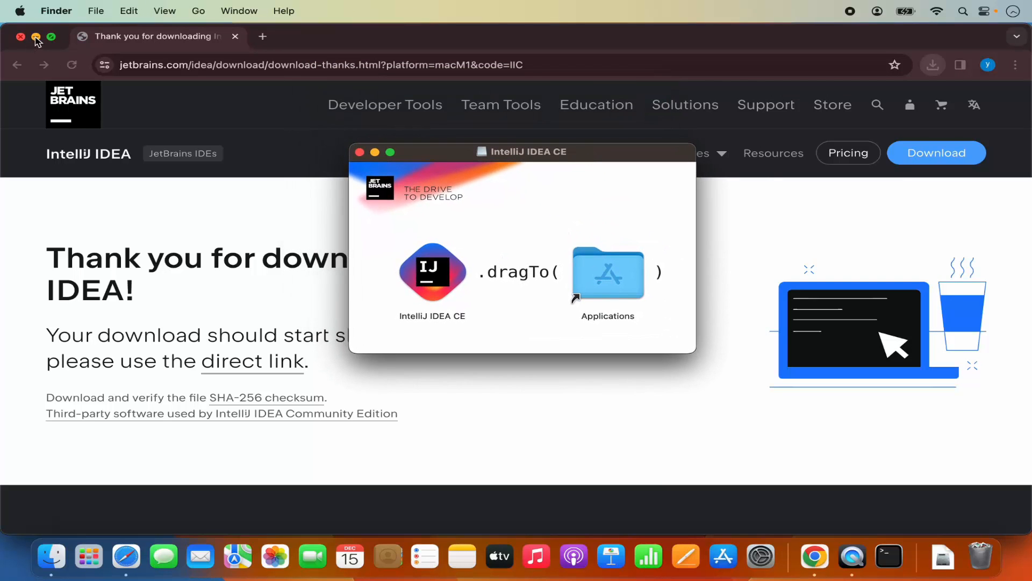
Step: Minimise Chrome and install IntelliJ IDEA CE into Applications from the disk image window
click(20, 36)
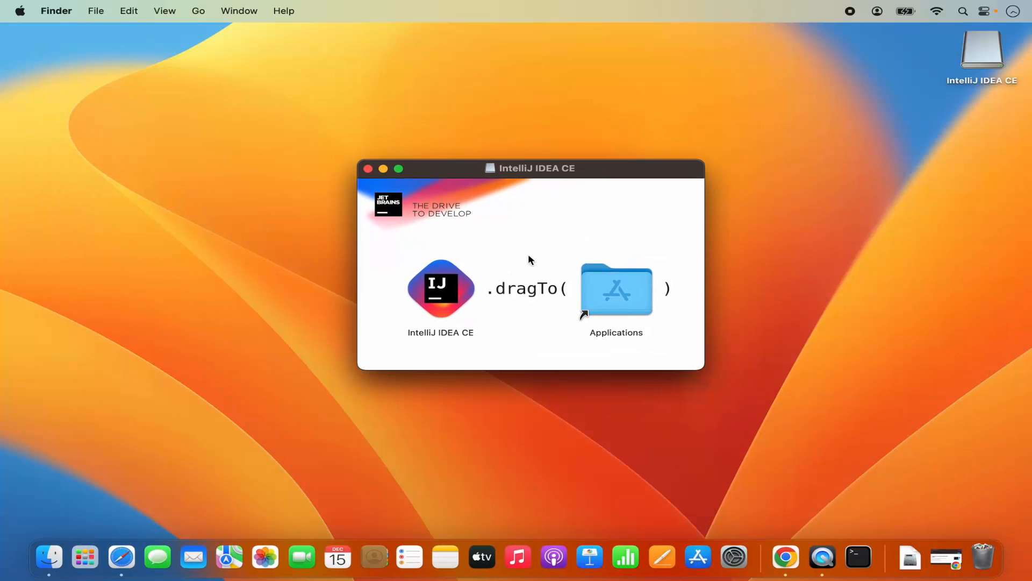
mouse_move(516, 230)
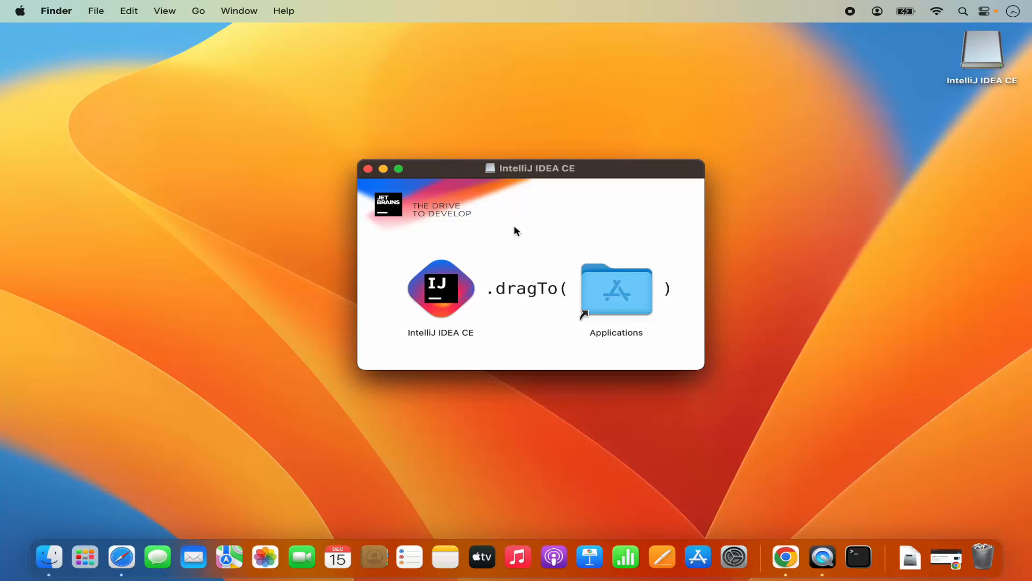
mouse_move(517, 246)
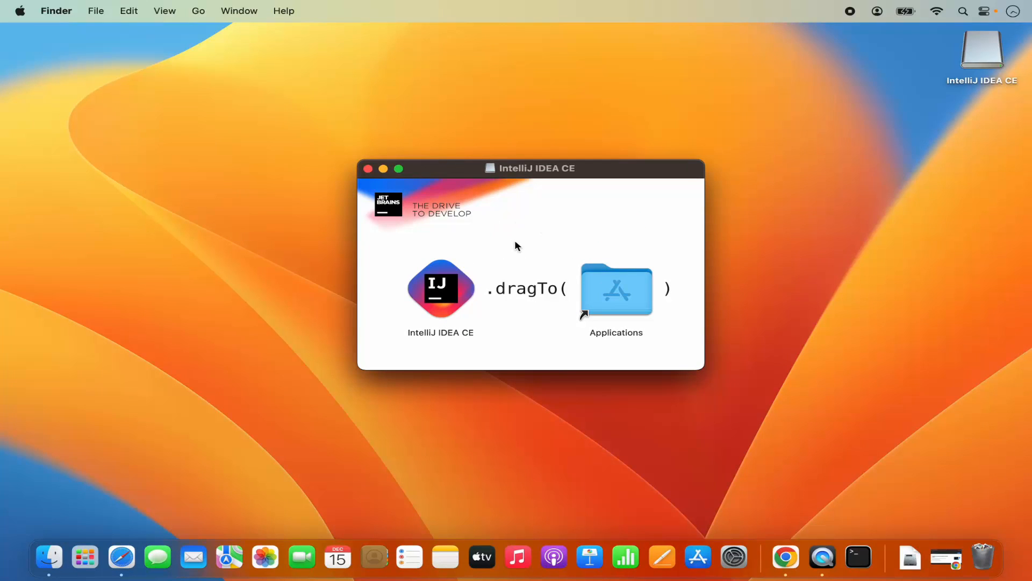
mouse_move(486, 274)
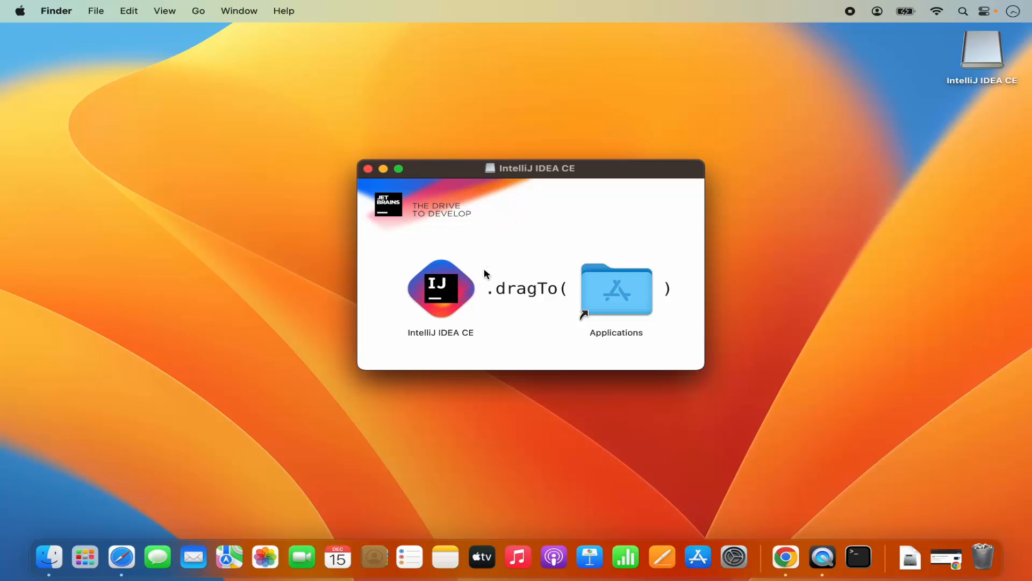
mouse_move(474, 309)
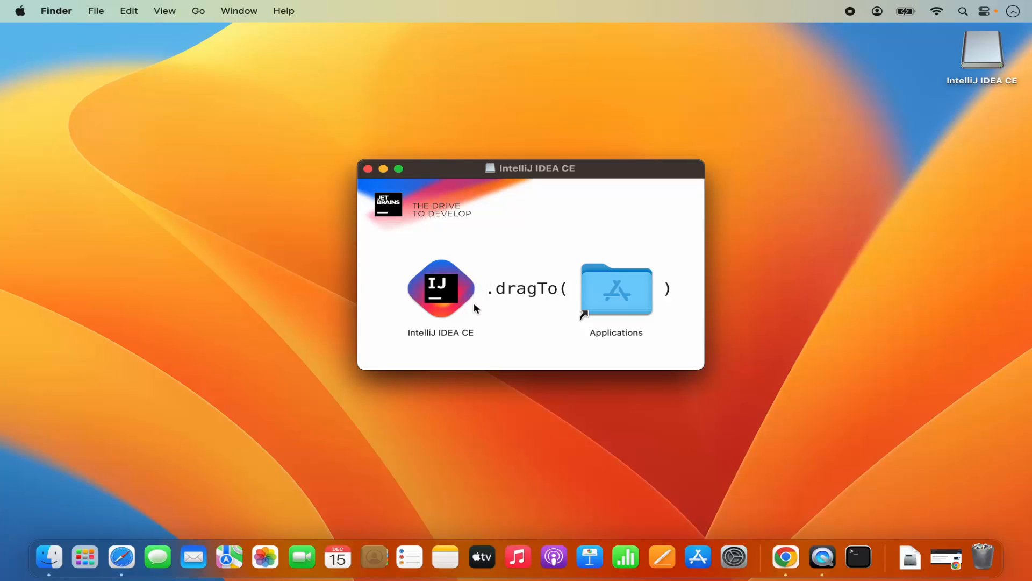
mouse_move(598, 304)
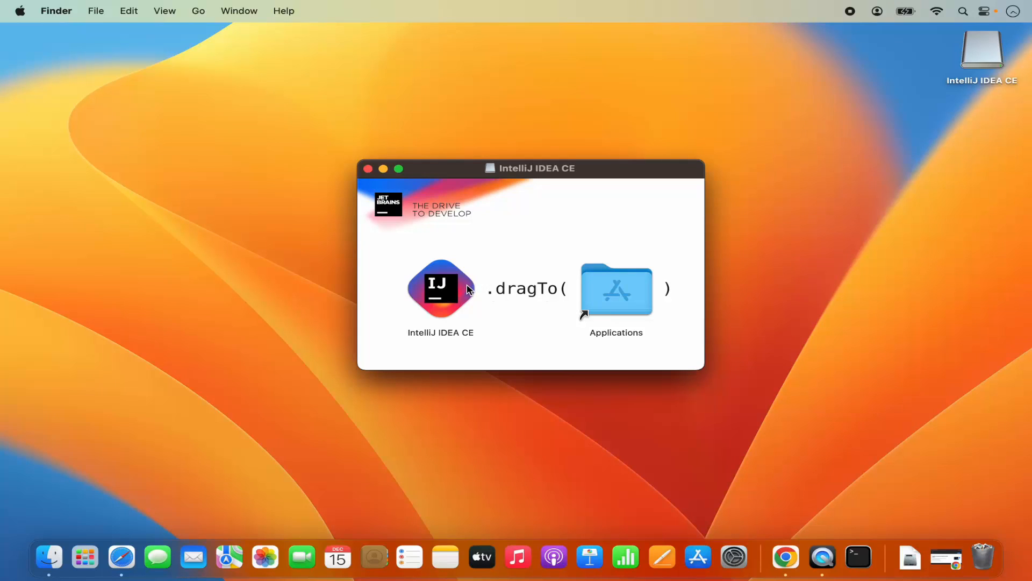
click(439, 289)
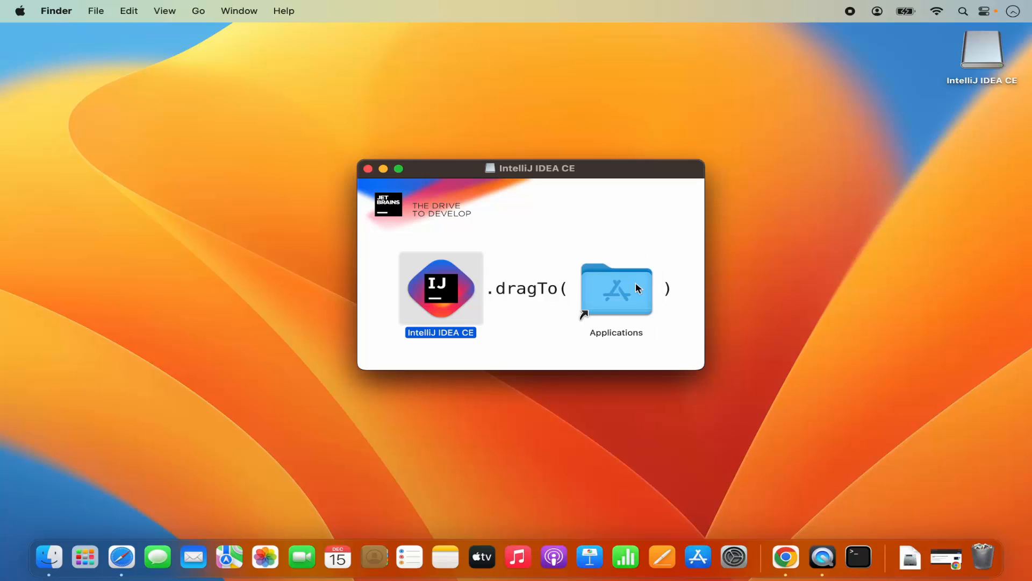
mouse_move(624, 282)
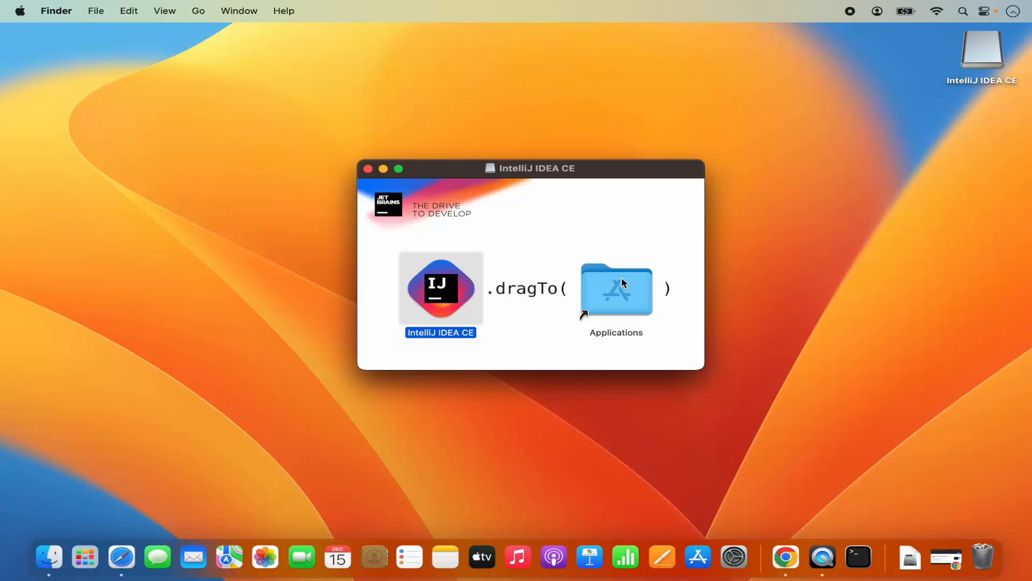
mouse_move(451, 322)
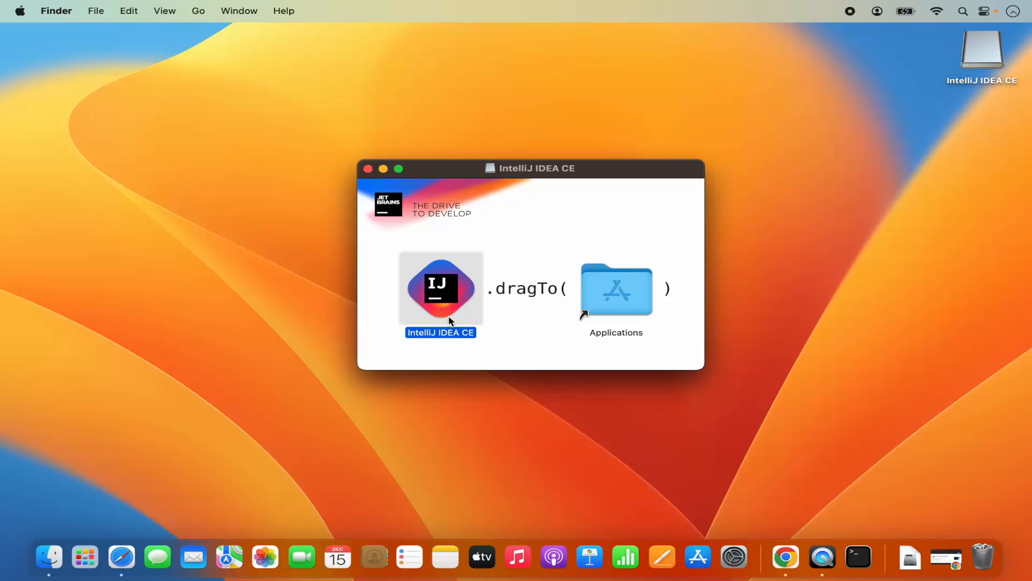
mouse_move(630, 288)
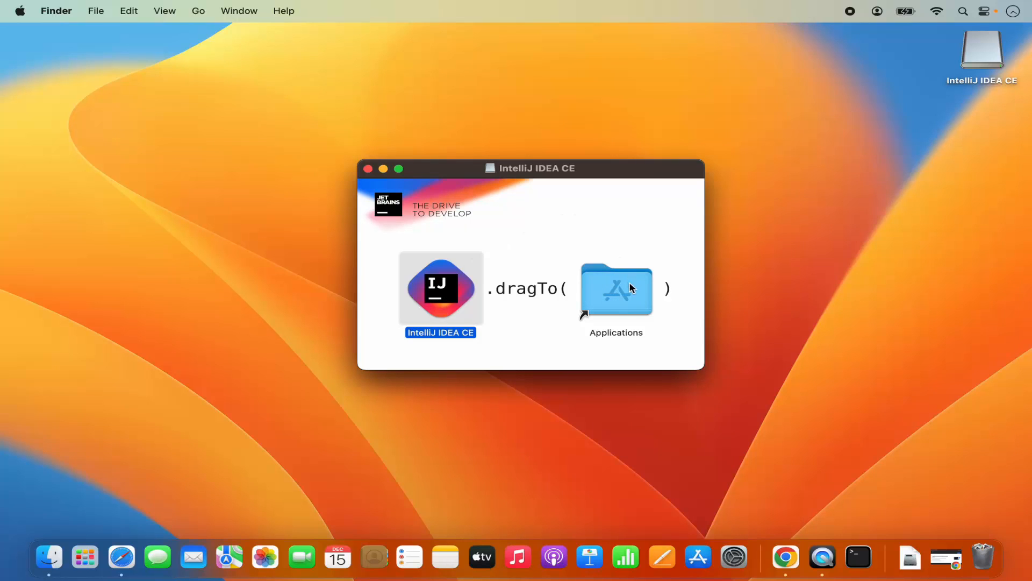
mouse_move(620, 303)
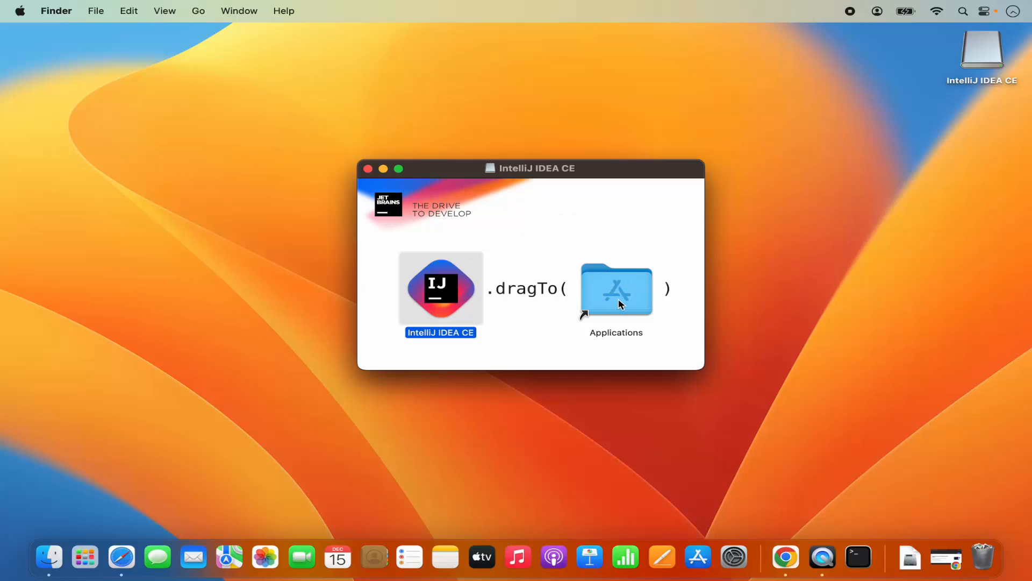
mouse_move(384, 169)
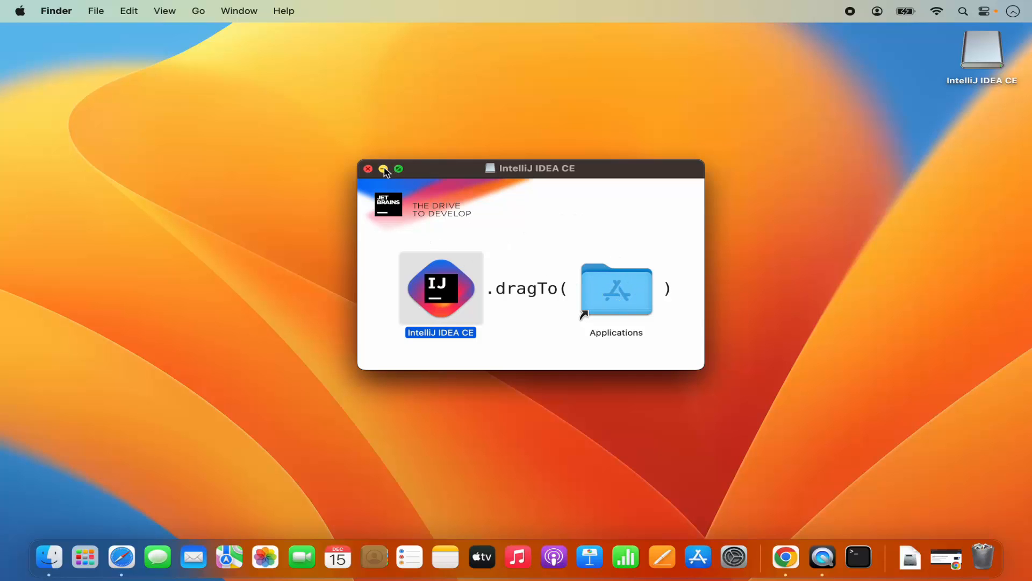
Step: Verify IntelliJ IDEA CE appears in Launchpad and Finder's Applications folder
click(383, 169)
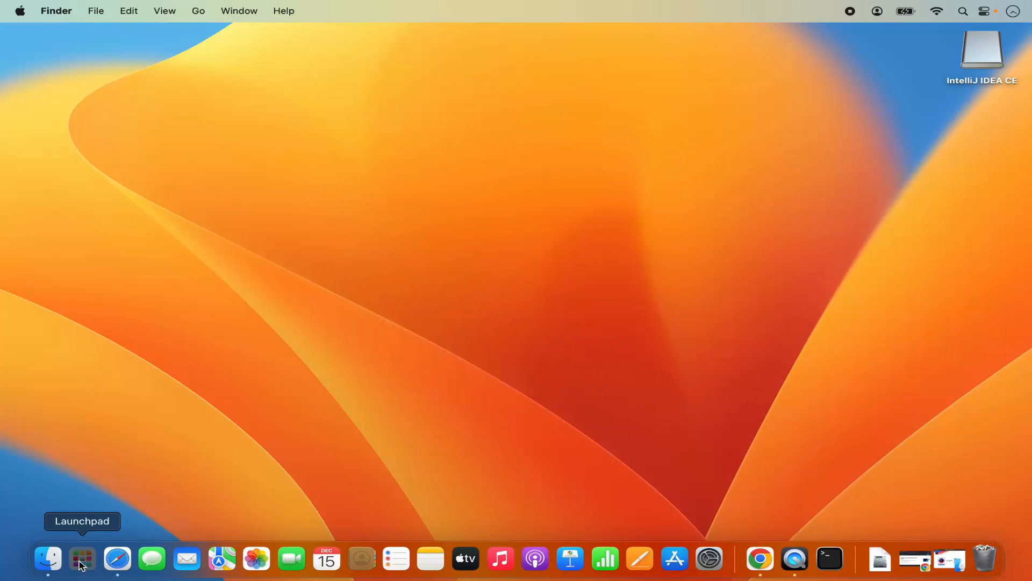
click(82, 559)
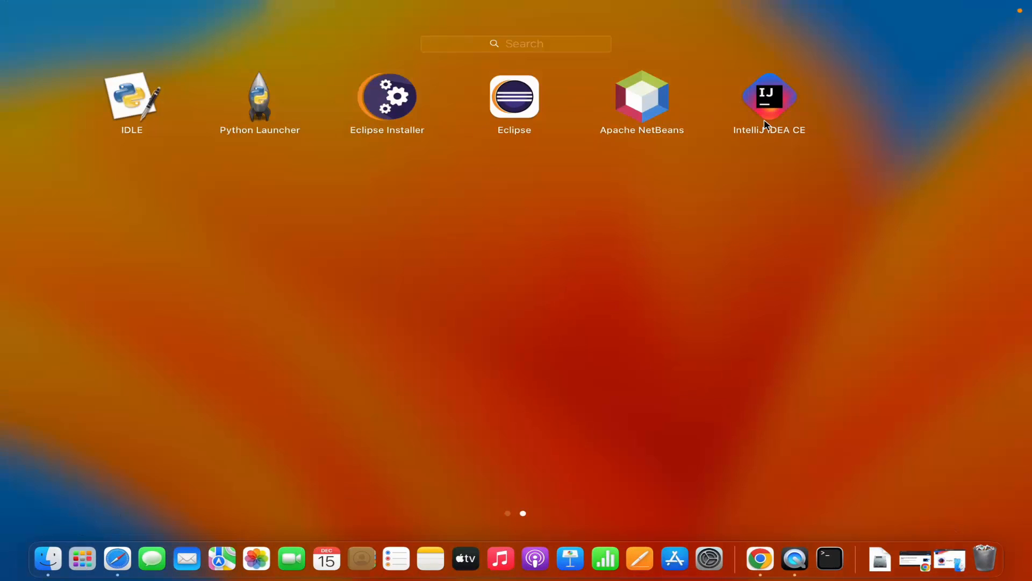
mouse_move(794, 140)
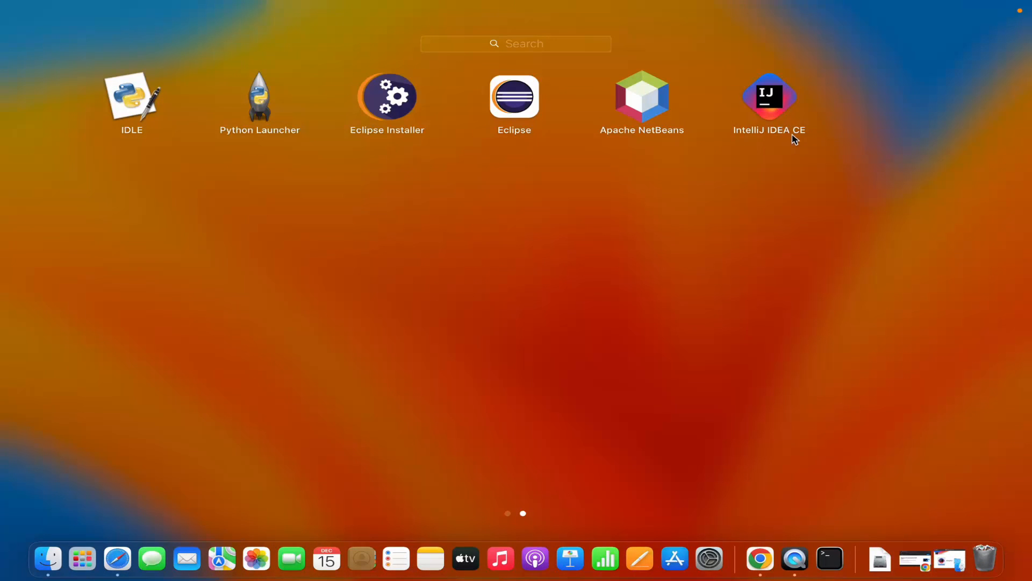
mouse_move(768, 107)
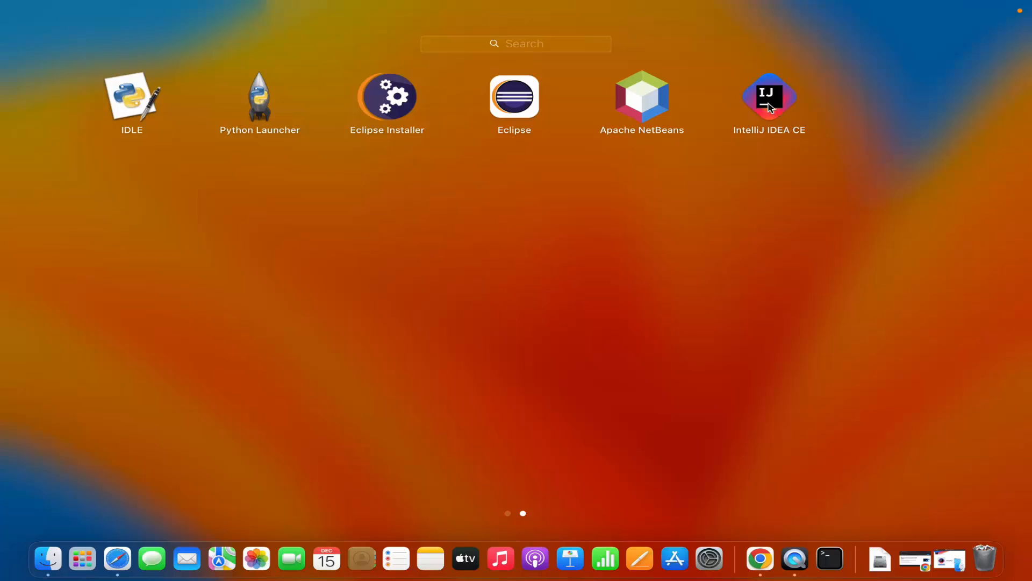
mouse_move(777, 118)
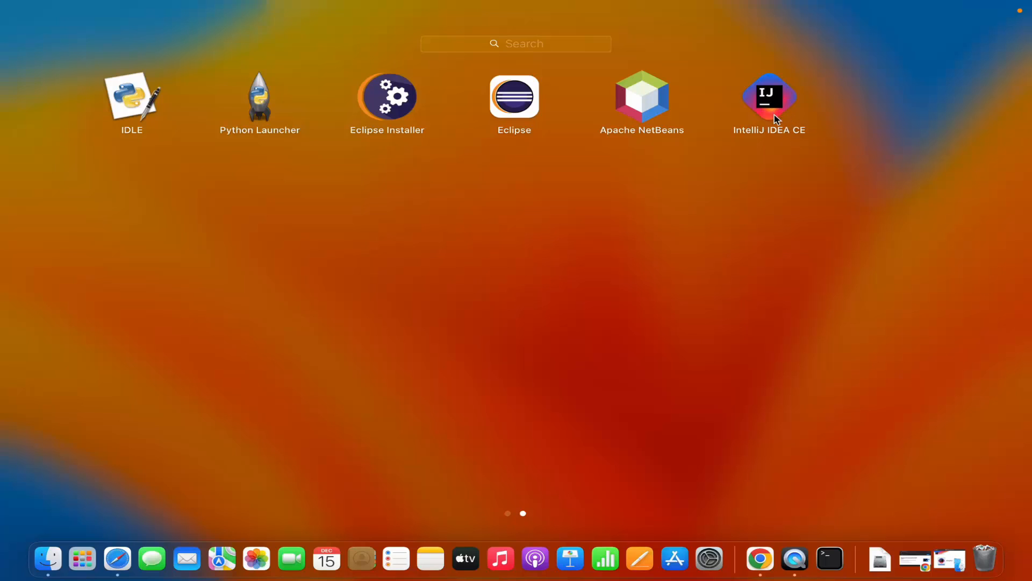
mouse_move(47, 558)
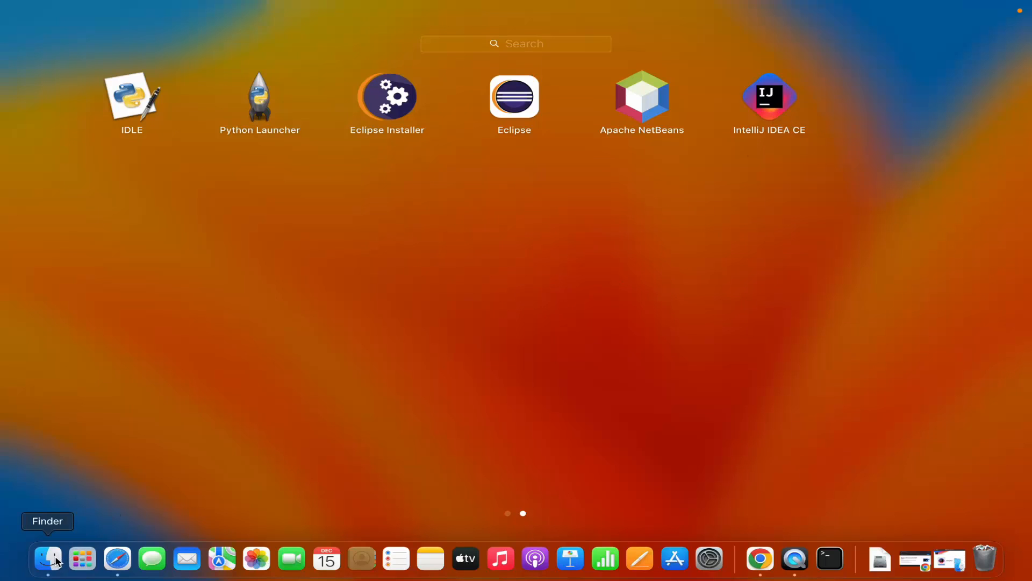
right_click(47, 558)
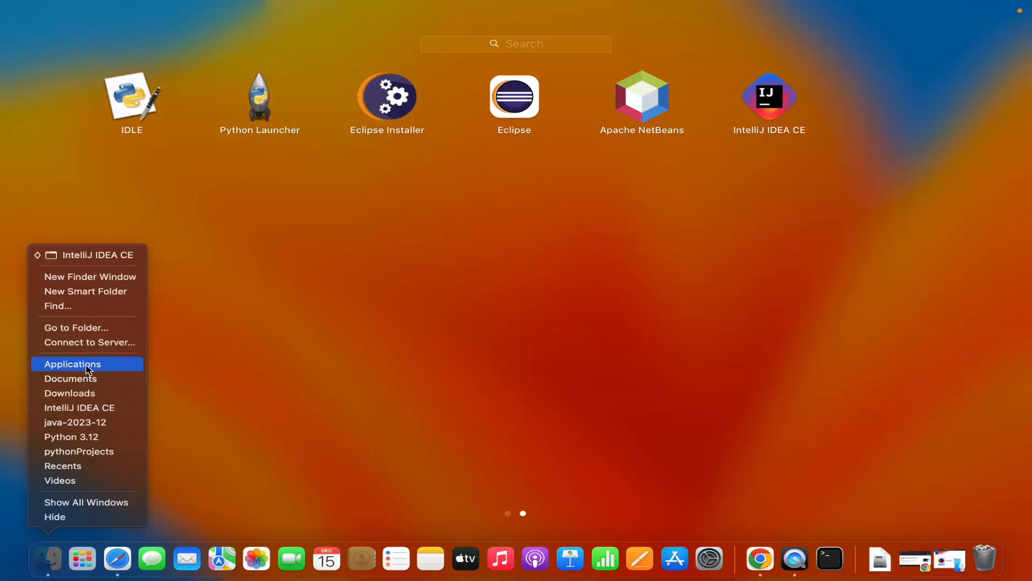
click(72, 364)
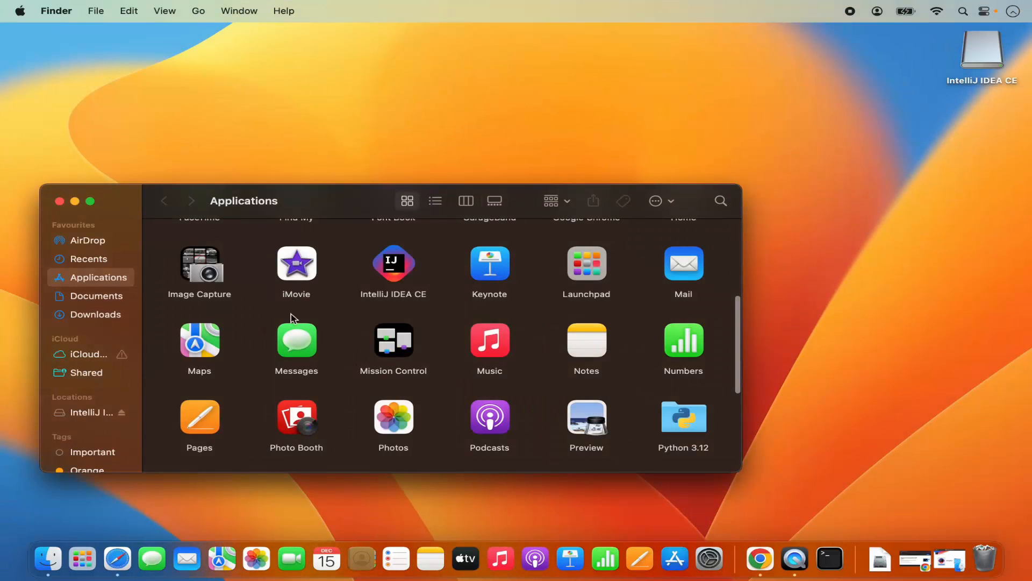
click(394, 264)
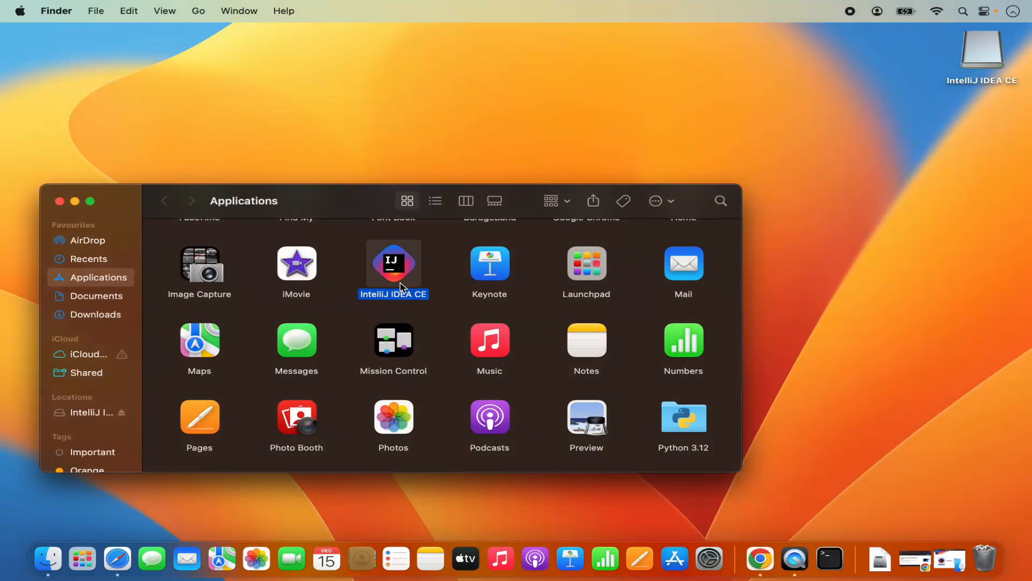
mouse_move(396, 270)
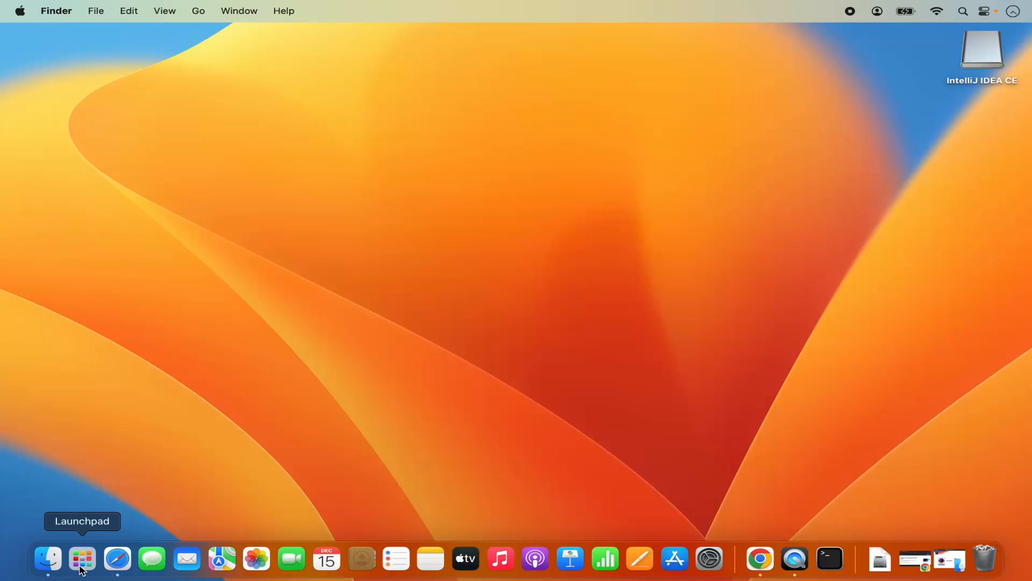
mouse_move(82, 558)
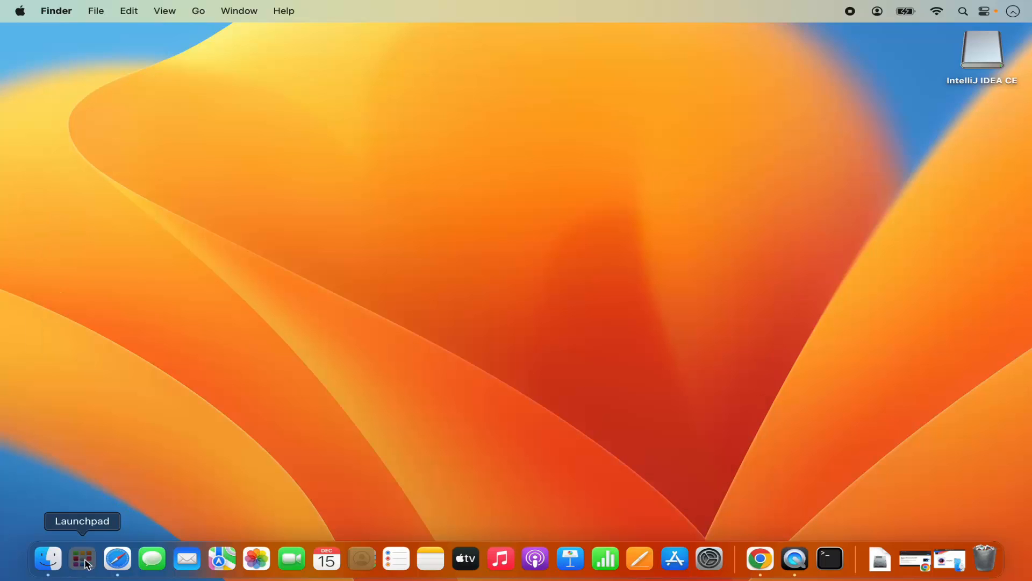
Step: Launch IntelliJ IDEA CE, read through the user agreement and tick the acceptance box
click(81, 559)
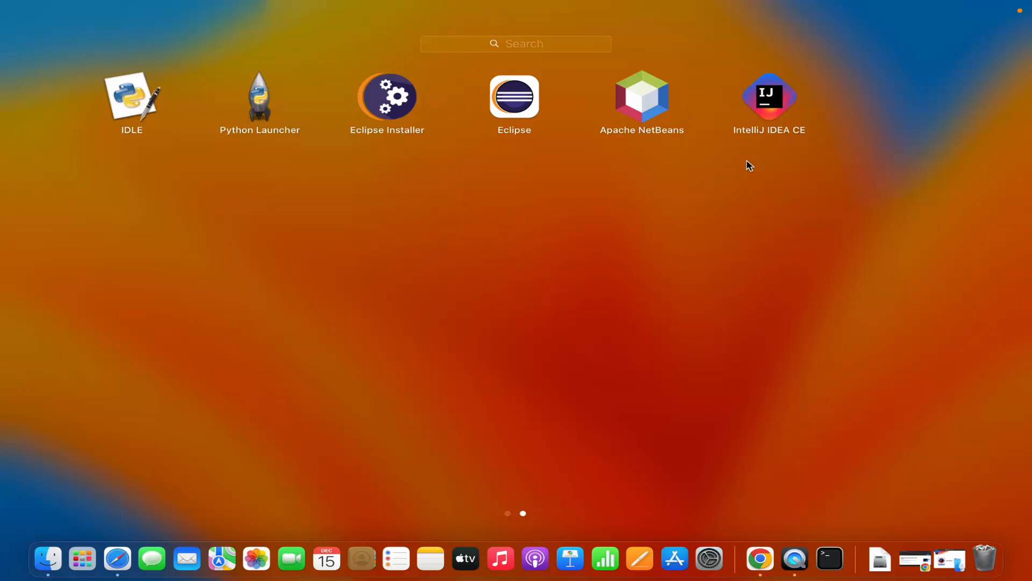
mouse_move(770, 108)
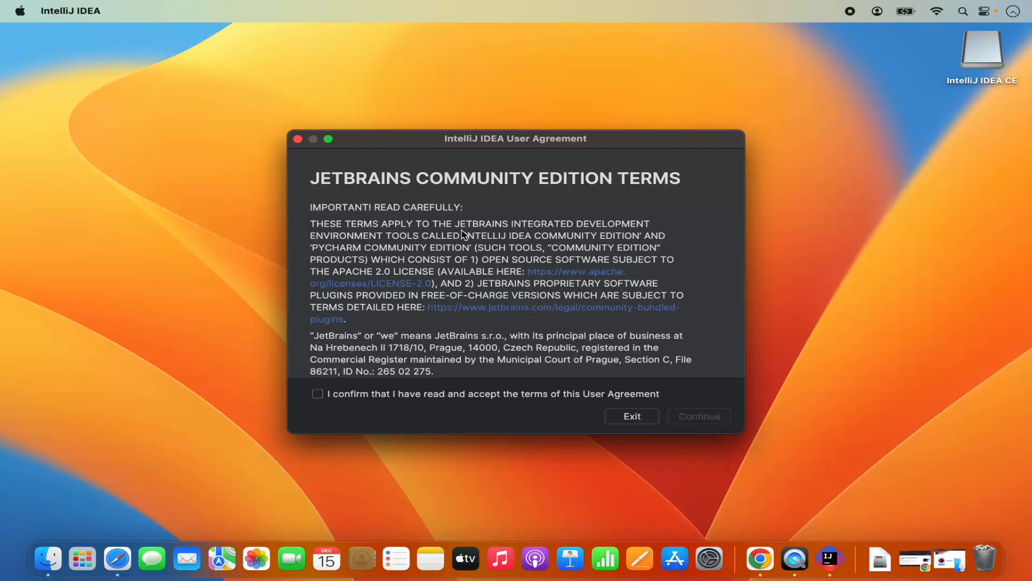
mouse_move(529, 212)
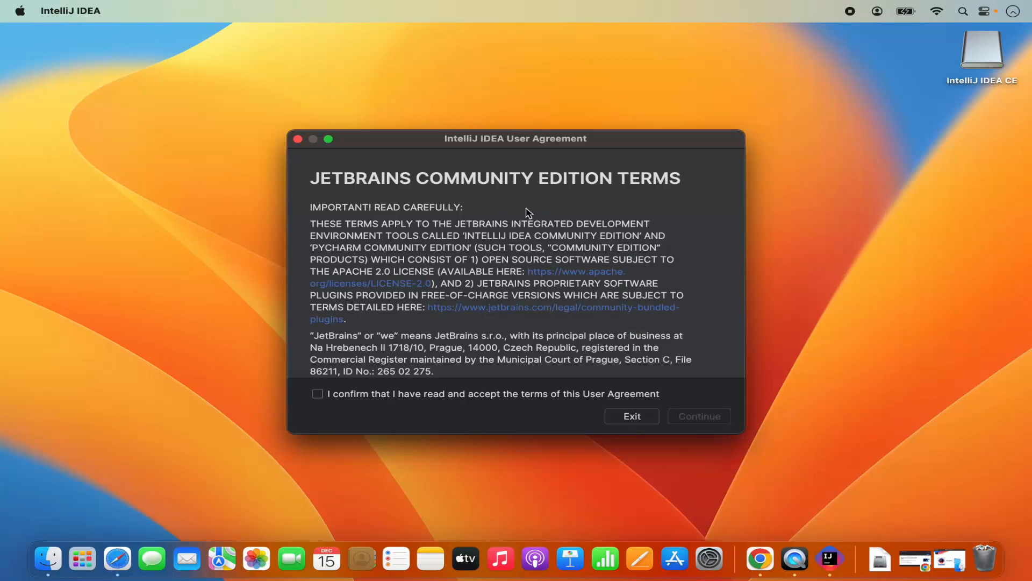
mouse_move(439, 224)
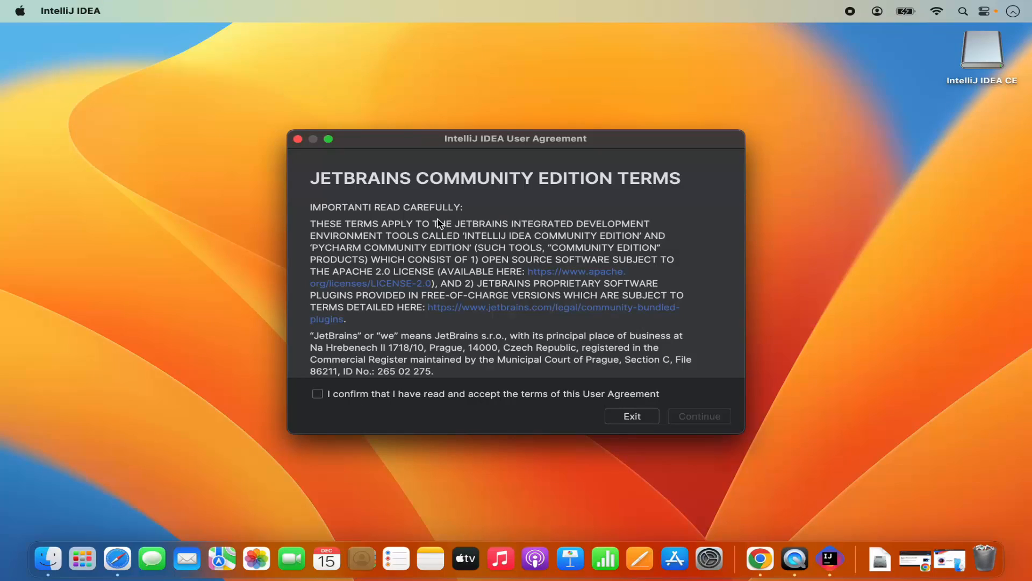
scroll(down, 3)
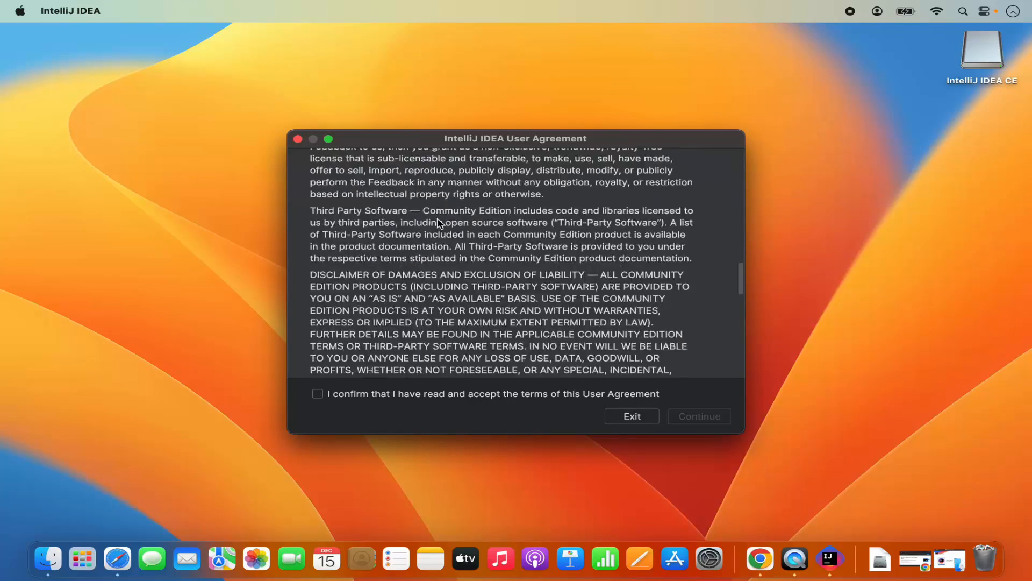
scroll(down, 3)
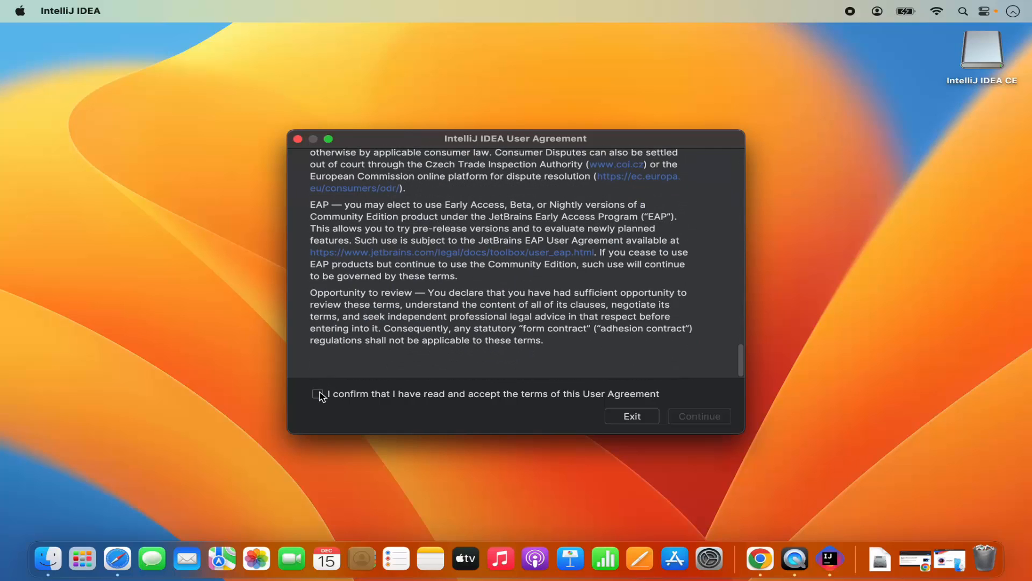
click(318, 393)
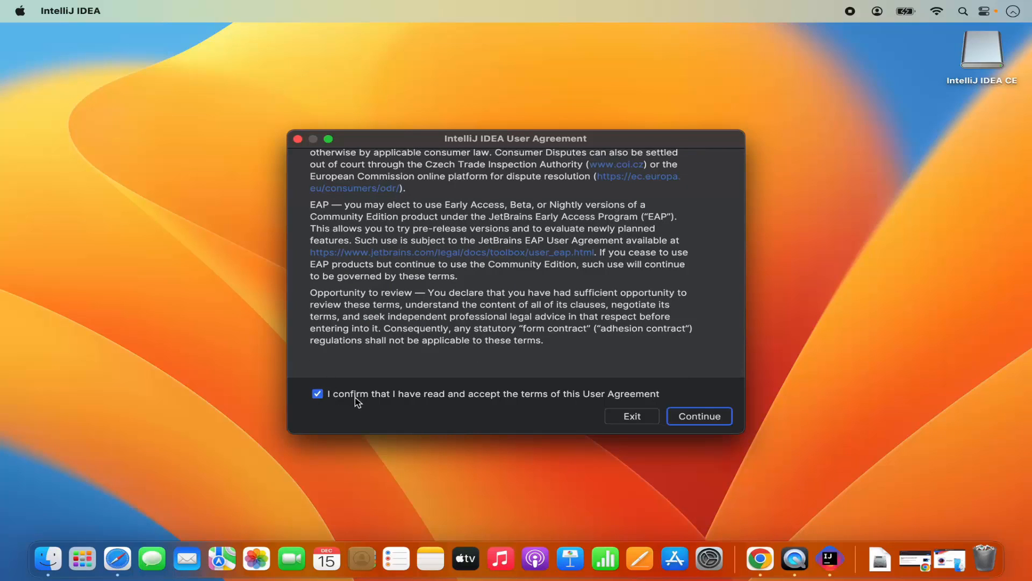
Step: Continue past the agreement and choose Don't Send for usage statistics, reaching the Welcome screen
click(699, 415)
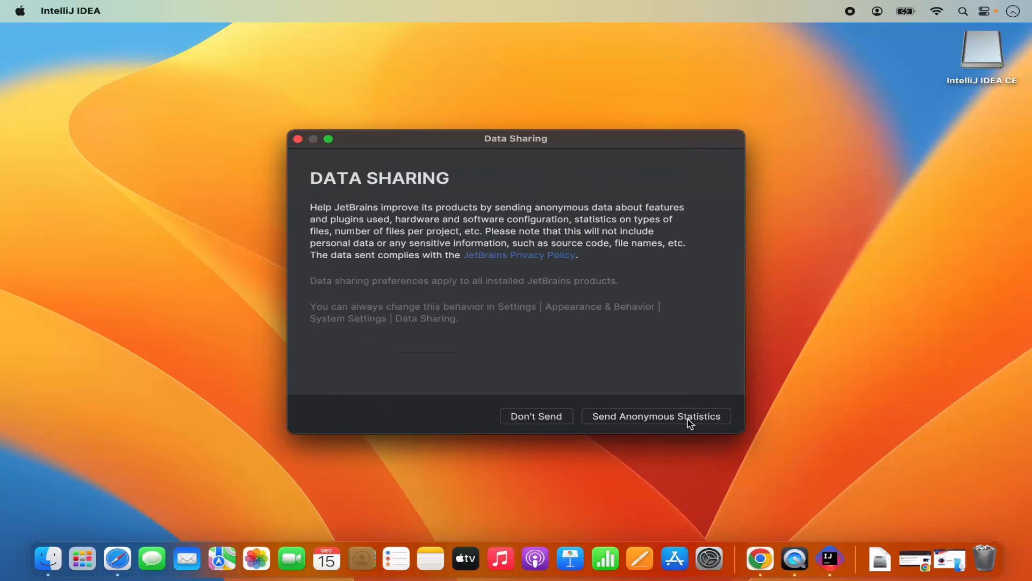
mouse_move(403, 227)
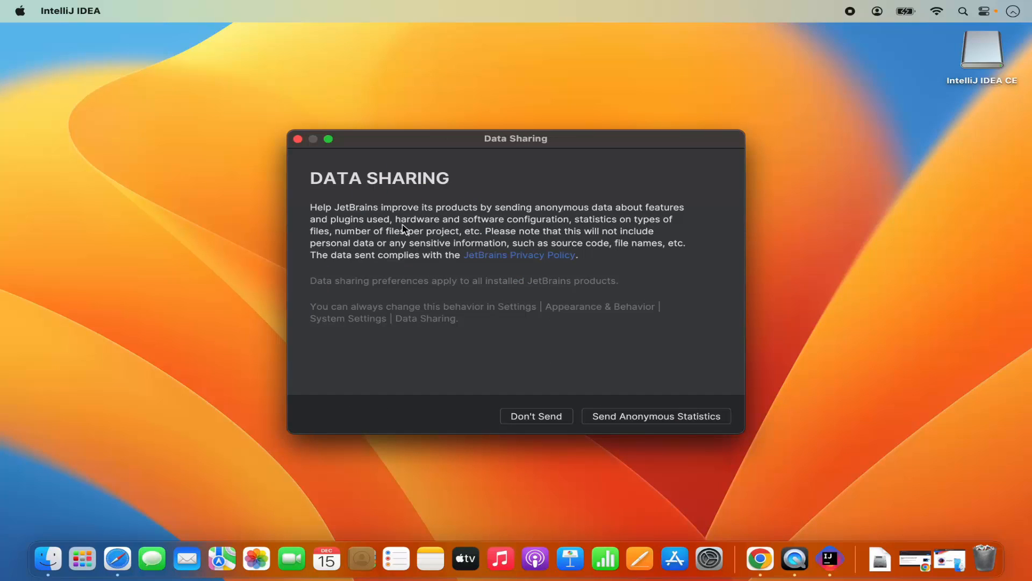
mouse_move(359, 194)
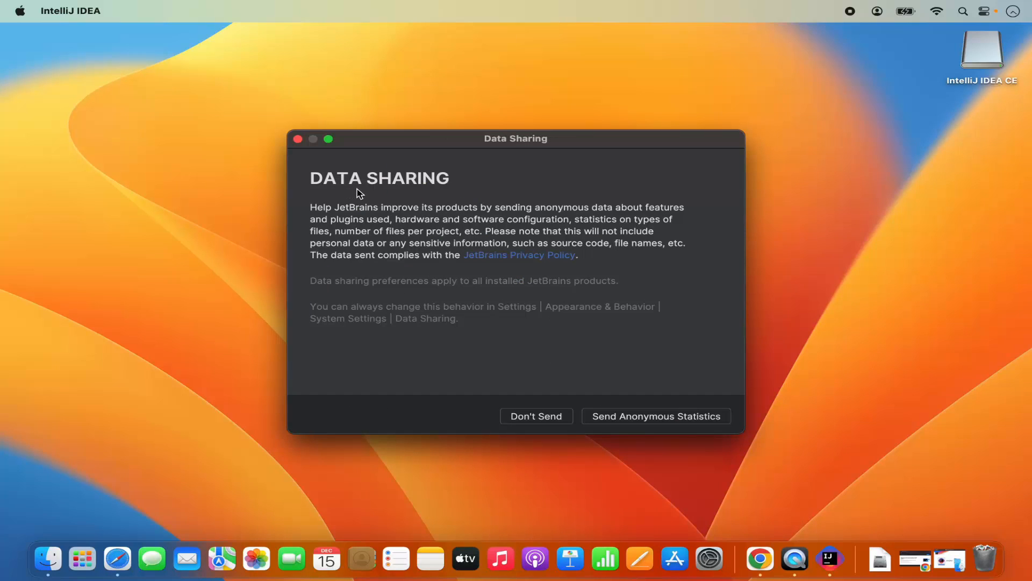
mouse_move(506, 233)
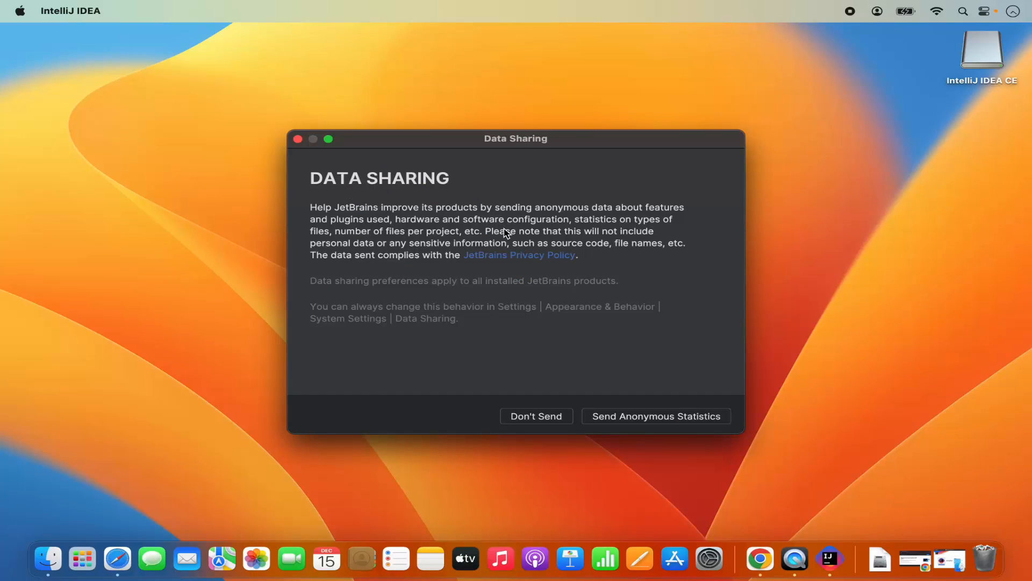
mouse_move(534, 402)
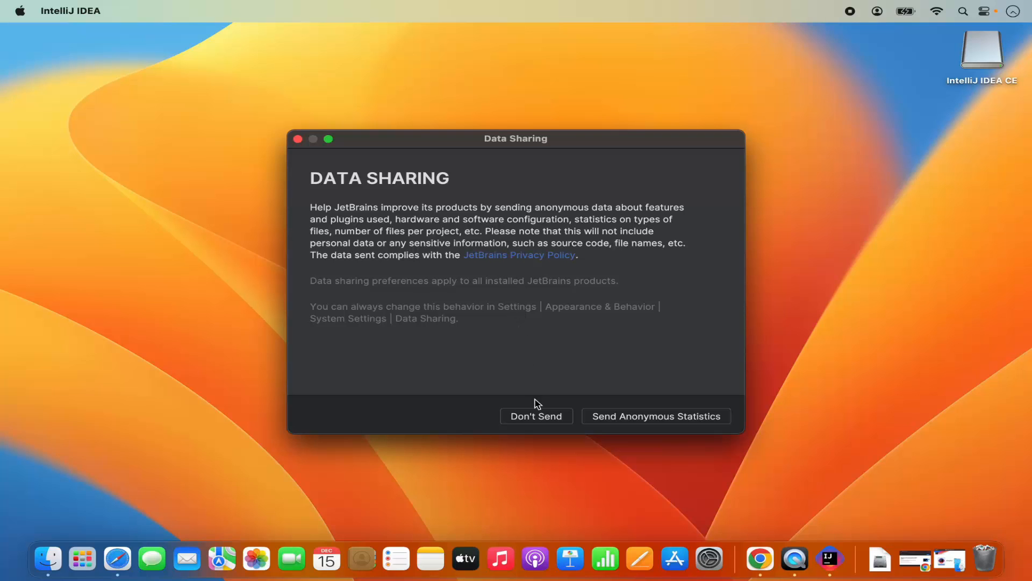
click(535, 415)
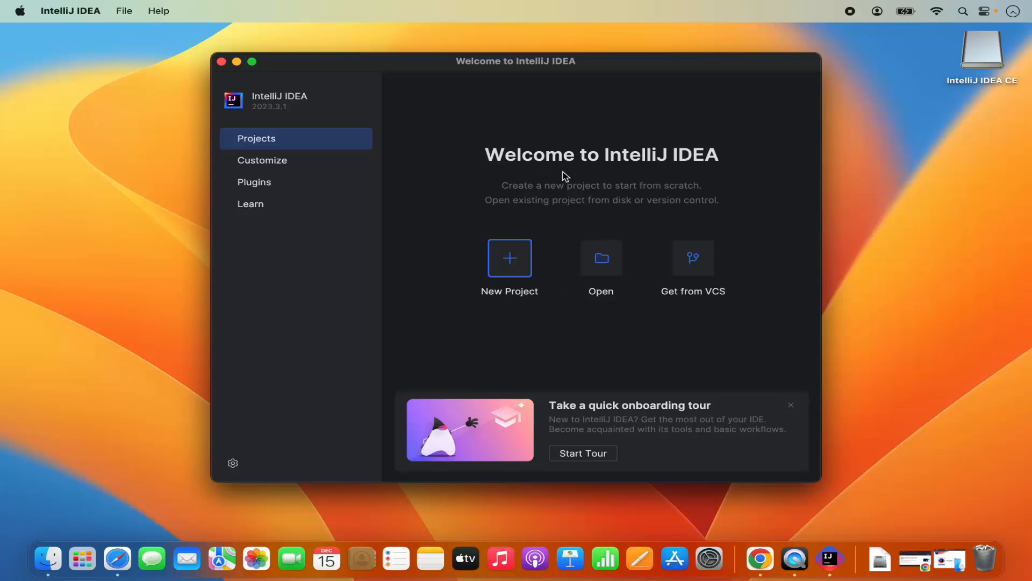
mouse_move(606, 71)
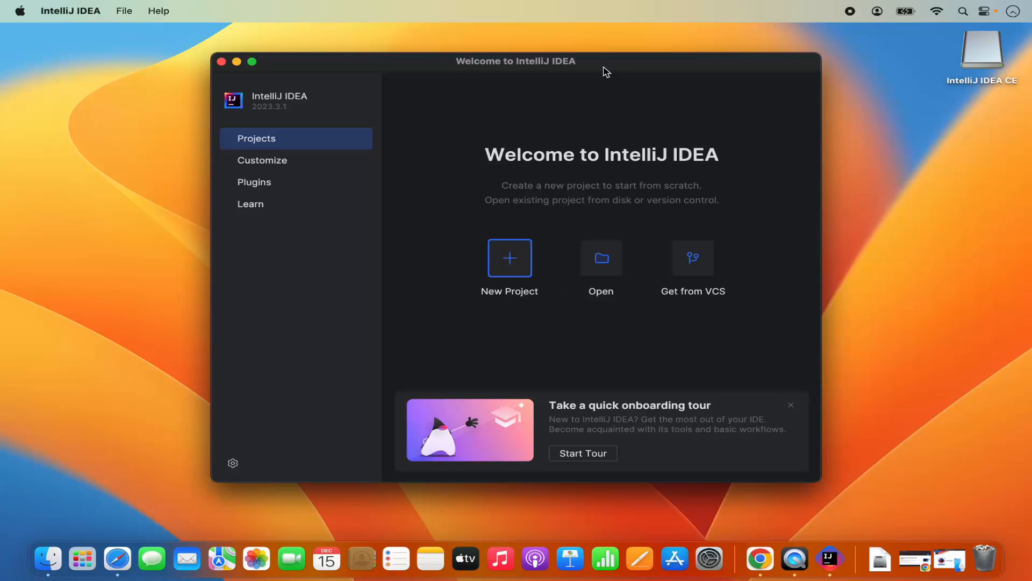
mouse_move(336, 142)
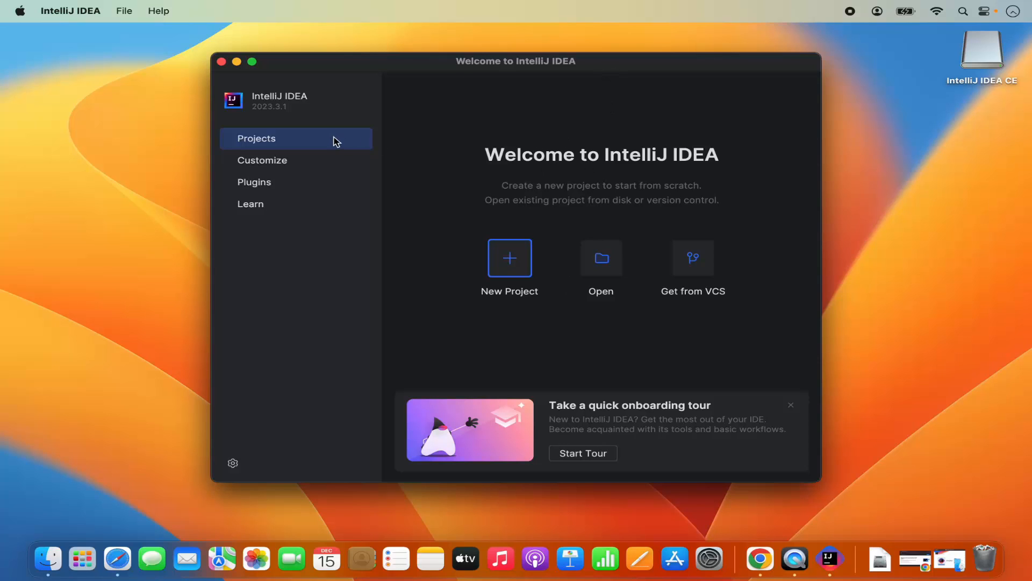
mouse_move(260, 146)
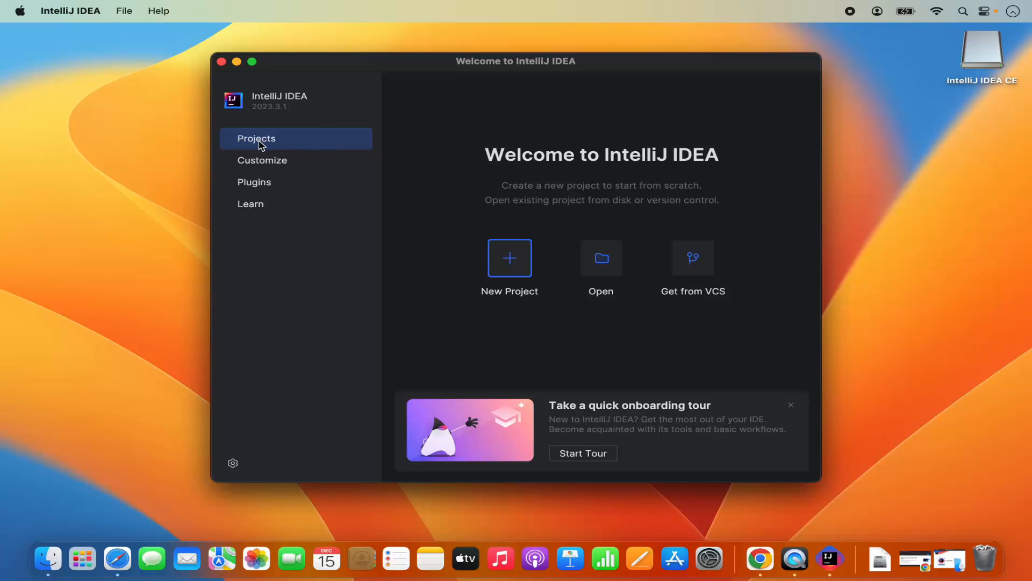
mouse_move(272, 147)
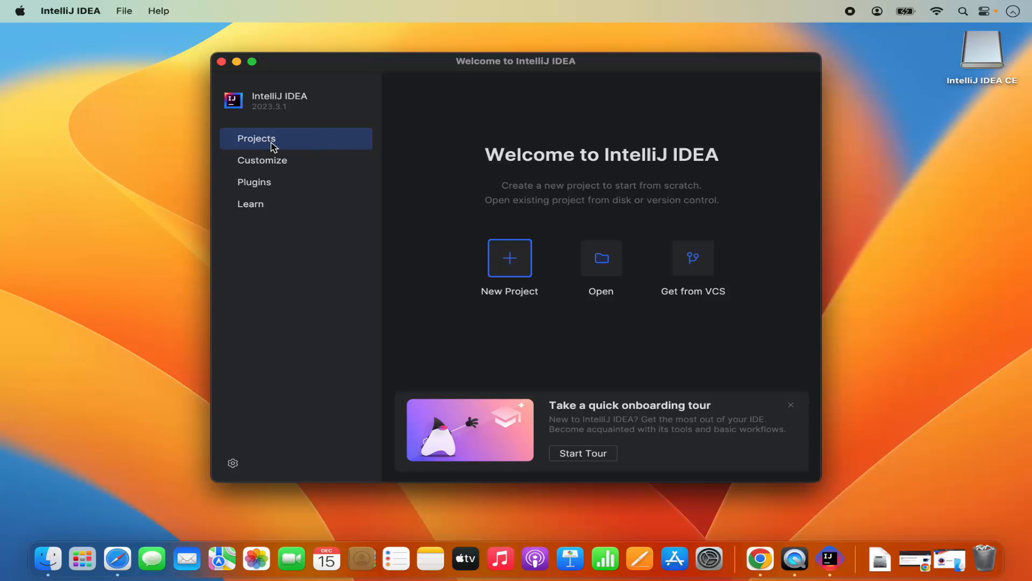
mouse_move(272, 165)
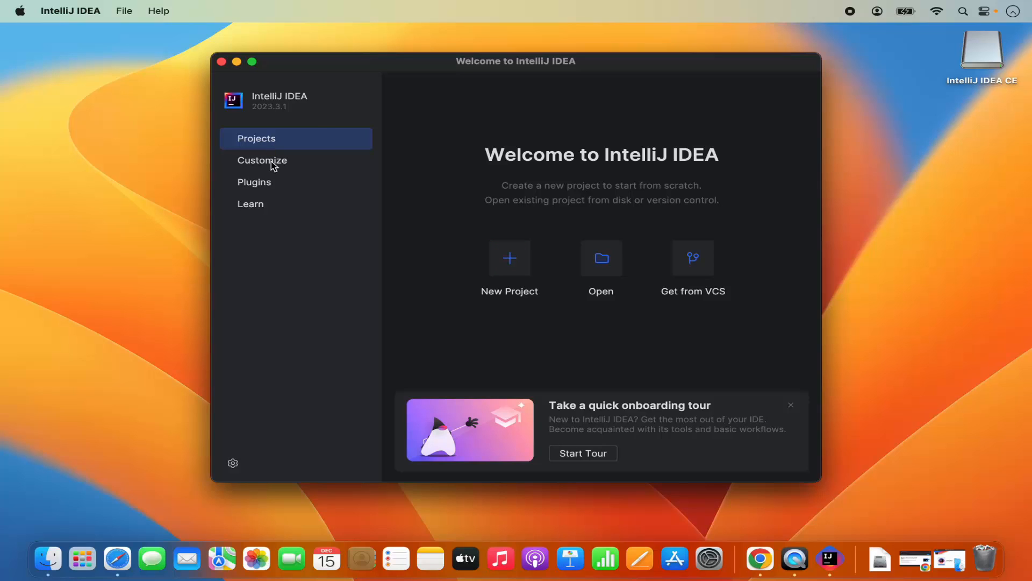
Step: Show the Customize section with Dark theme, 13.0 IDE font and macOS keymap
click(262, 160)
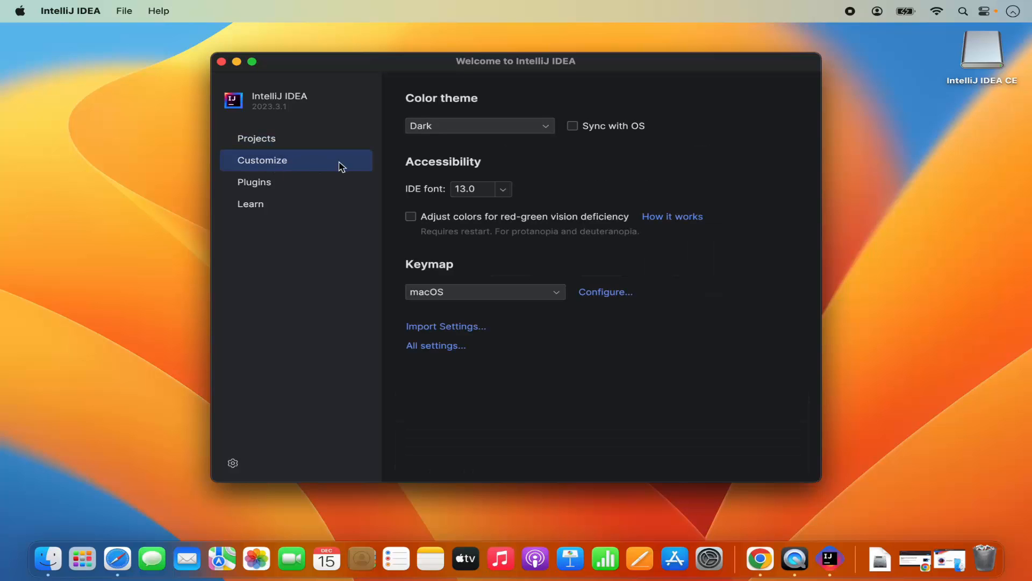
mouse_move(502, 129)
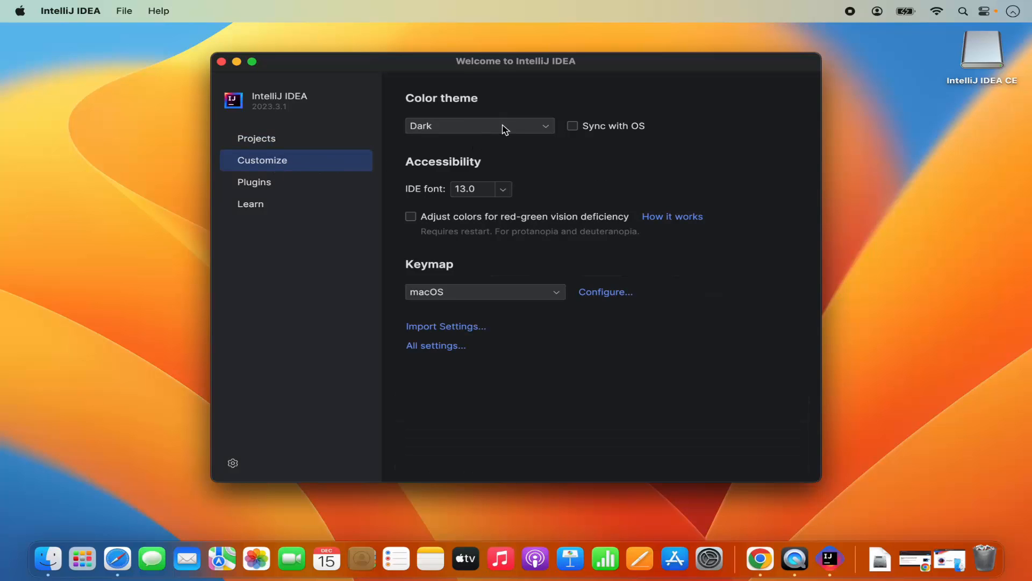
click(480, 126)
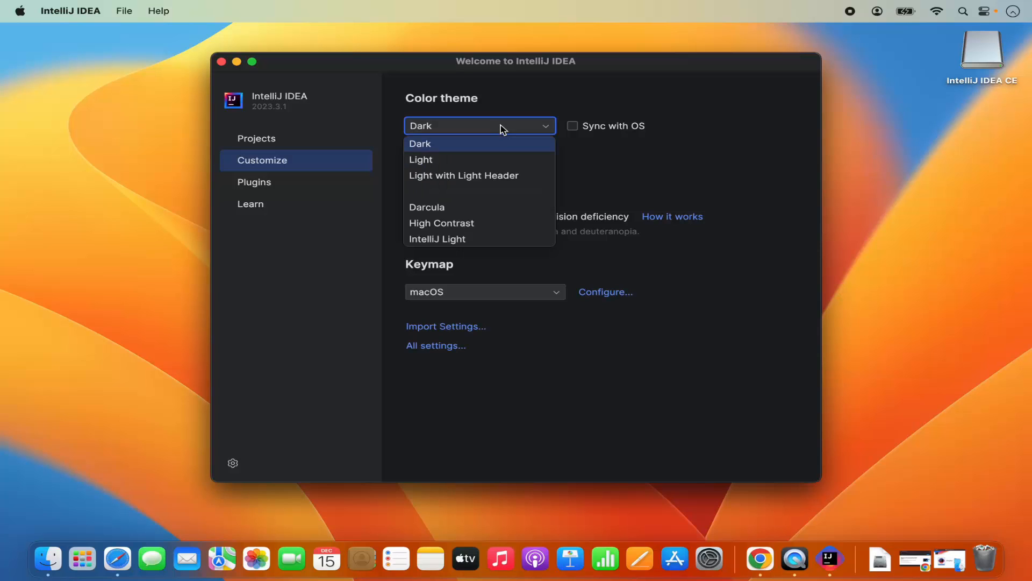
click(420, 159)
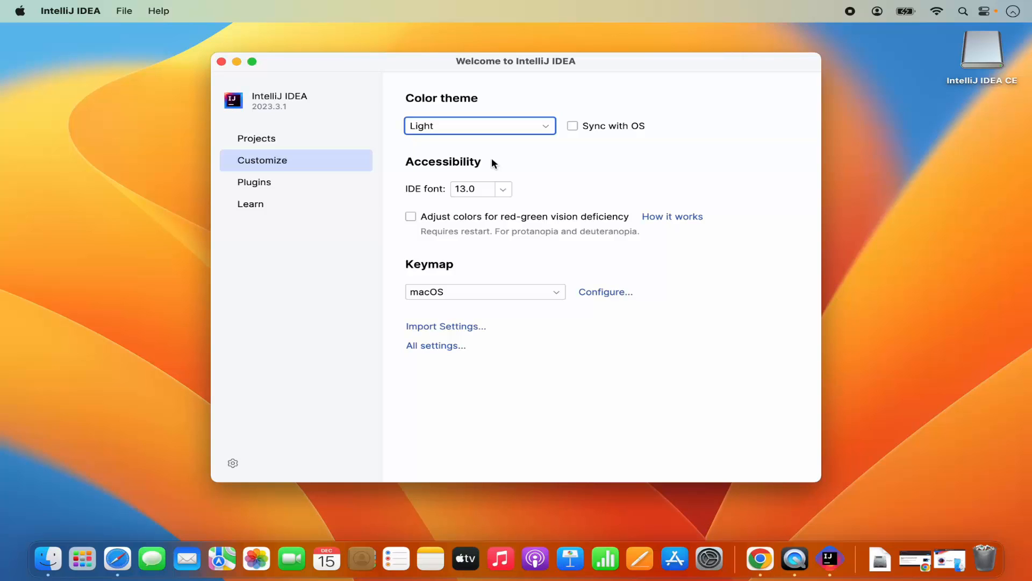
click(480, 126)
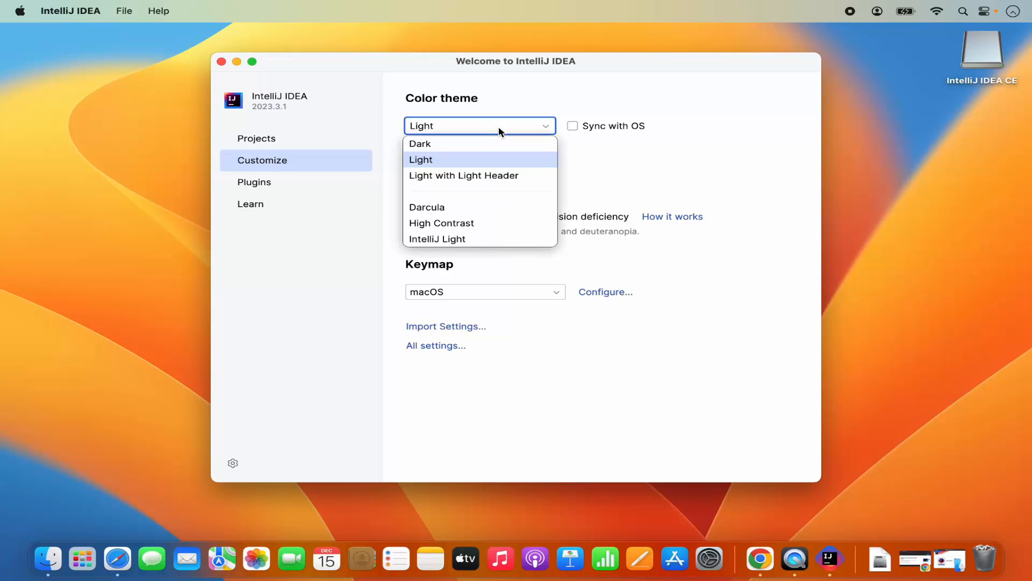
mouse_move(463, 176)
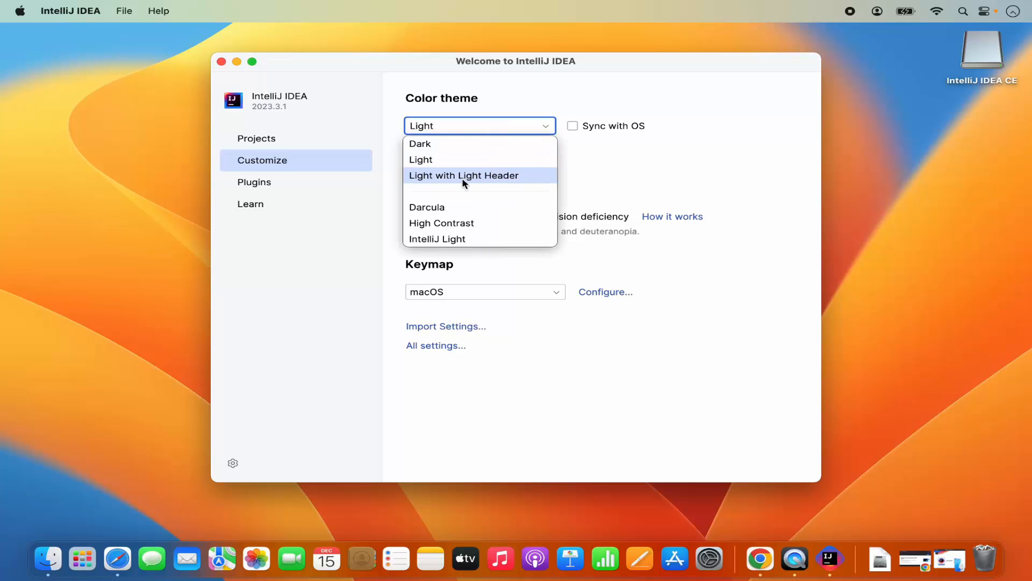
click(464, 175)
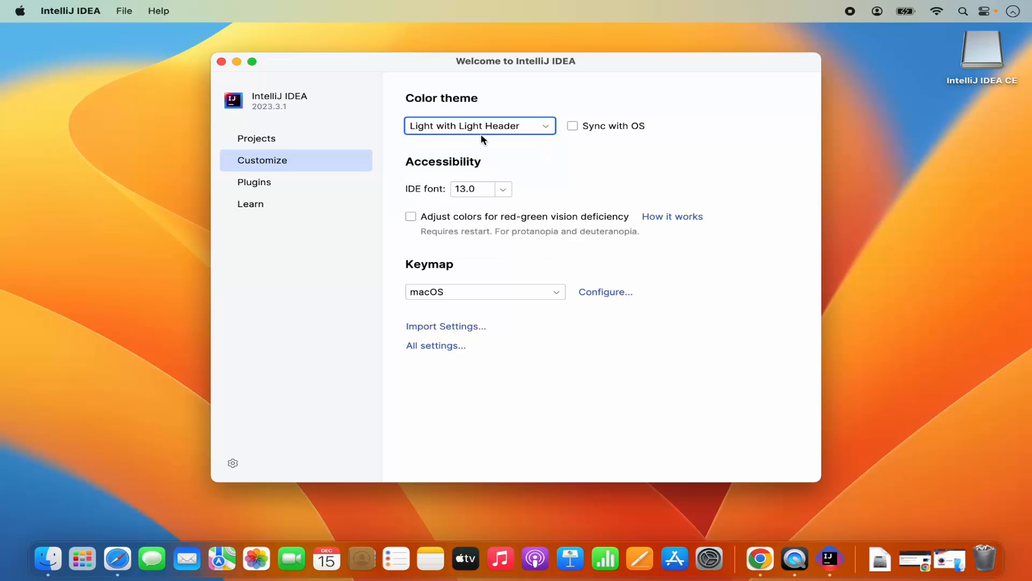
mouse_move(454, 178)
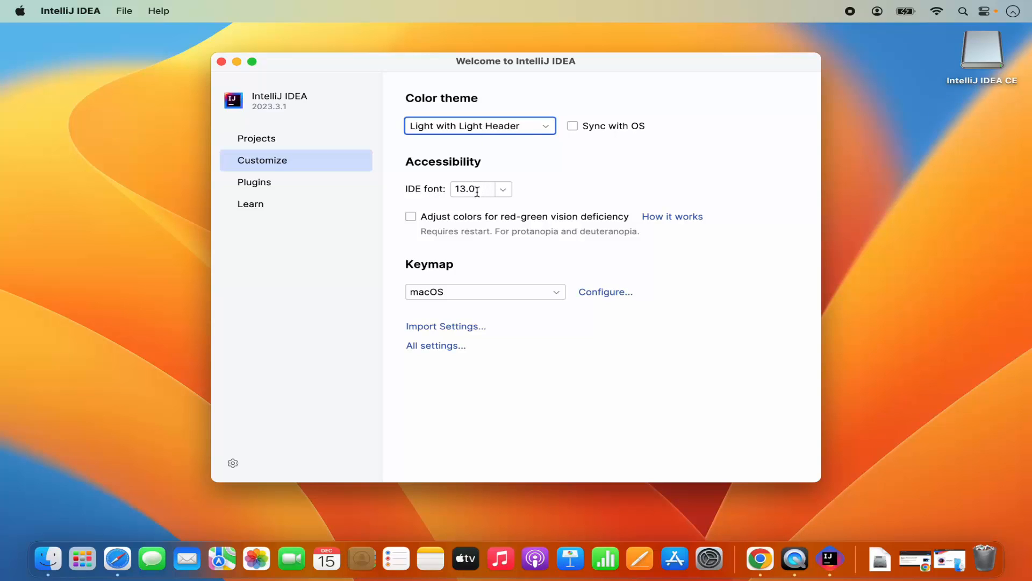
mouse_move(476, 297)
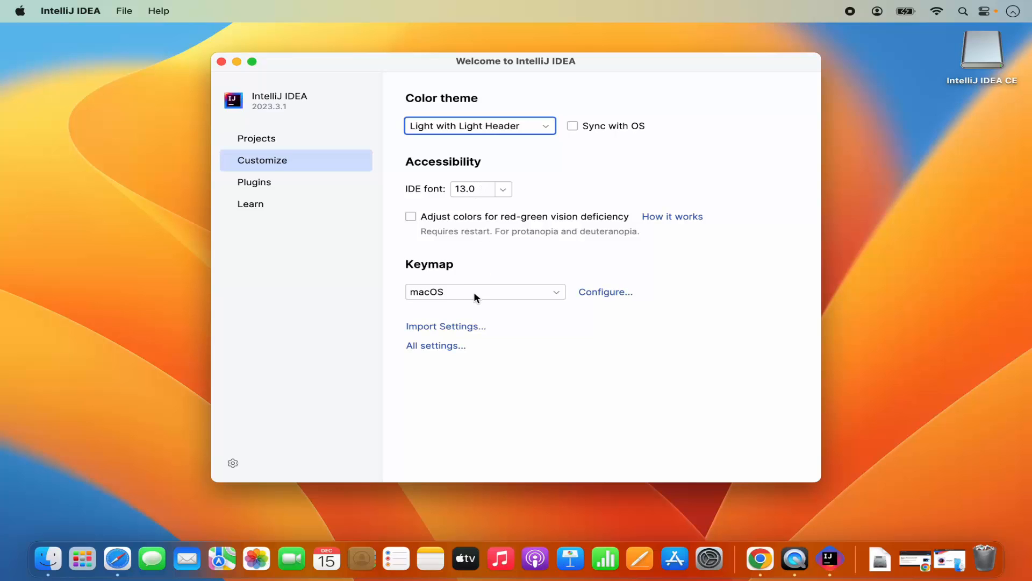
mouse_move(534, 200)
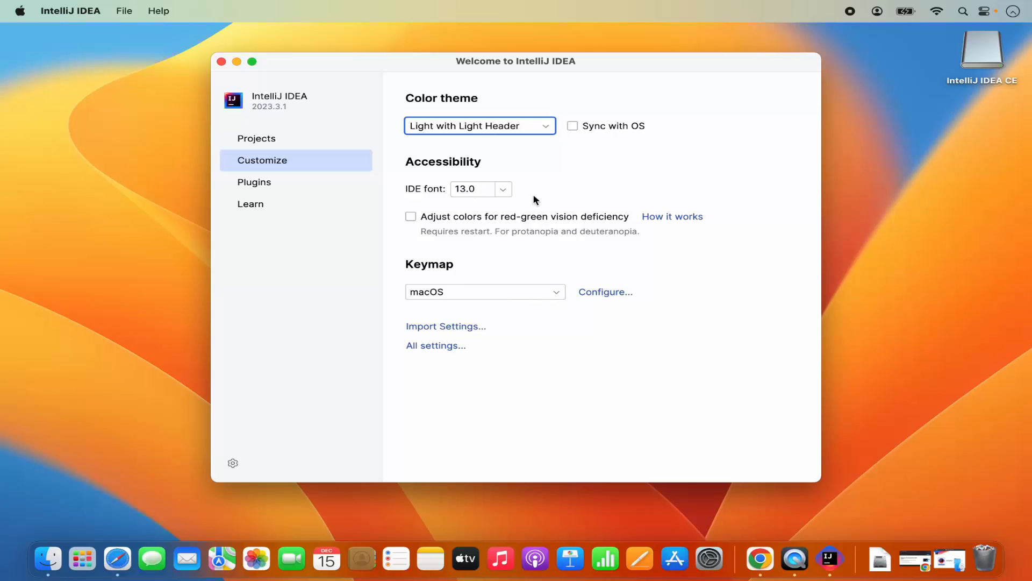
click(478, 126)
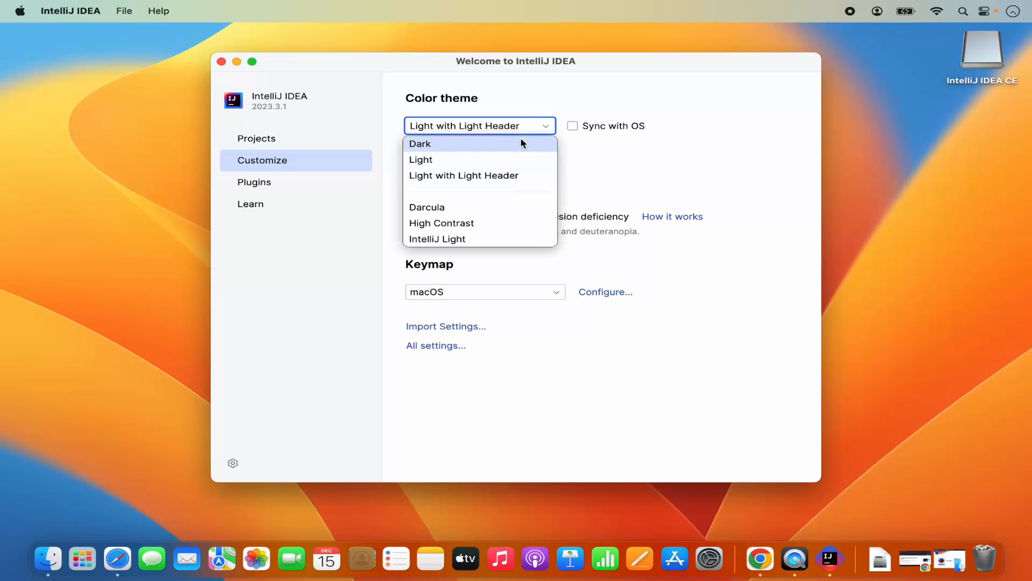
click(420, 143)
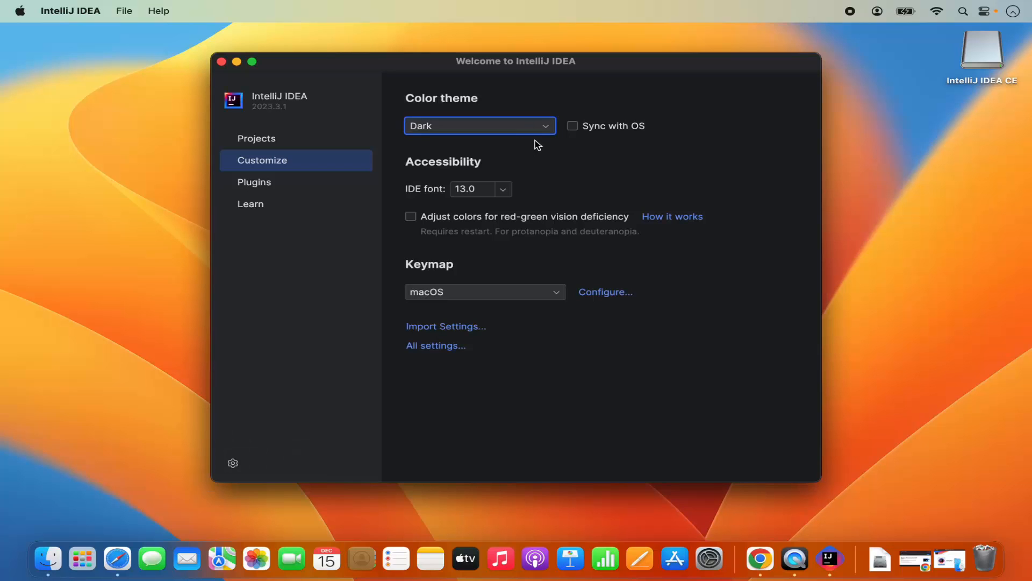
click(254, 182)
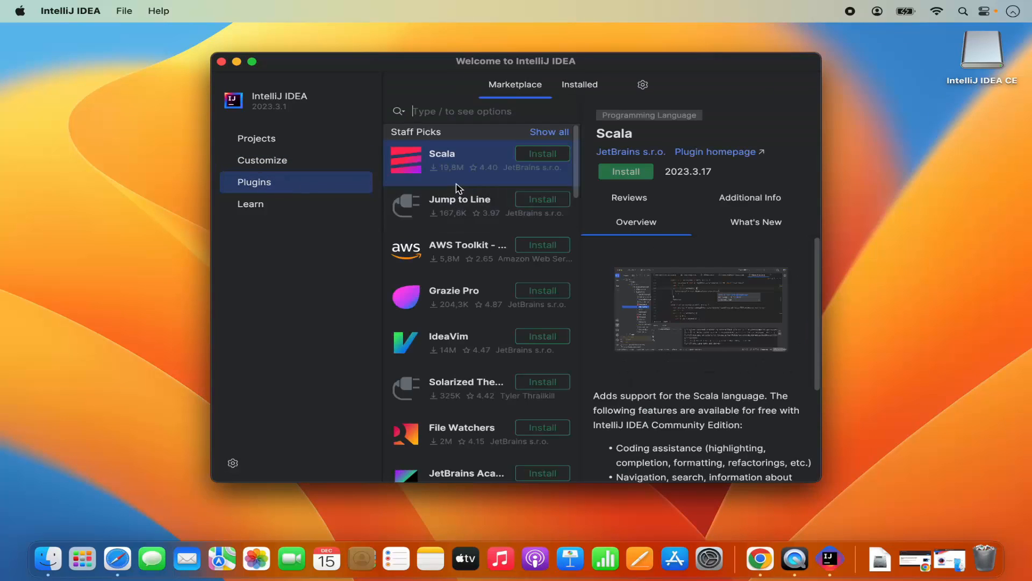
mouse_move(441, 287)
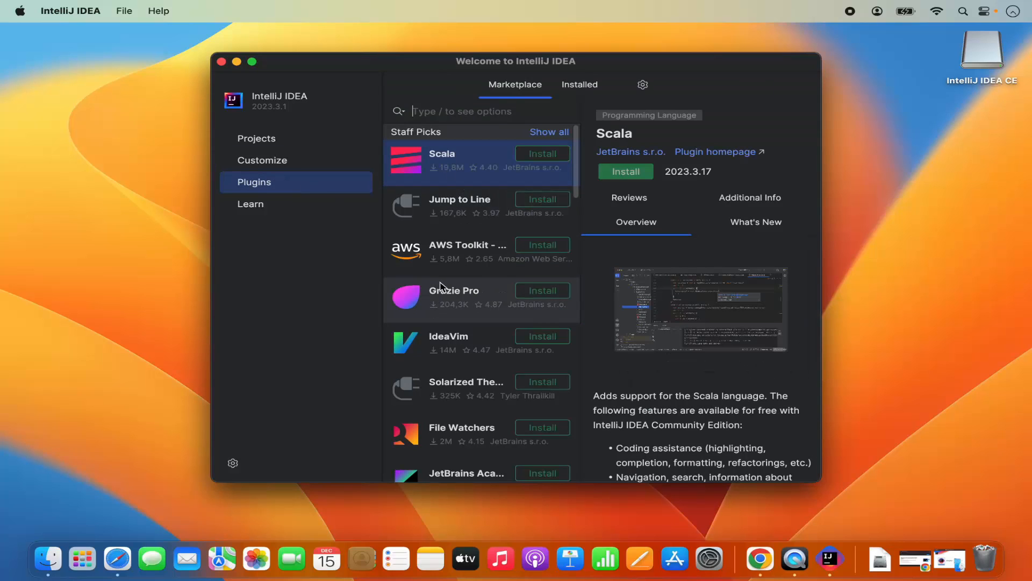
mouse_move(470, 265)
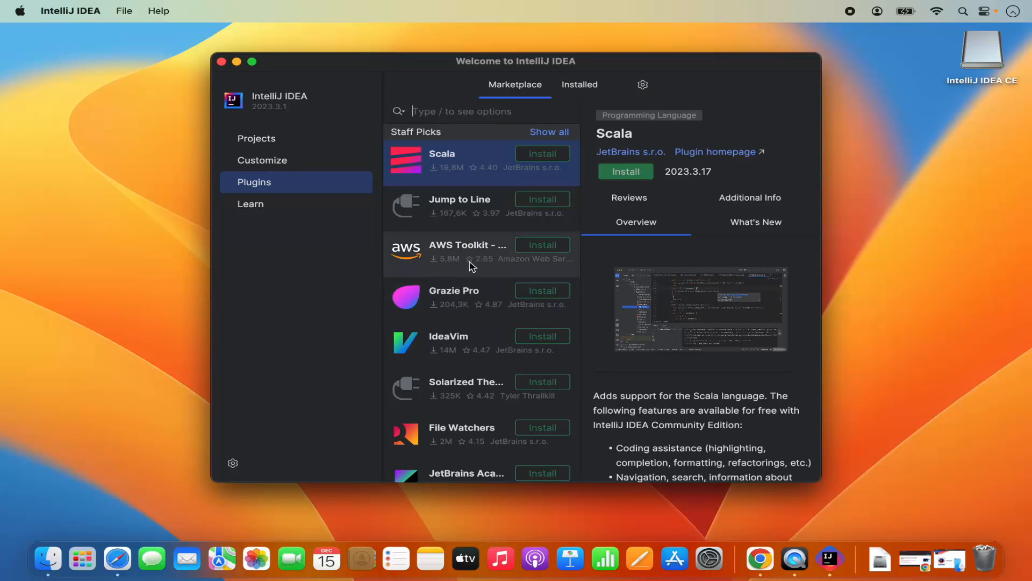
mouse_move(476, 168)
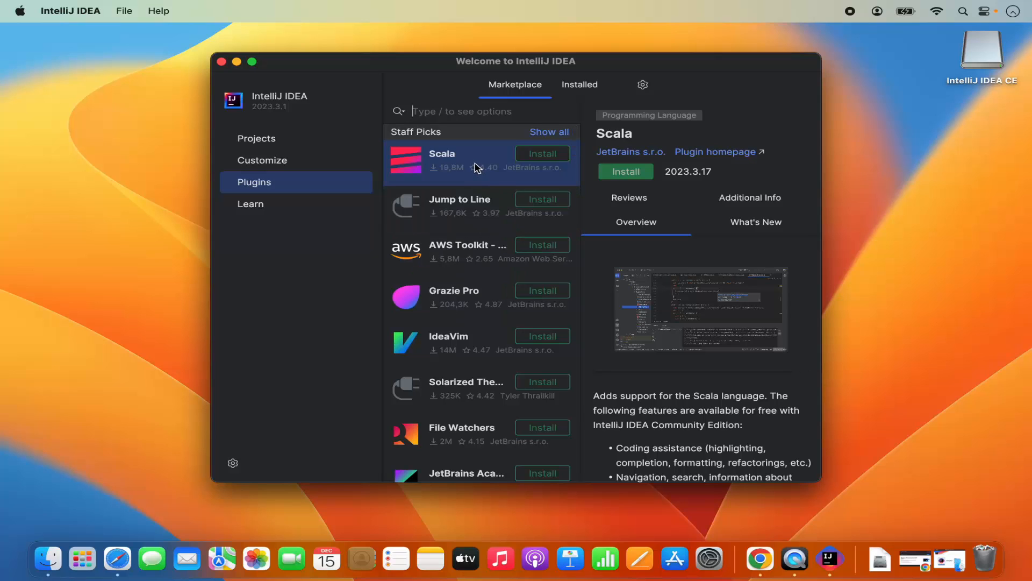
mouse_move(445, 326)
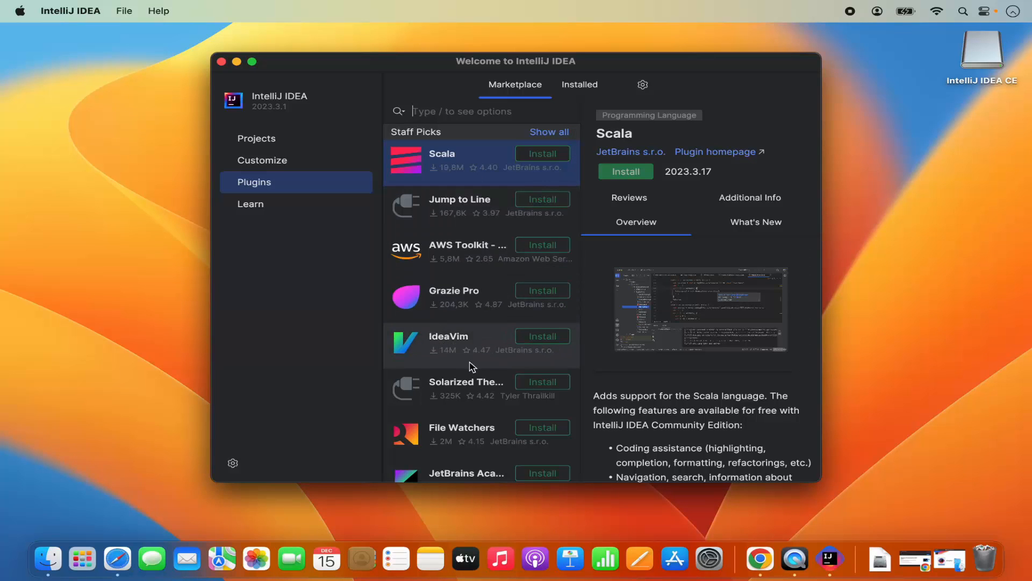
scroll(down, 3)
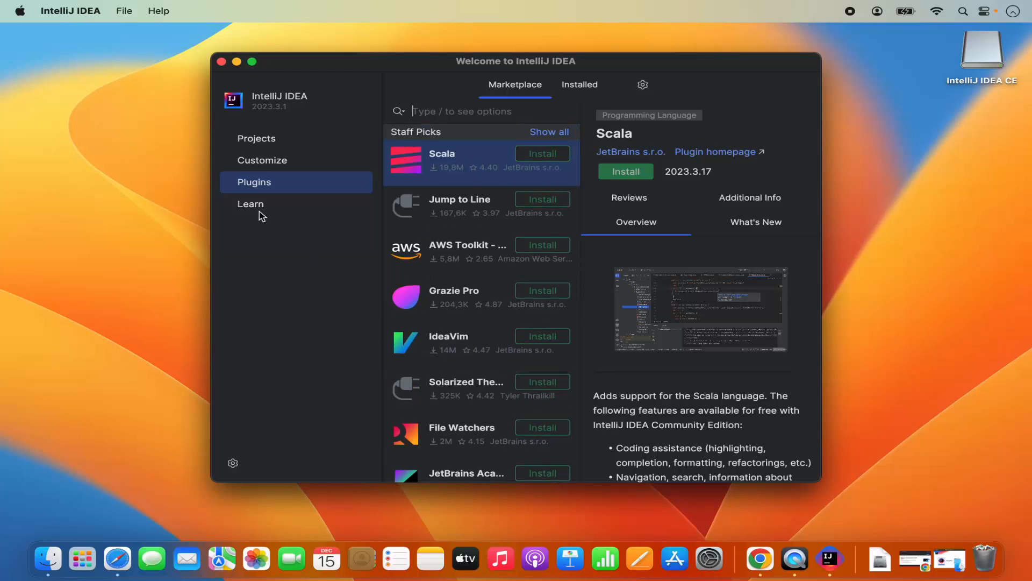
Step: View the Learn courses section, then return to the Projects welcome page
click(250, 203)
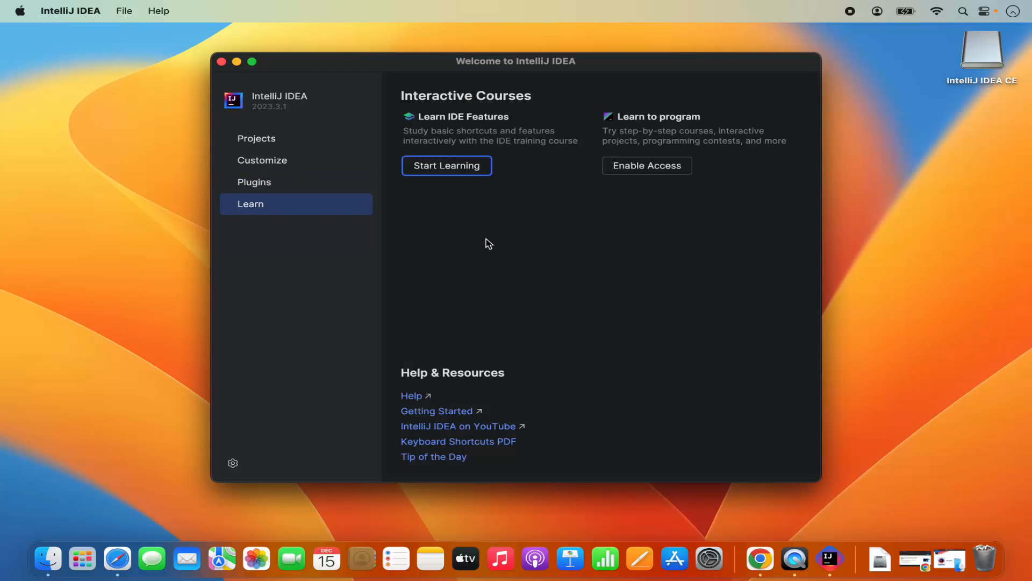
mouse_move(485, 183)
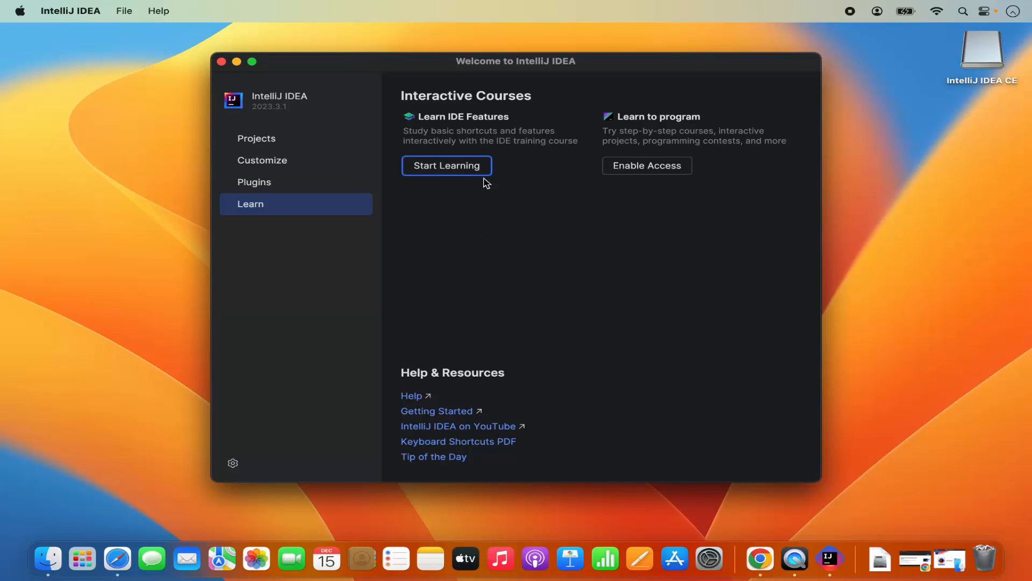
mouse_move(275, 146)
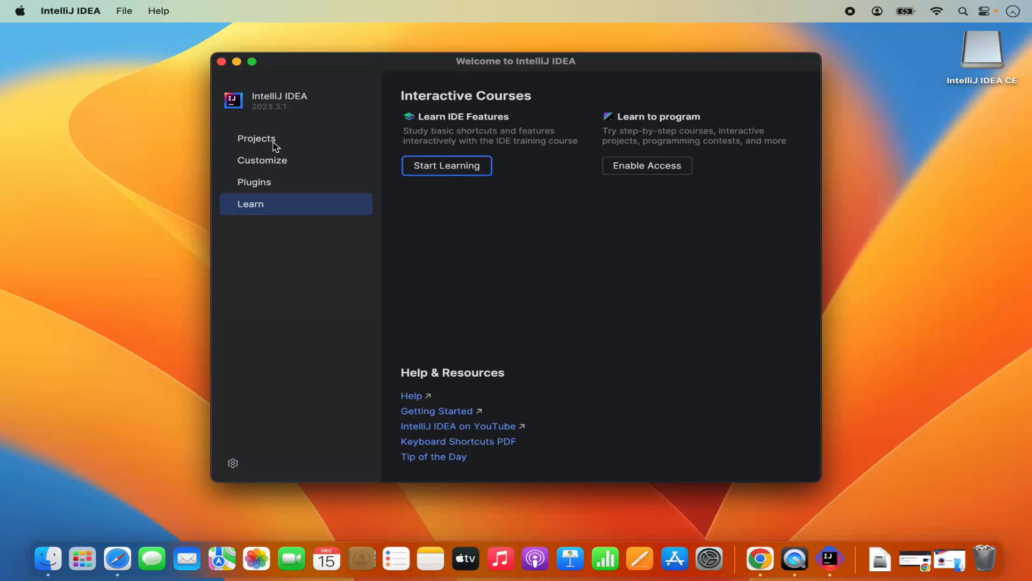
click(257, 138)
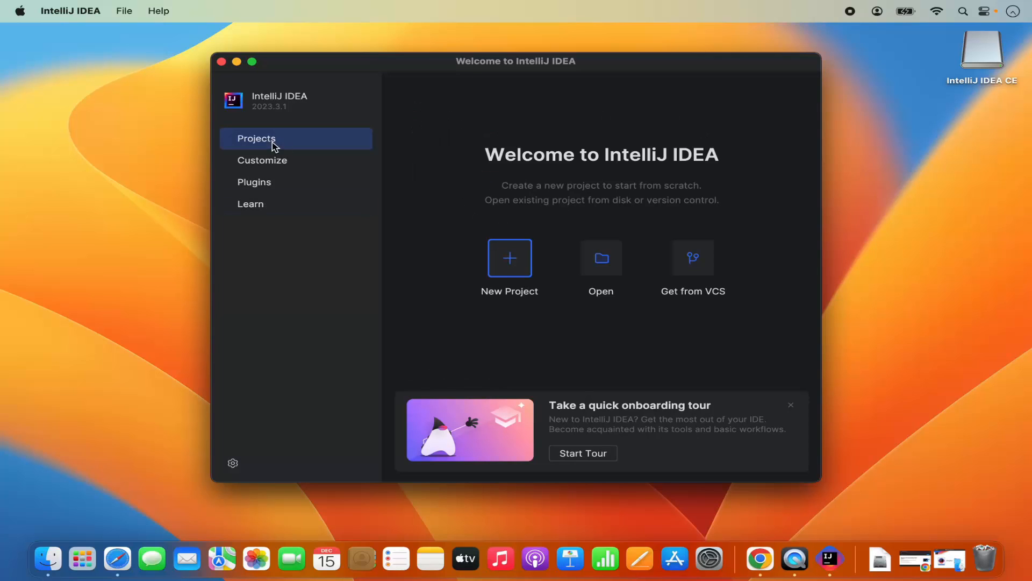
mouse_move(348, 158)
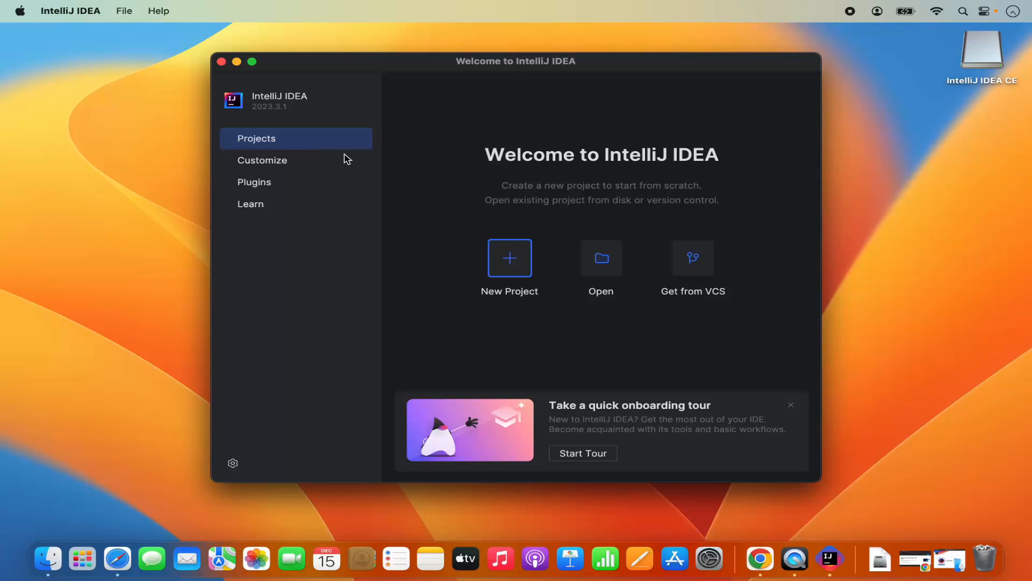
Step: Begin a new project and name it DemoJava
click(509, 257)
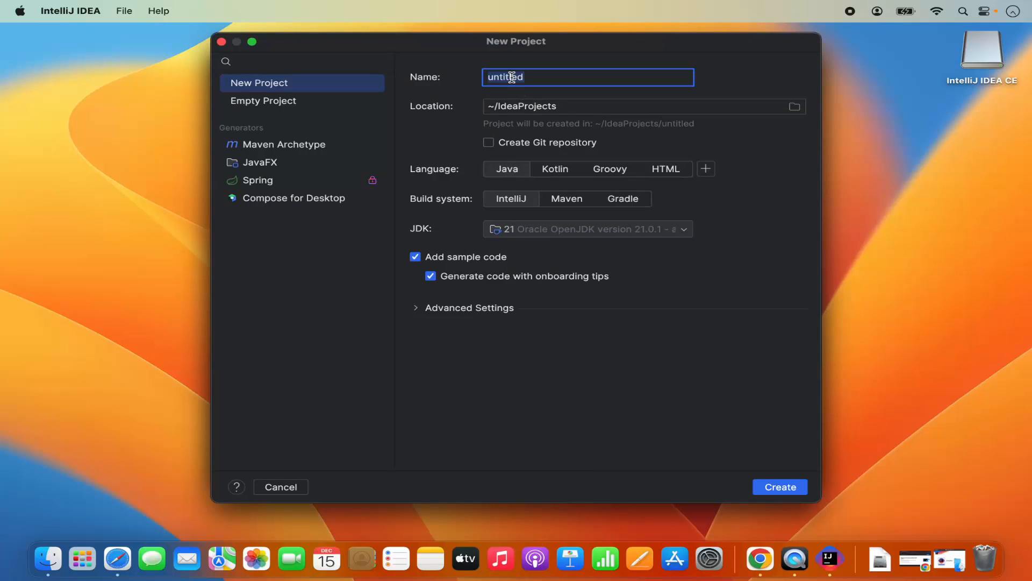
text(D)
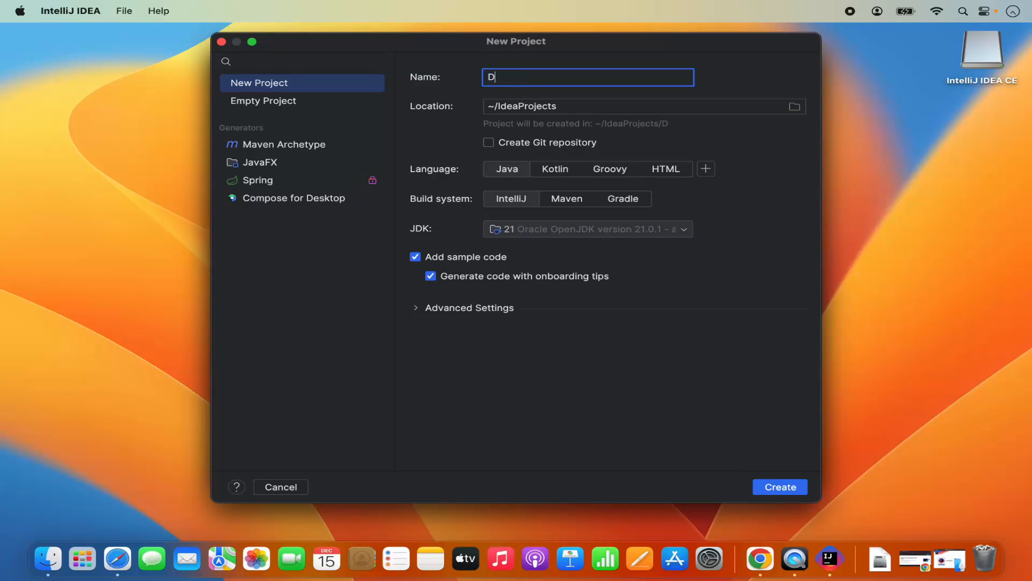
text(emoJava)
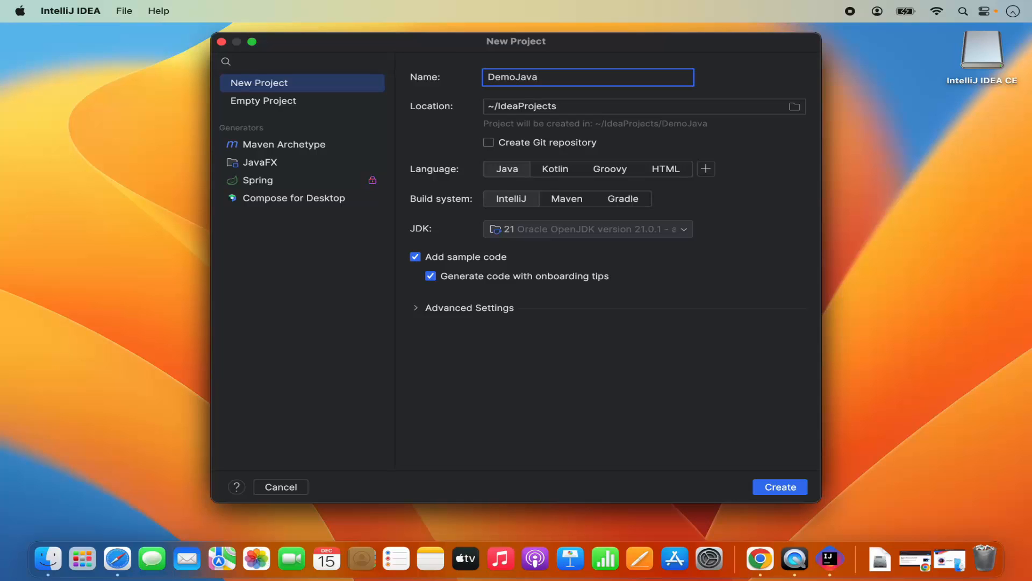
mouse_move(503, 106)
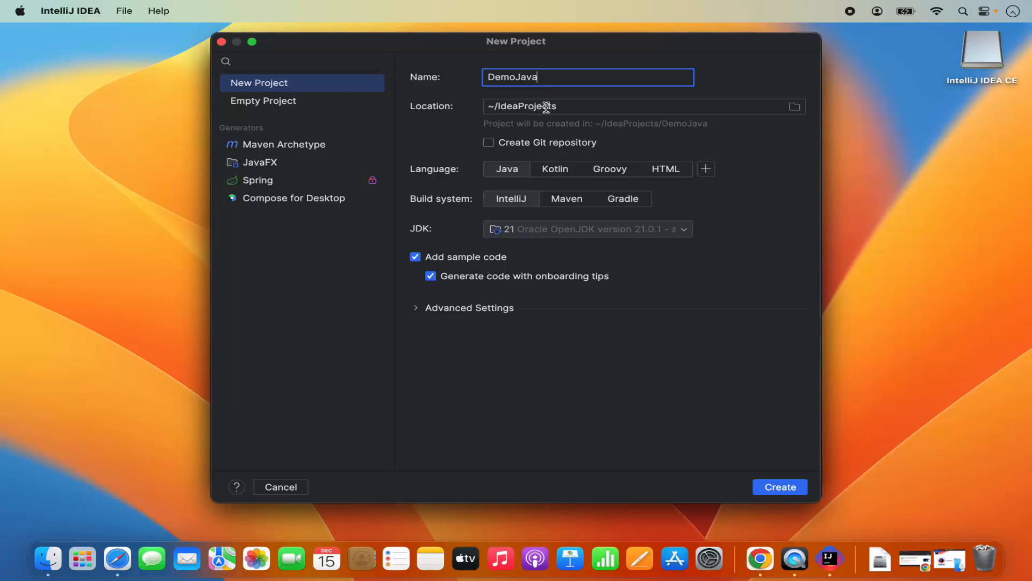
mouse_move(439, 183)
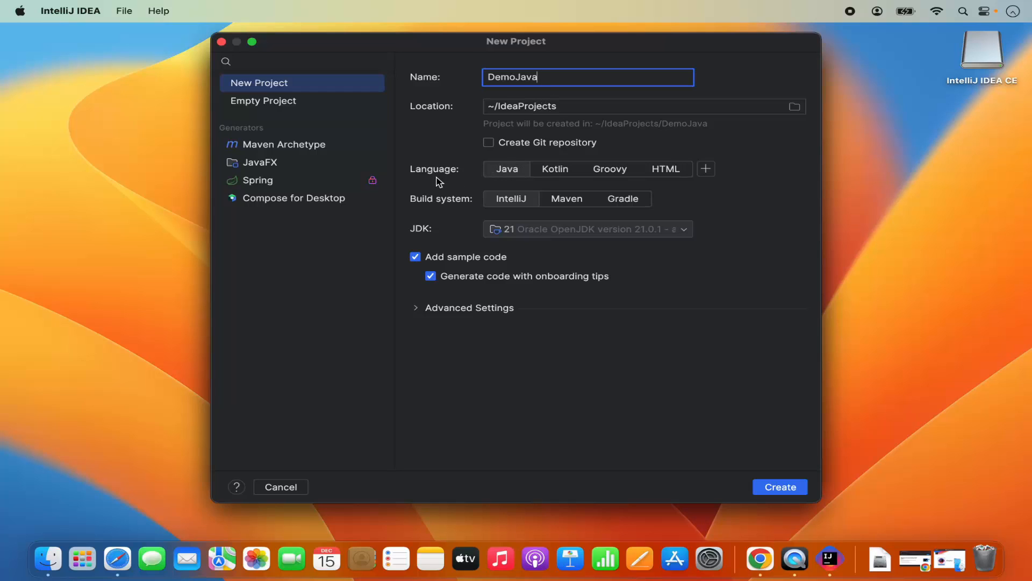
mouse_move(500, 172)
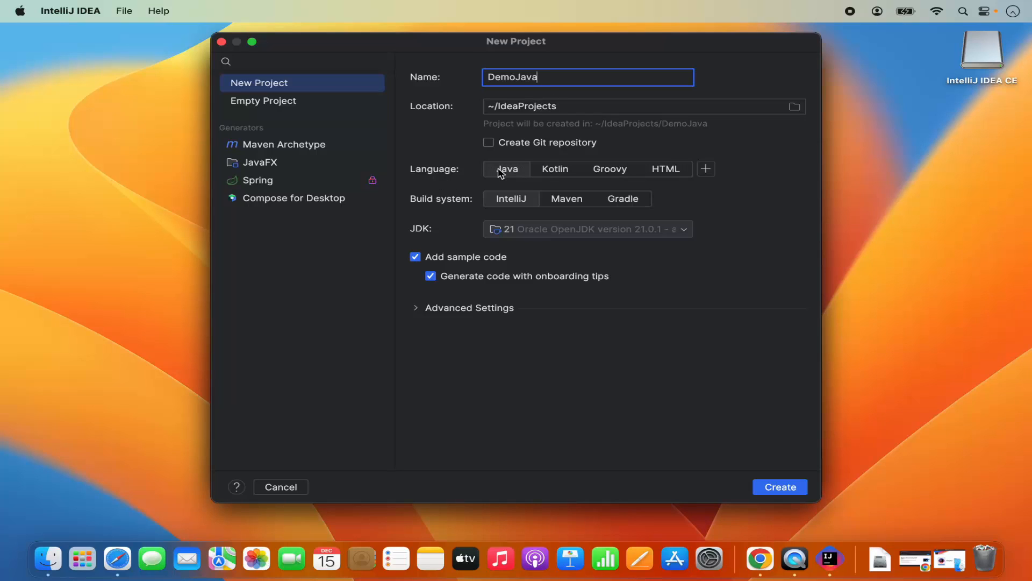
mouse_move(446, 209)
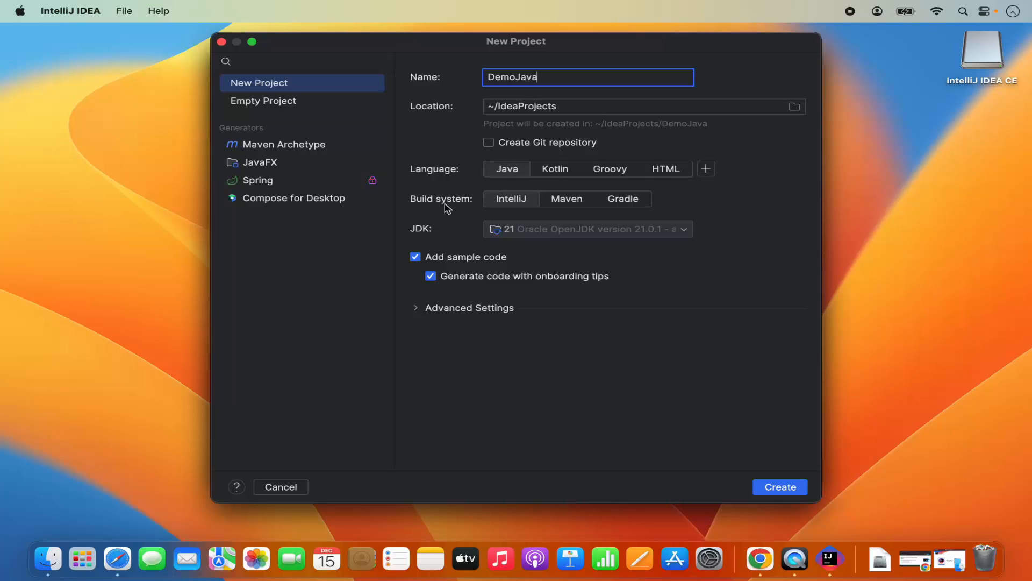
mouse_move(507, 208)
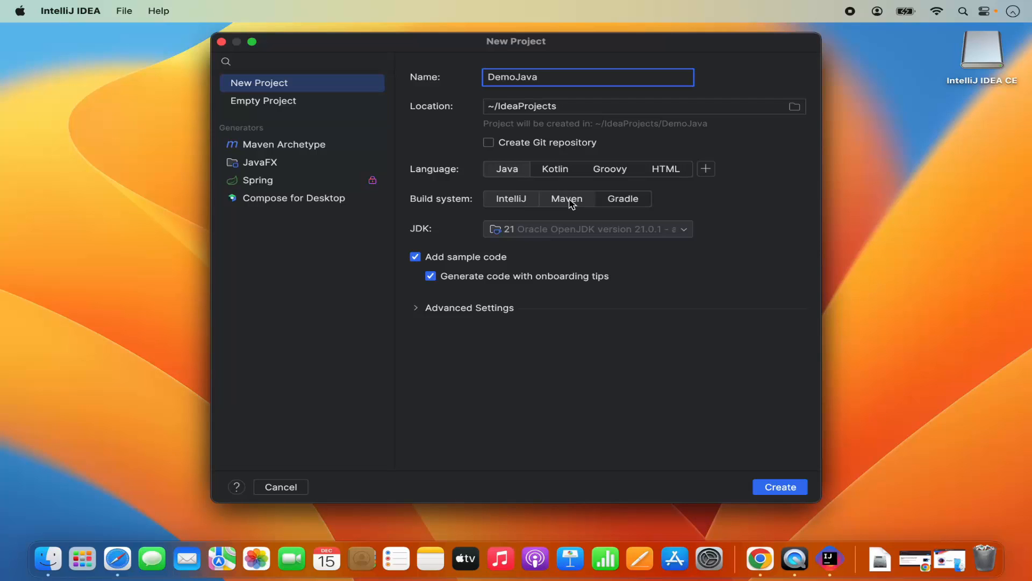
Step: Keep the IntelliJ build system and choose Oracle OpenJDK 21 as the project JDK
click(510, 198)
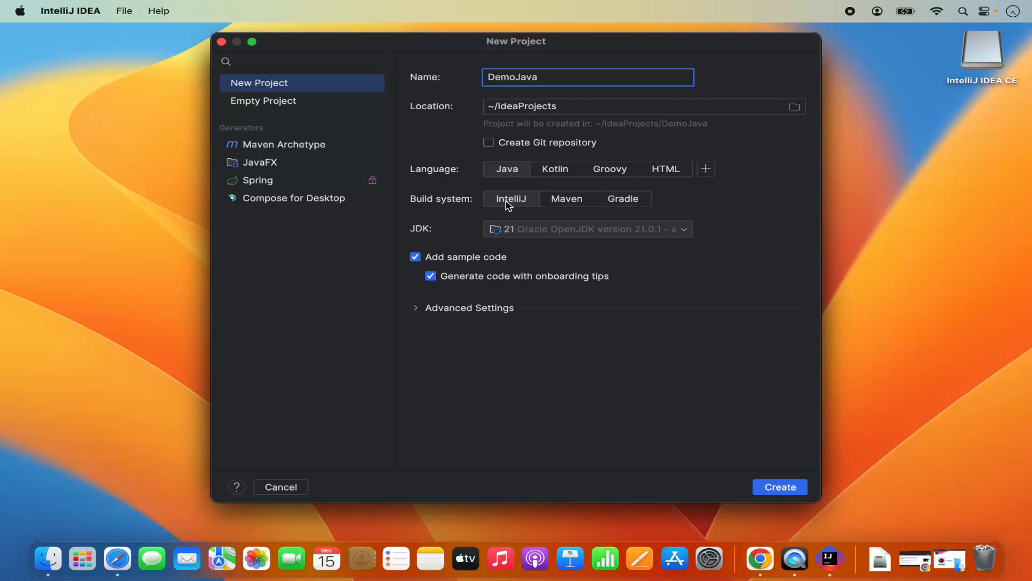
mouse_move(533, 234)
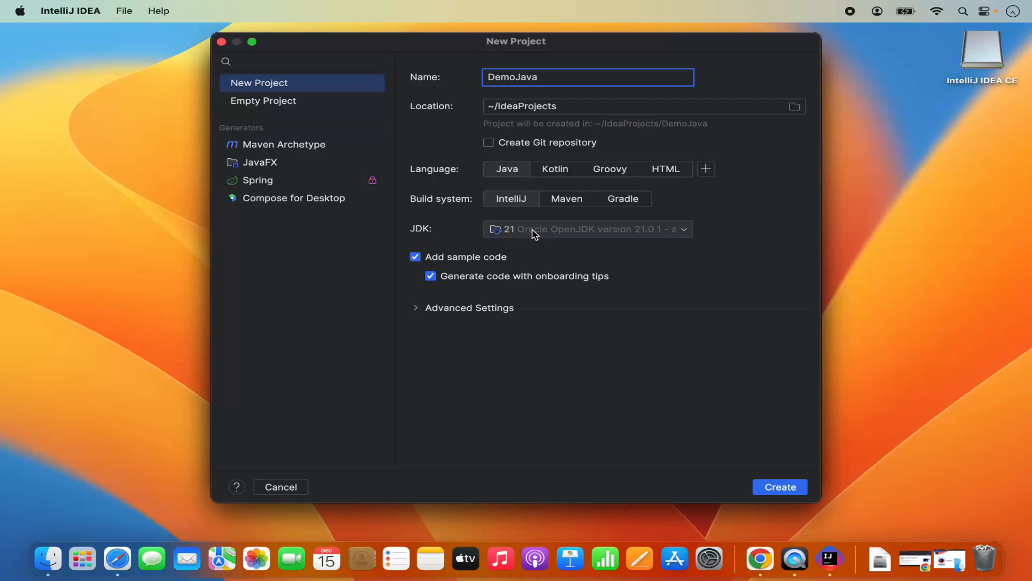
click(588, 228)
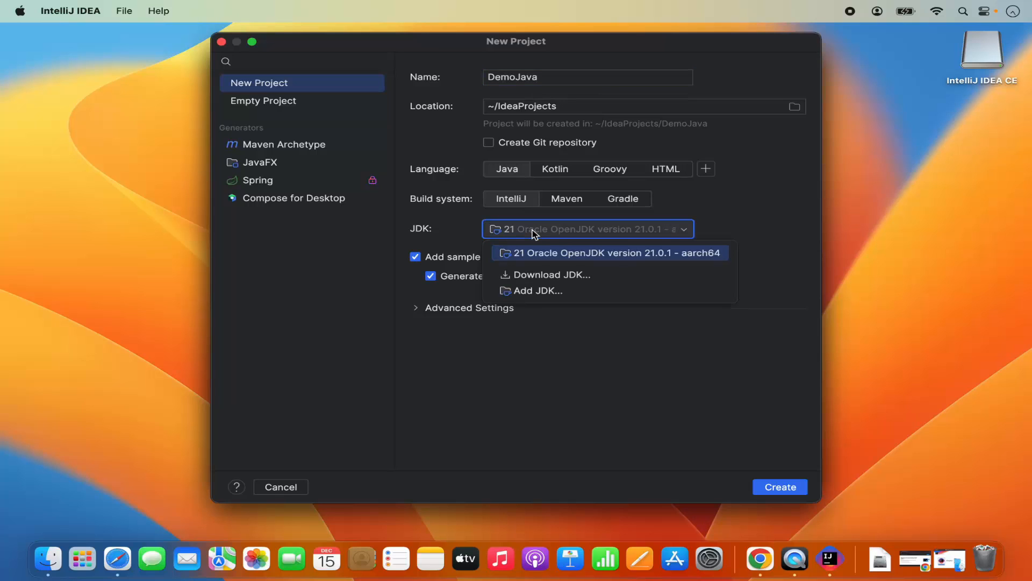
mouse_move(530, 257)
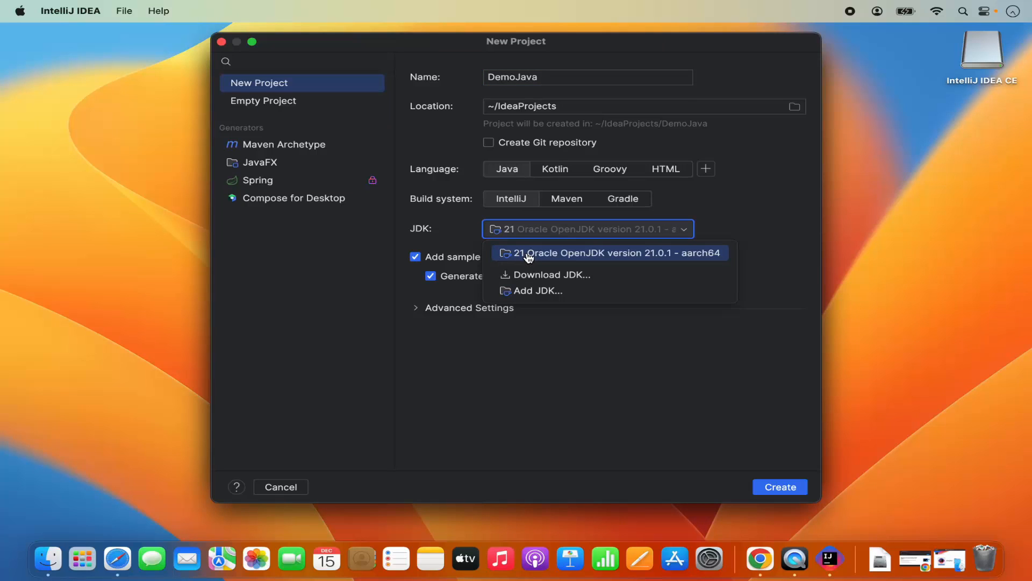
mouse_move(546, 257)
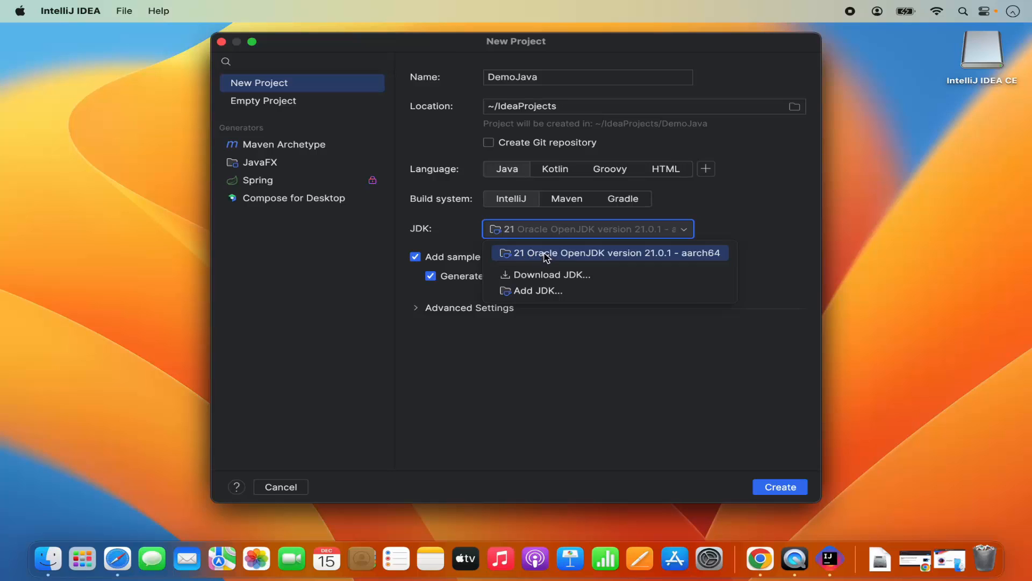
click(610, 251)
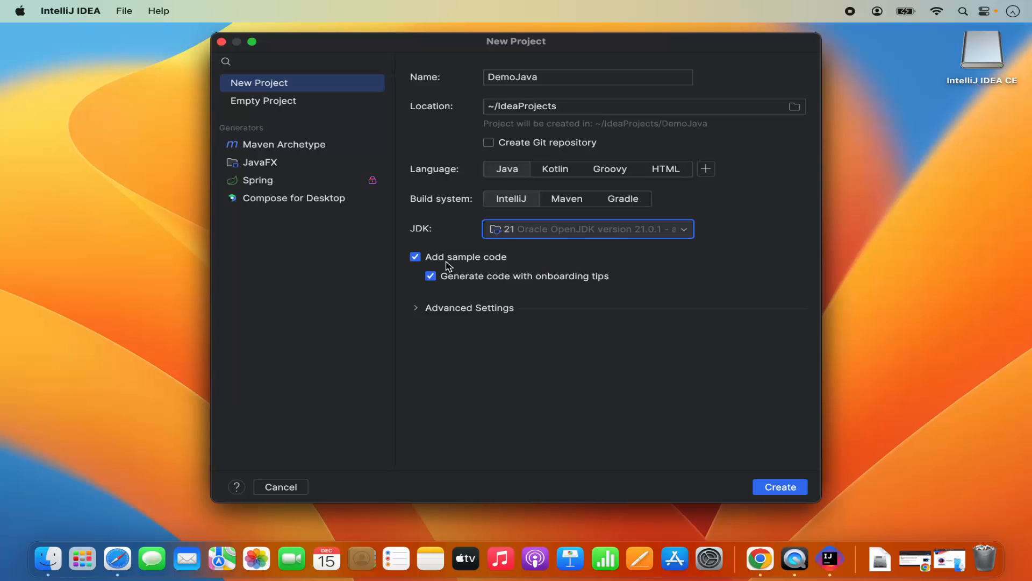
mouse_move(473, 263)
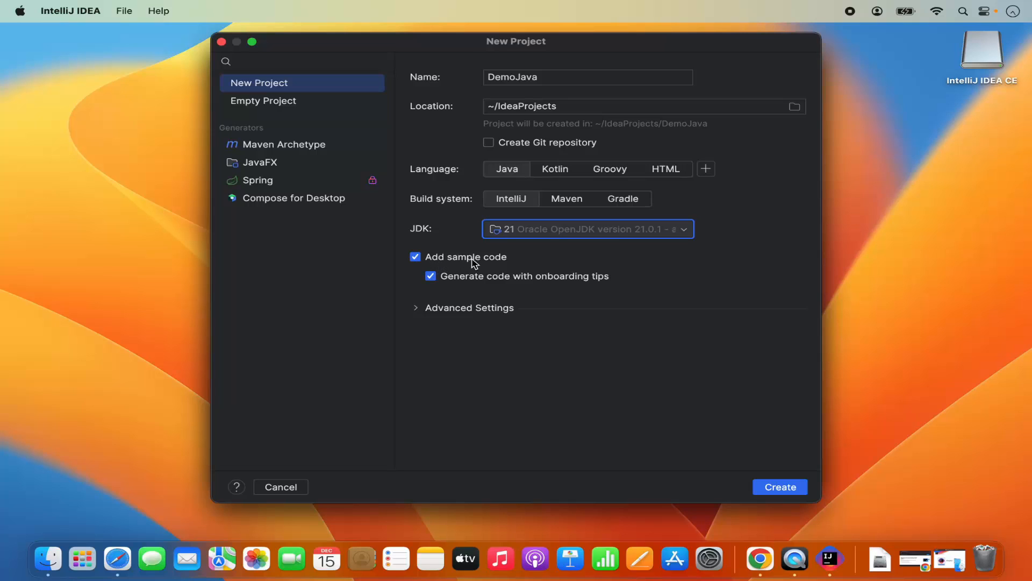
mouse_move(517, 284)
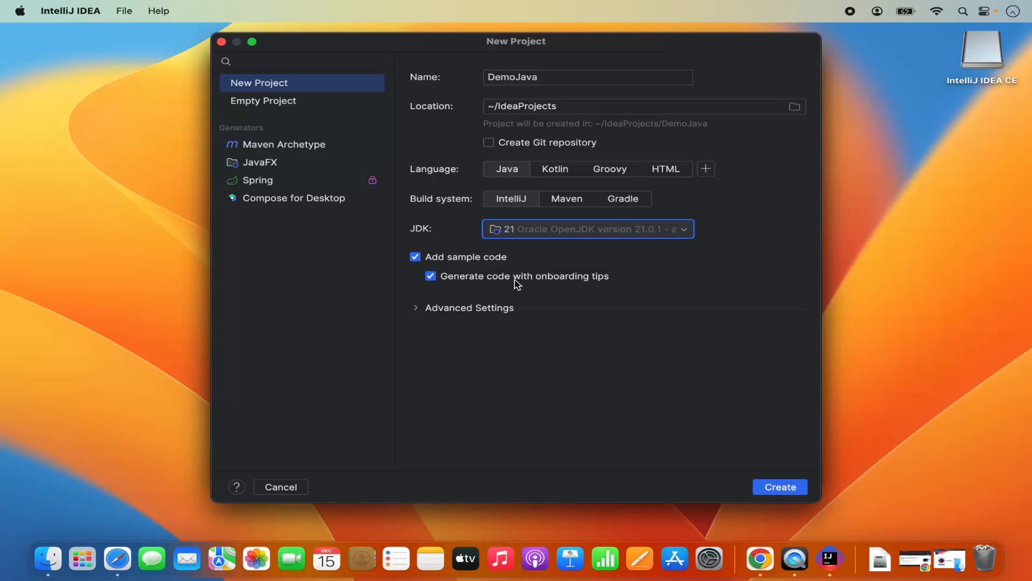
mouse_move(564, 284)
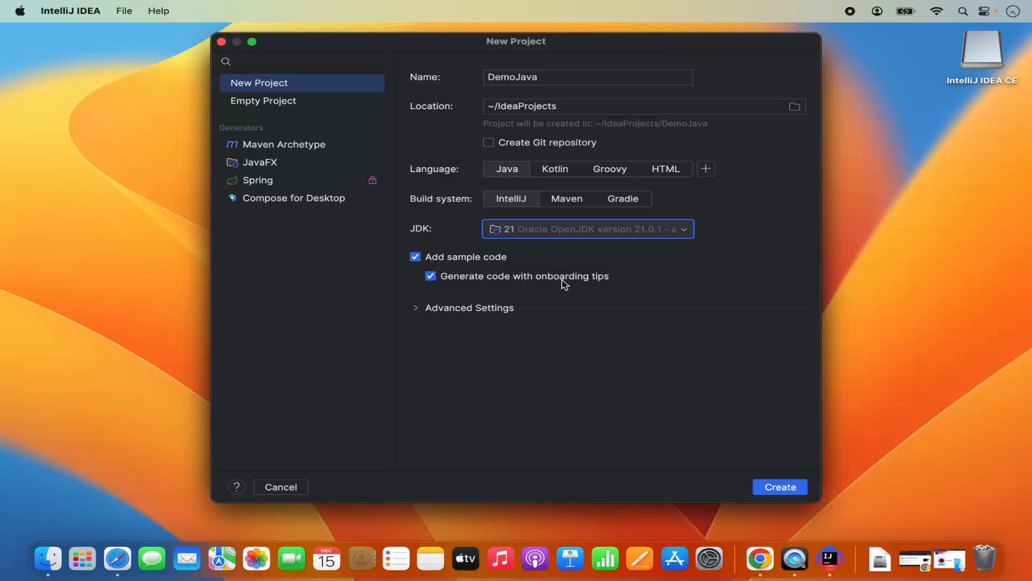
mouse_move(439, 276)
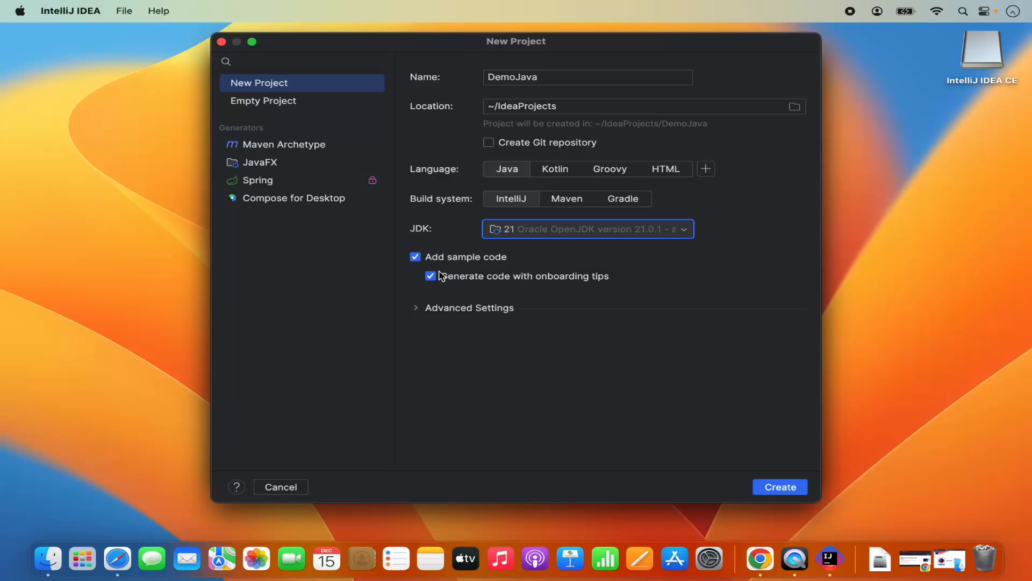
mouse_move(546, 291)
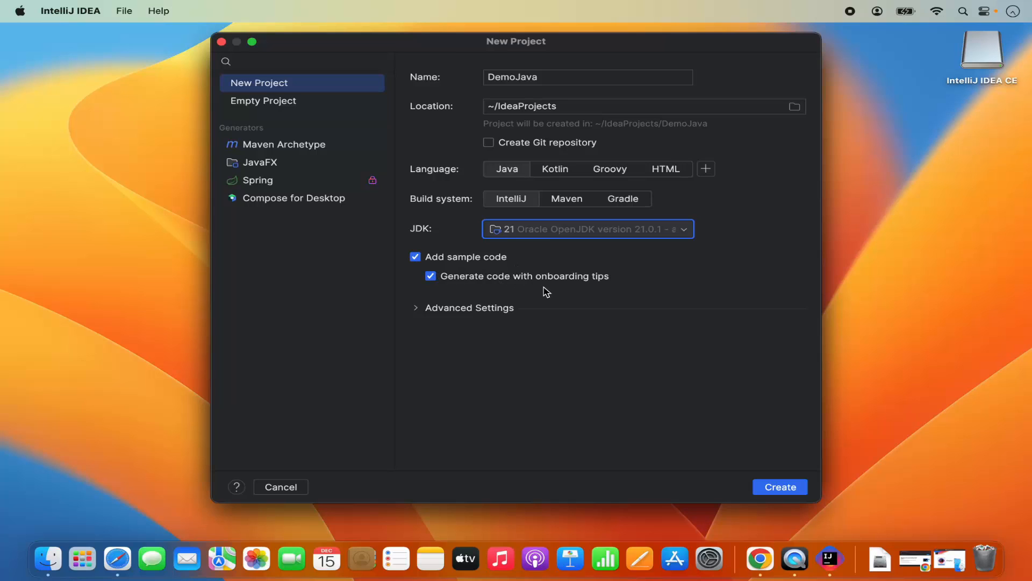
mouse_move(603, 298)
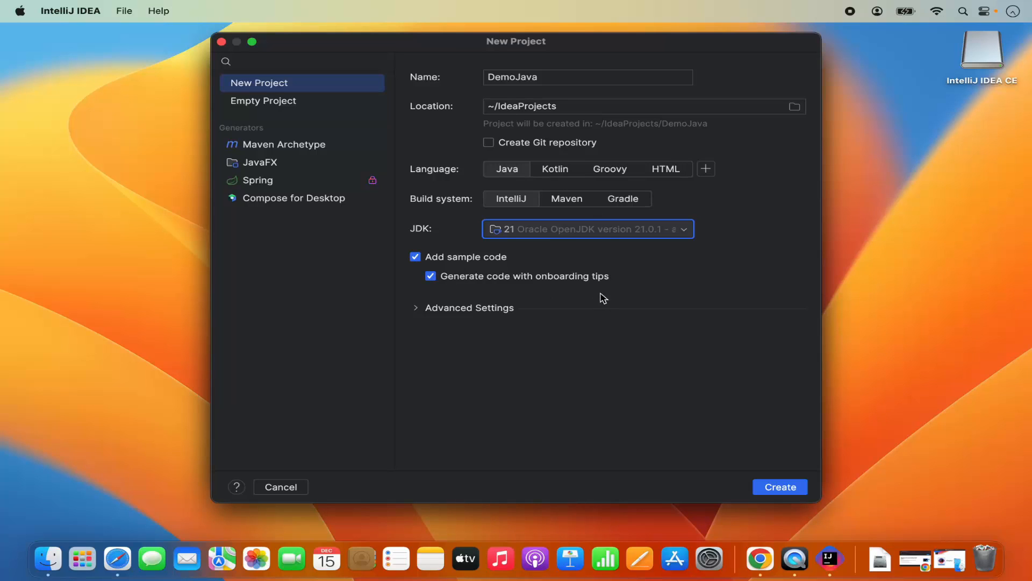
mouse_move(779, 486)
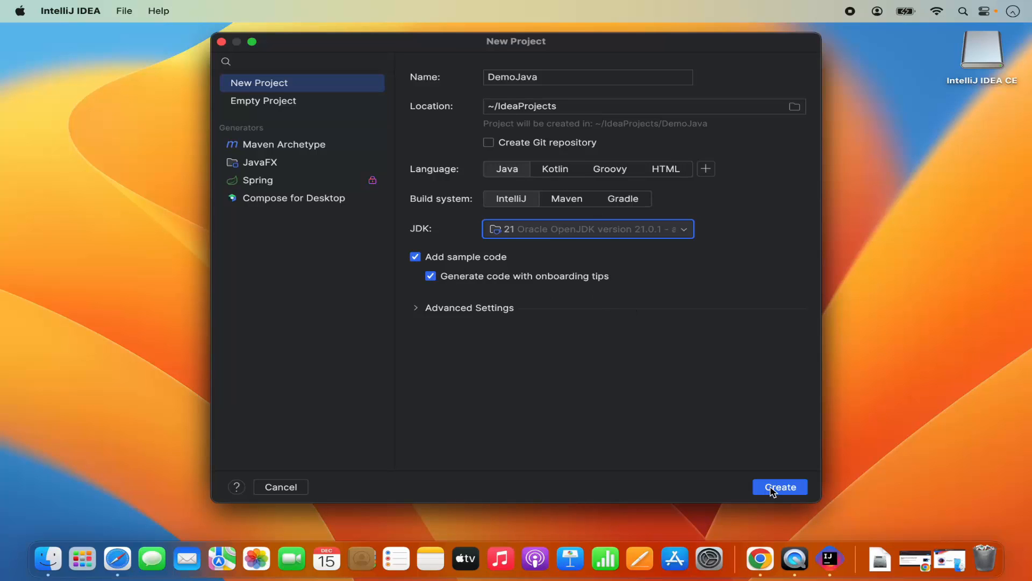
Step: Create the DemoJava project and select src/Main in the Project tool window
click(780, 486)
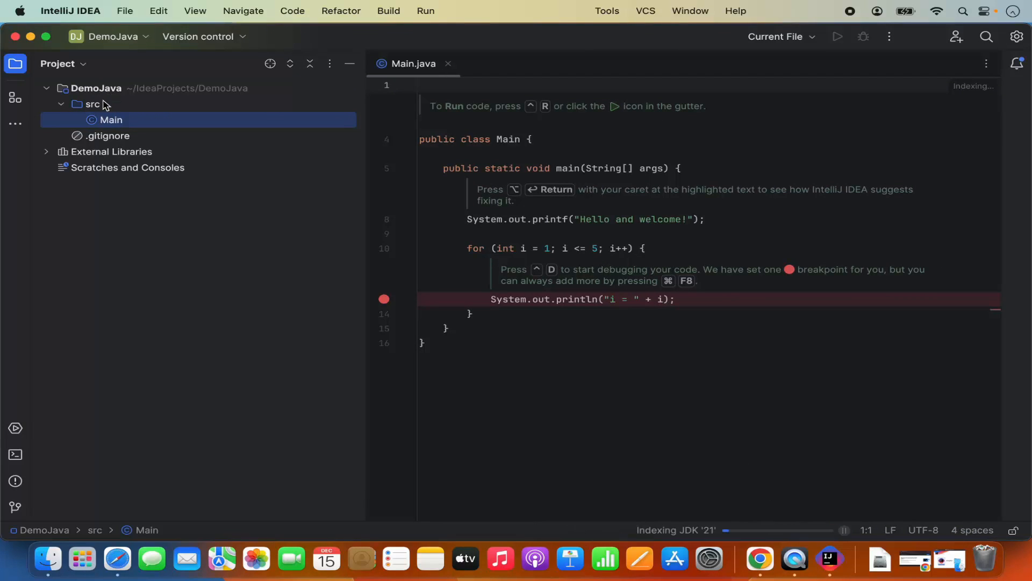
click(92, 104)
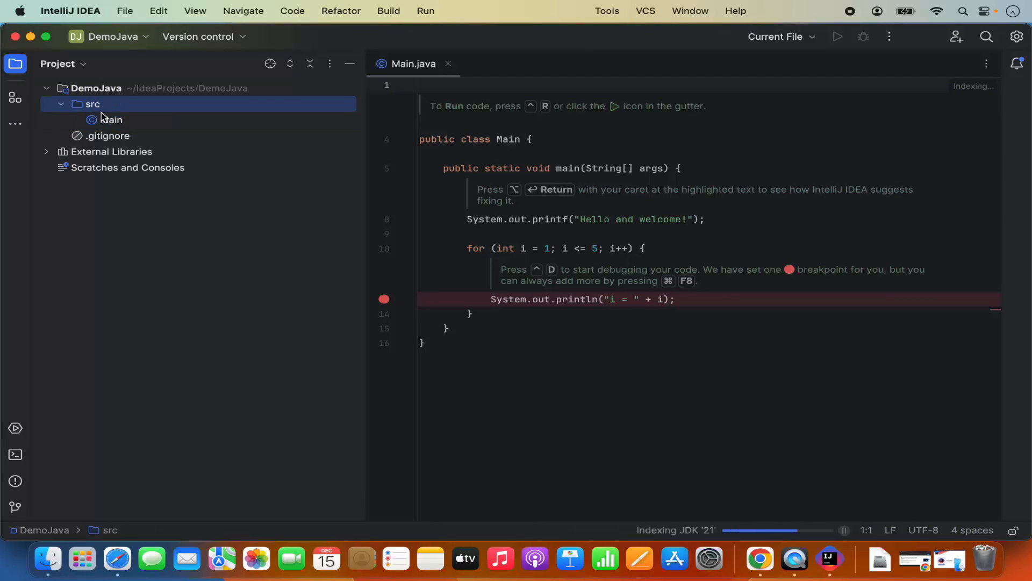
click(109, 120)
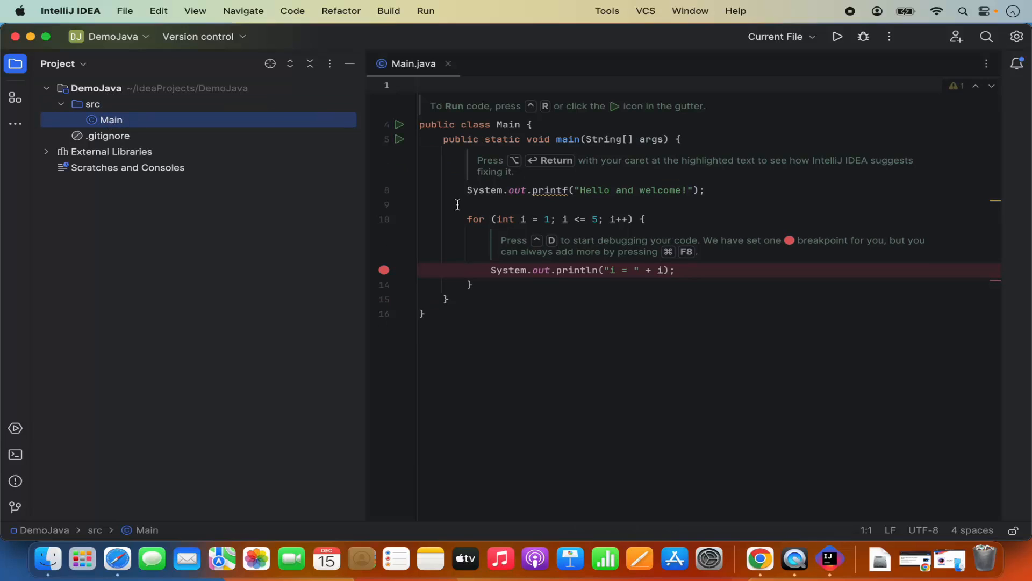
mouse_move(530, 199)
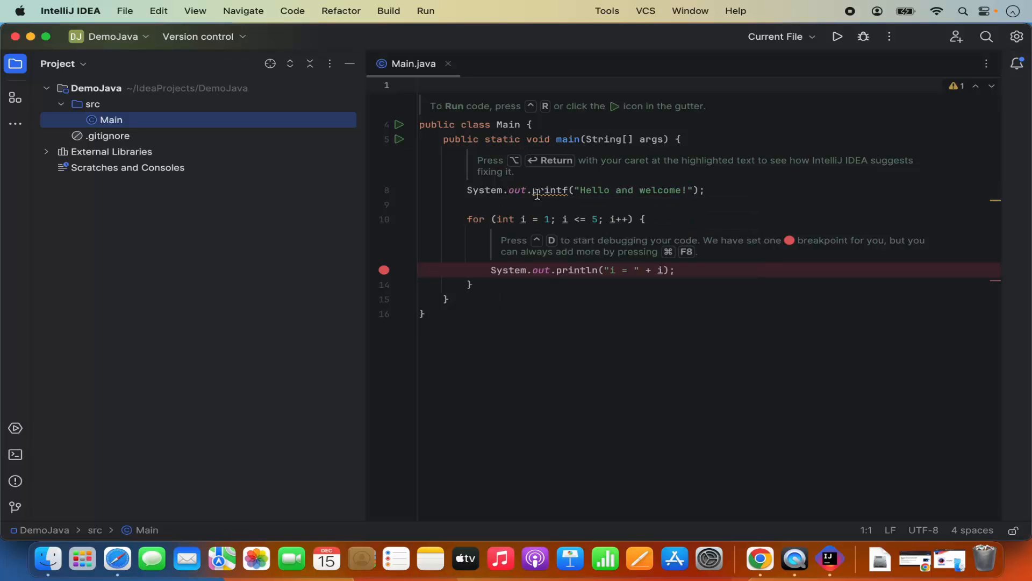
mouse_move(607, 195)
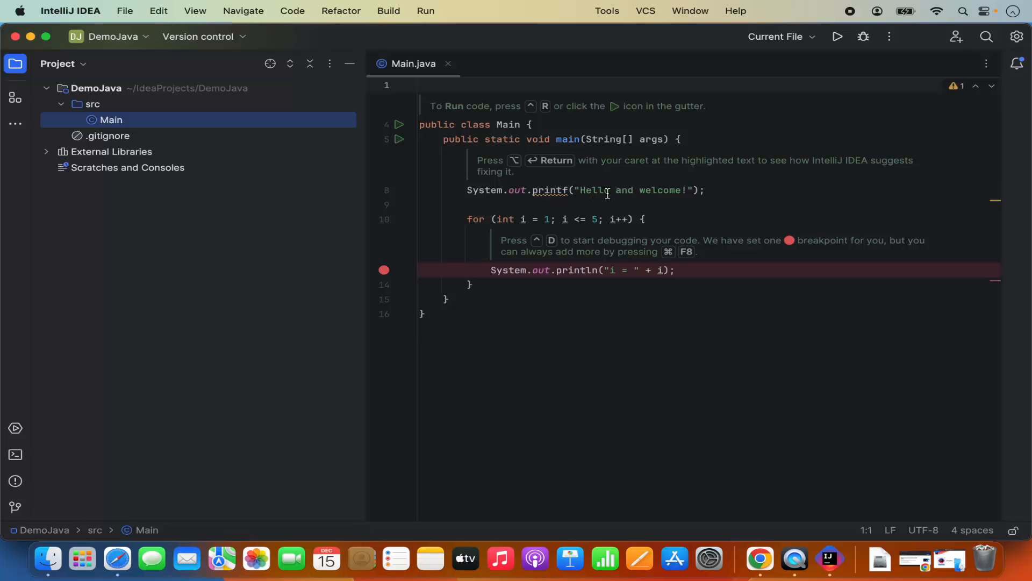
mouse_move(660, 185)
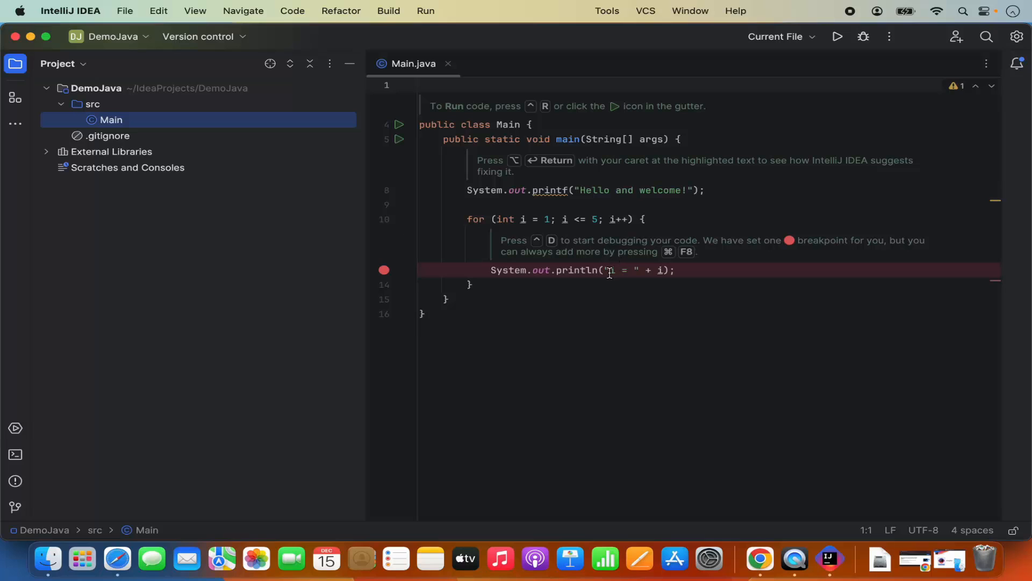
mouse_move(635, 270)
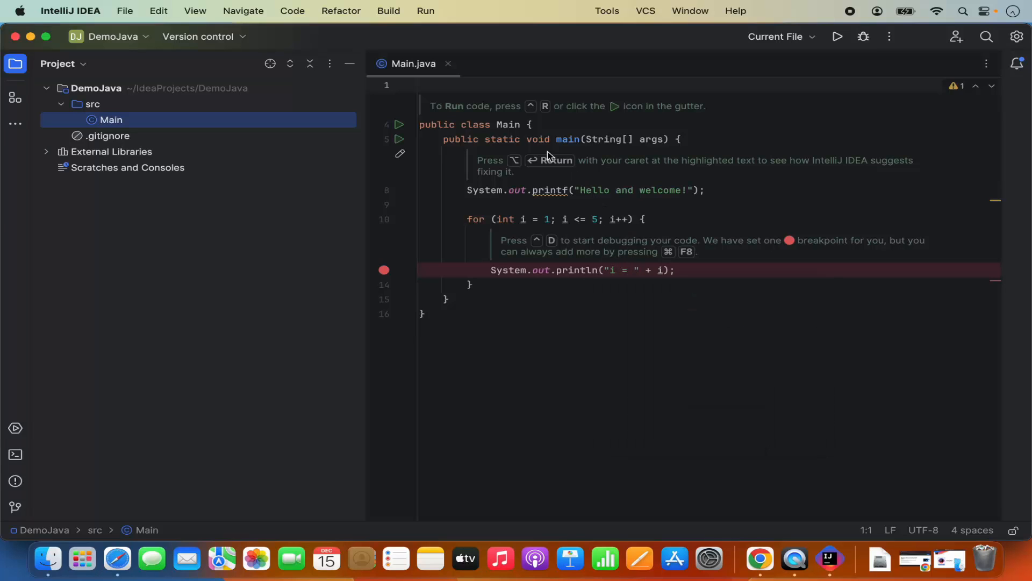
mouse_move(440, 113)
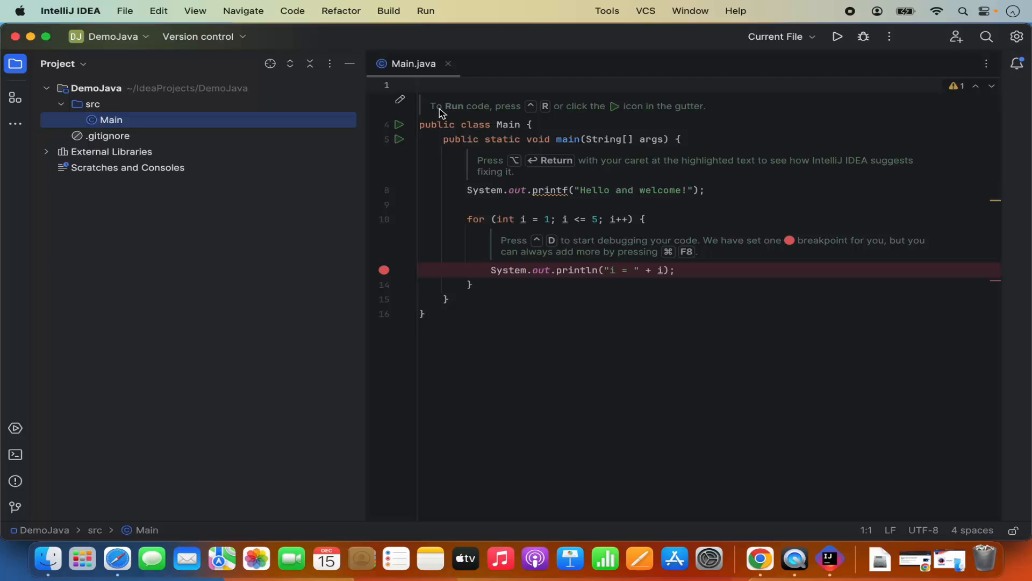
mouse_move(472, 116)
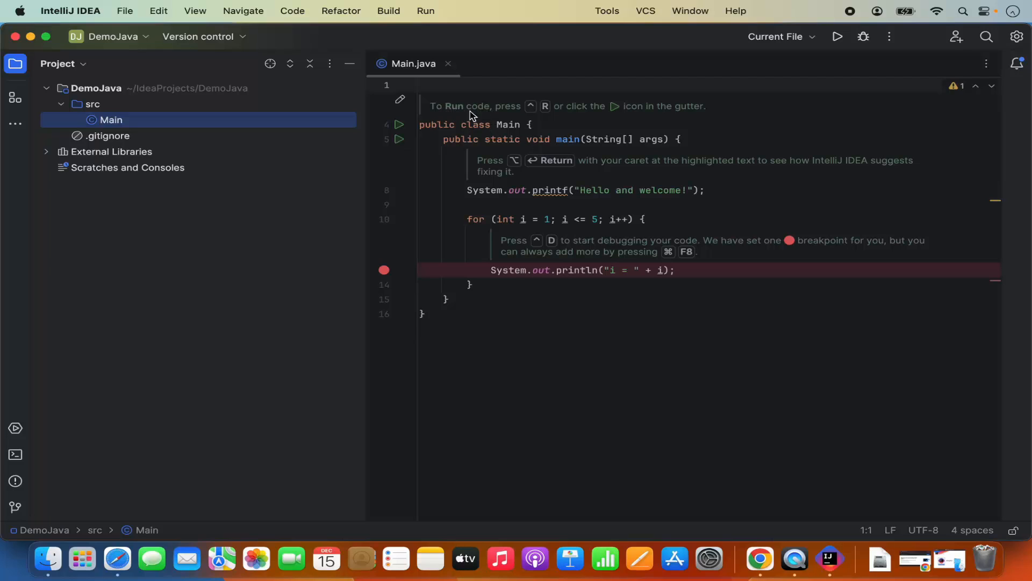
mouse_move(525, 116)
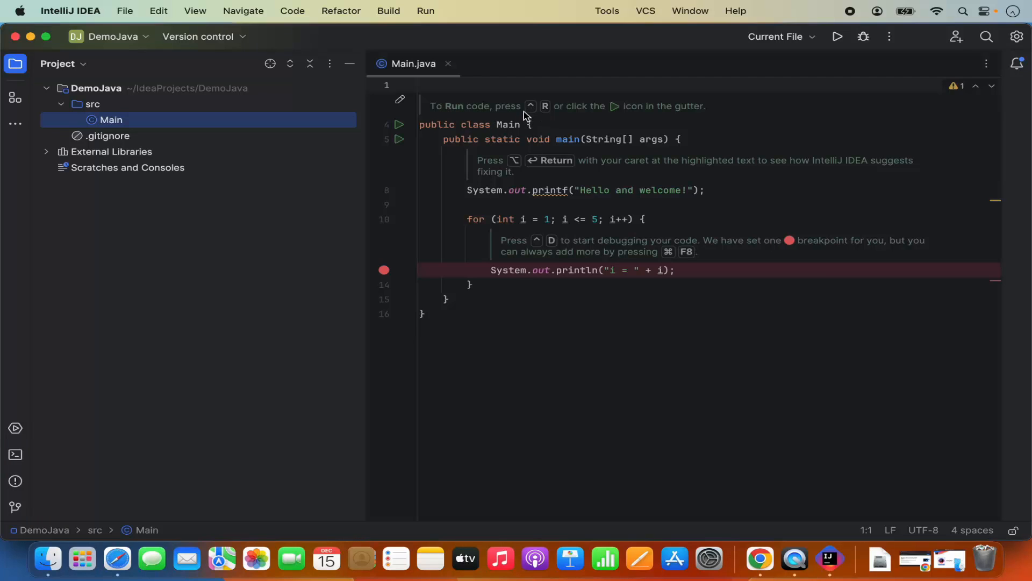
mouse_move(612, 114)
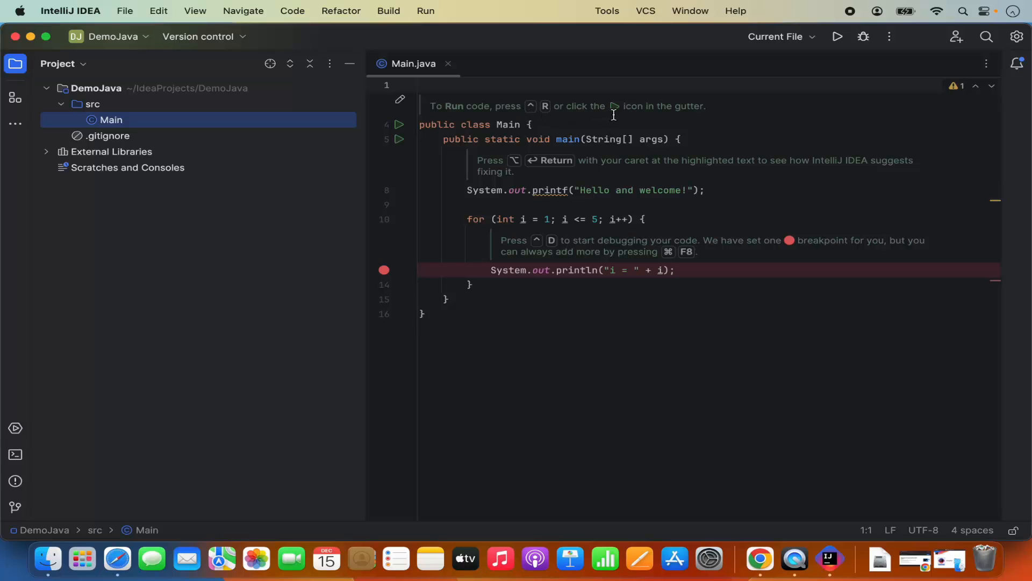
mouse_move(837, 37)
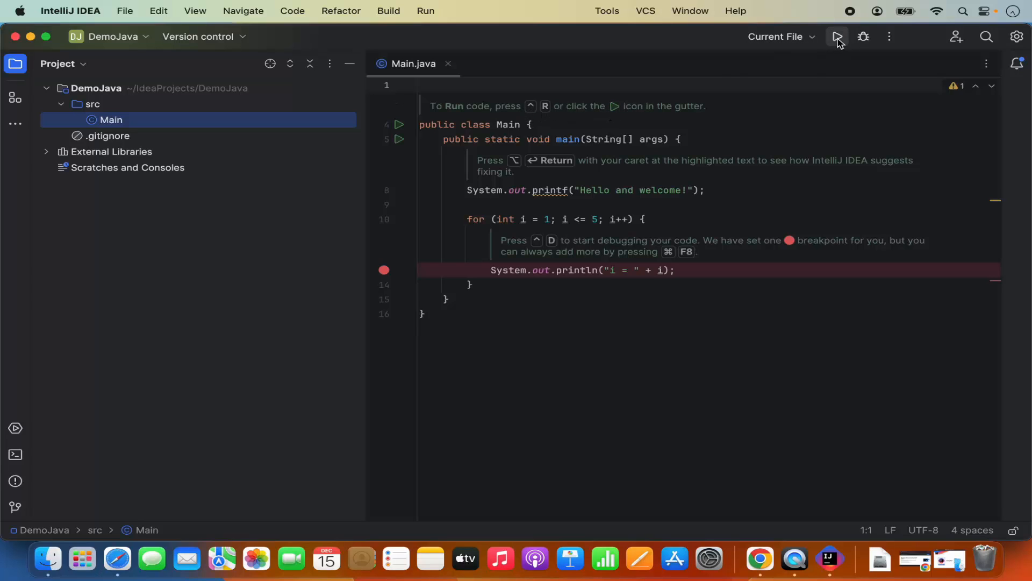
mouse_move(836, 36)
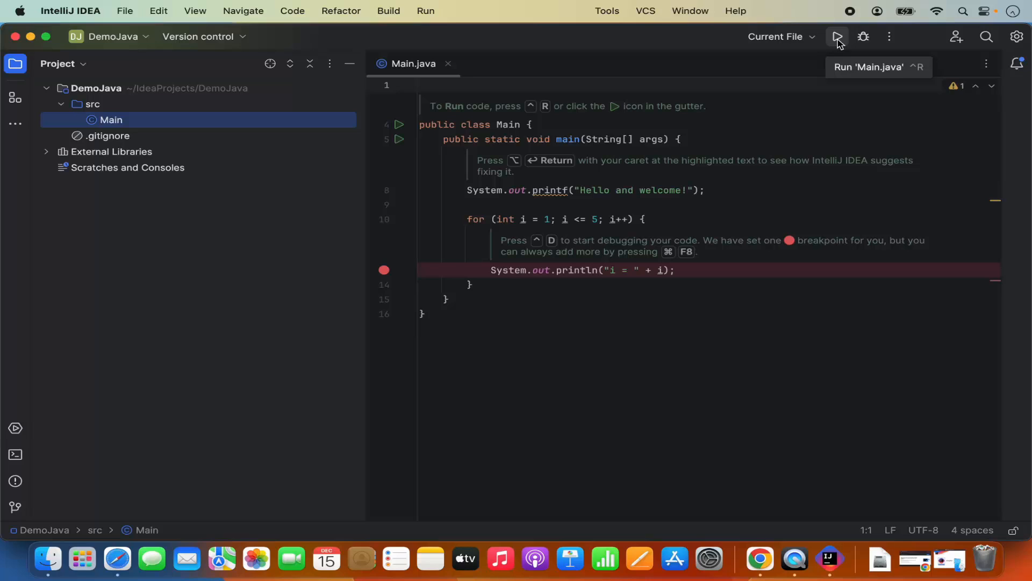
mouse_move(444, 266)
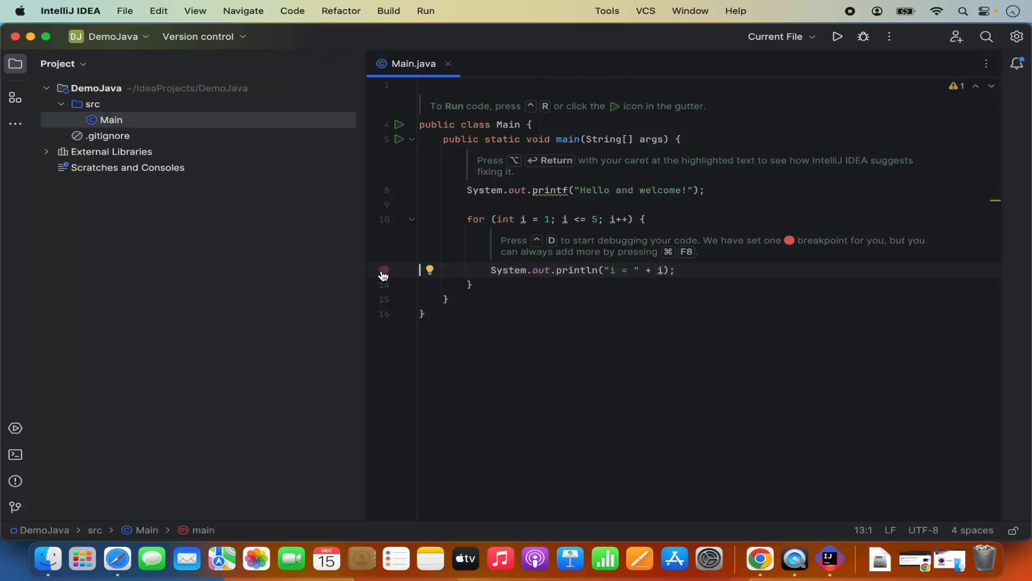
Step: Clear the sample breakpoint on the loop's println line of Main.java
click(384, 269)
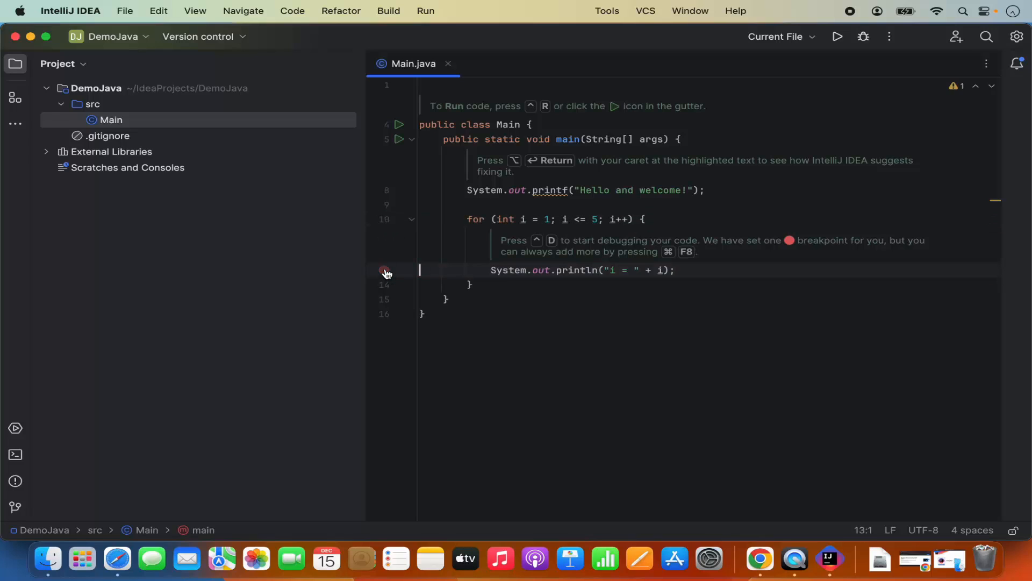
mouse_move(653, 242)
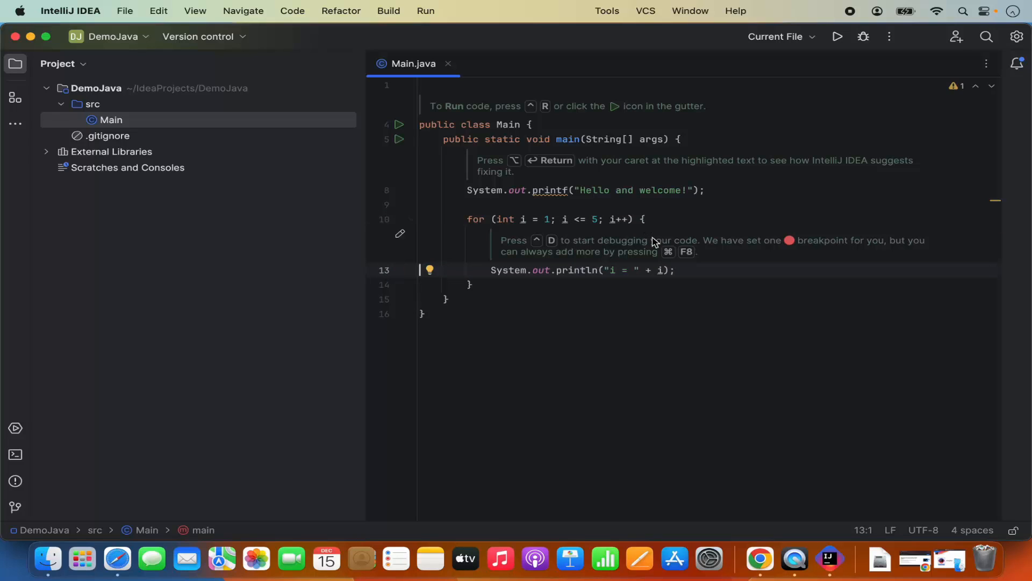
mouse_move(826, 54)
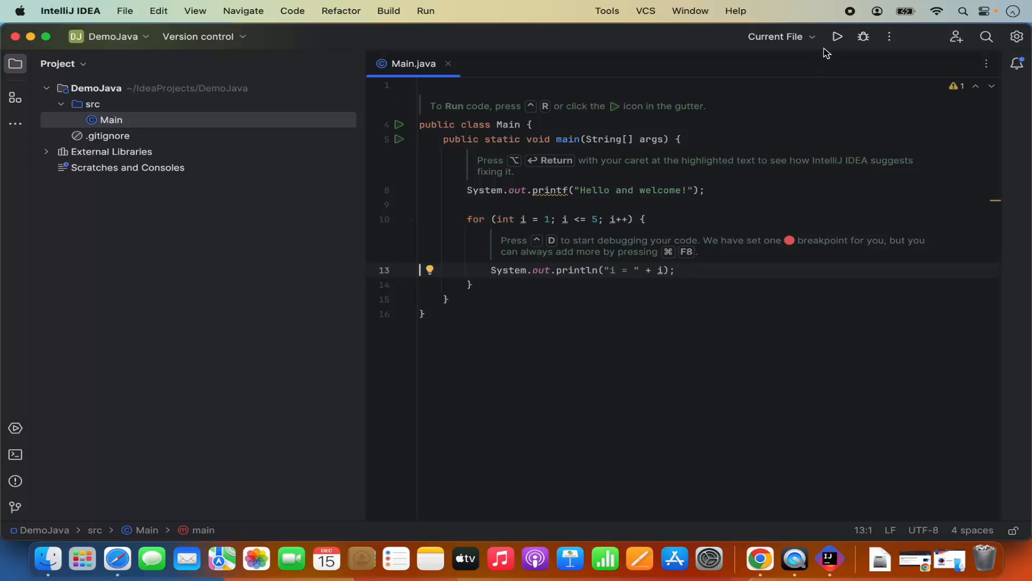
mouse_move(837, 37)
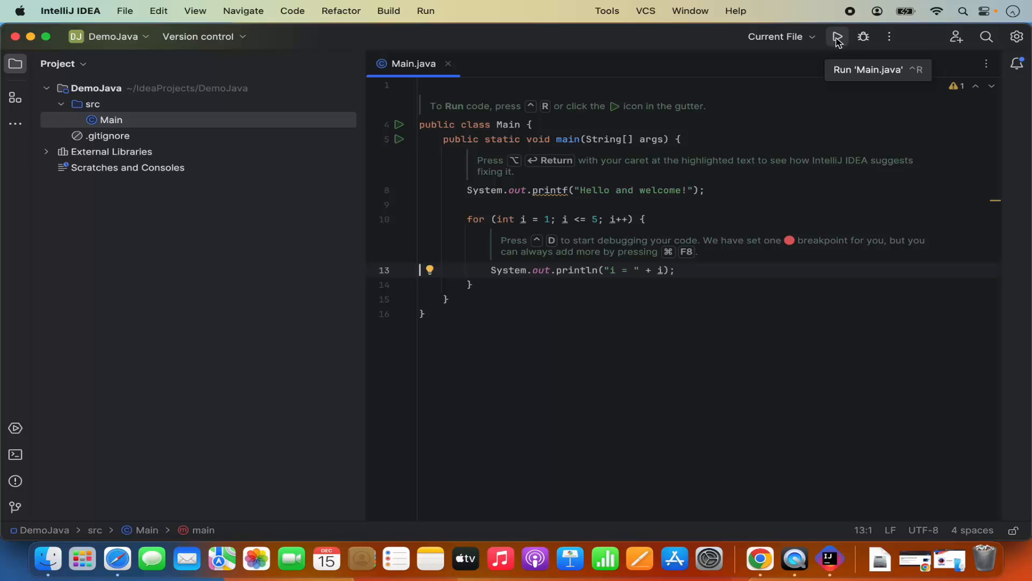
click(388, 11)
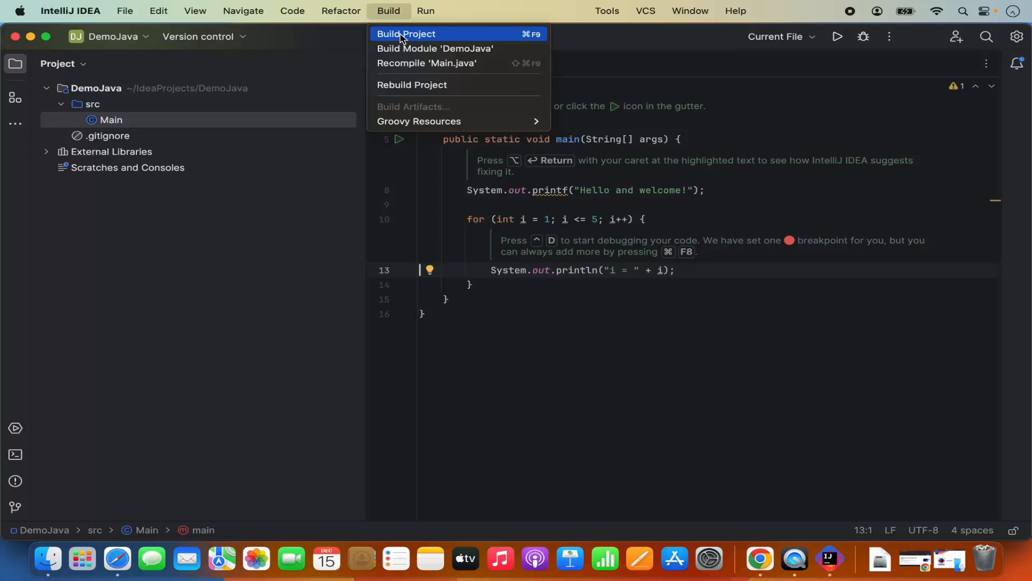
click(388, 10)
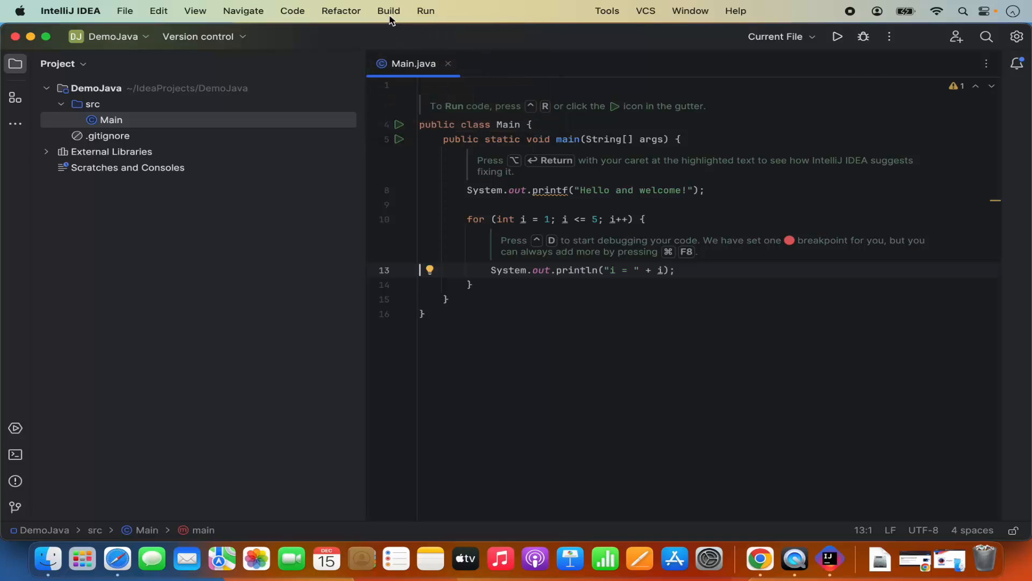
click(426, 11)
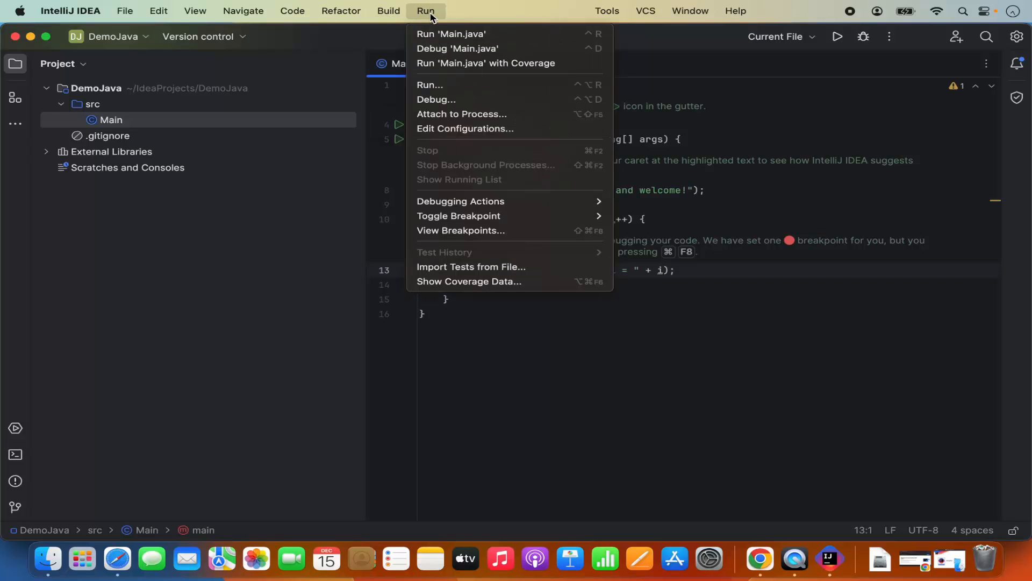
mouse_move(452, 33)
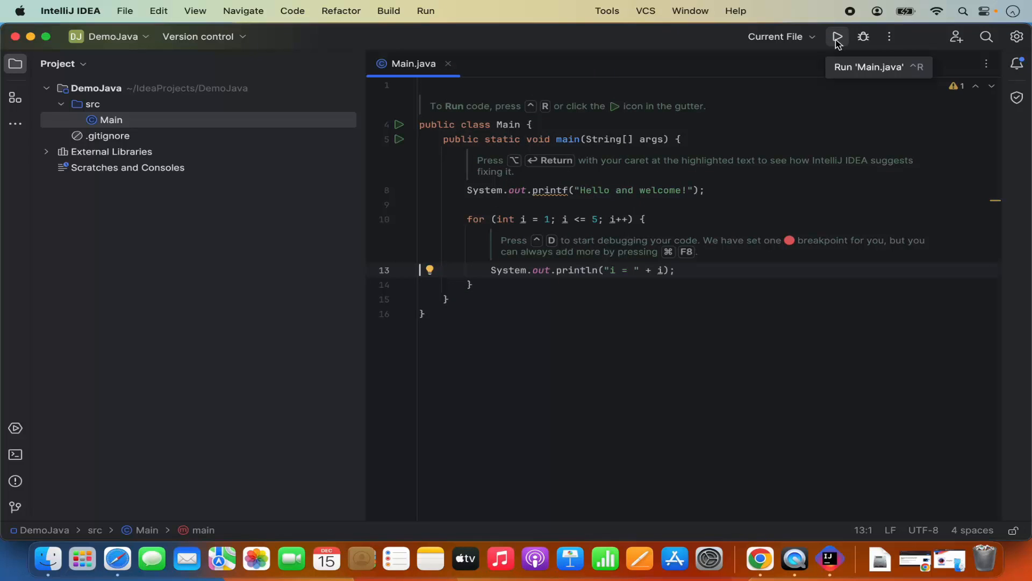
Step: Run Main.java and view the output: Hello and welcome, i = 1 to 5, exit code 0
click(837, 37)
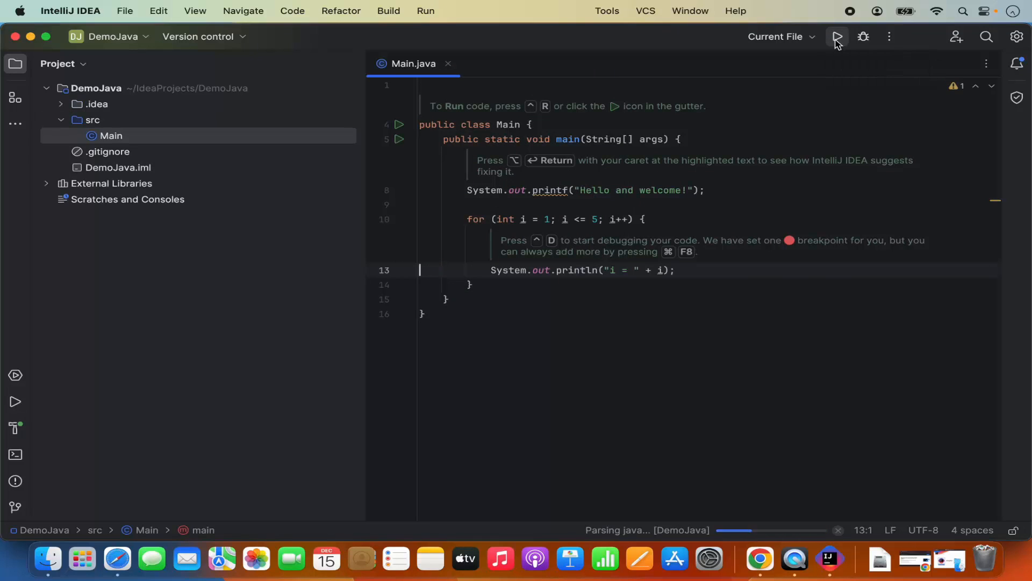
click(837, 37)
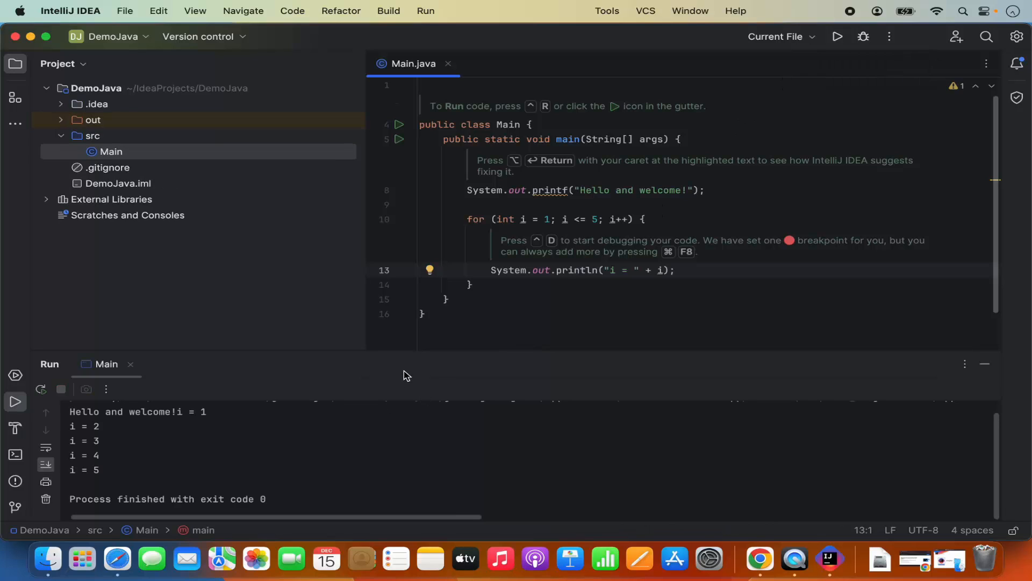
mouse_move(402, 353)
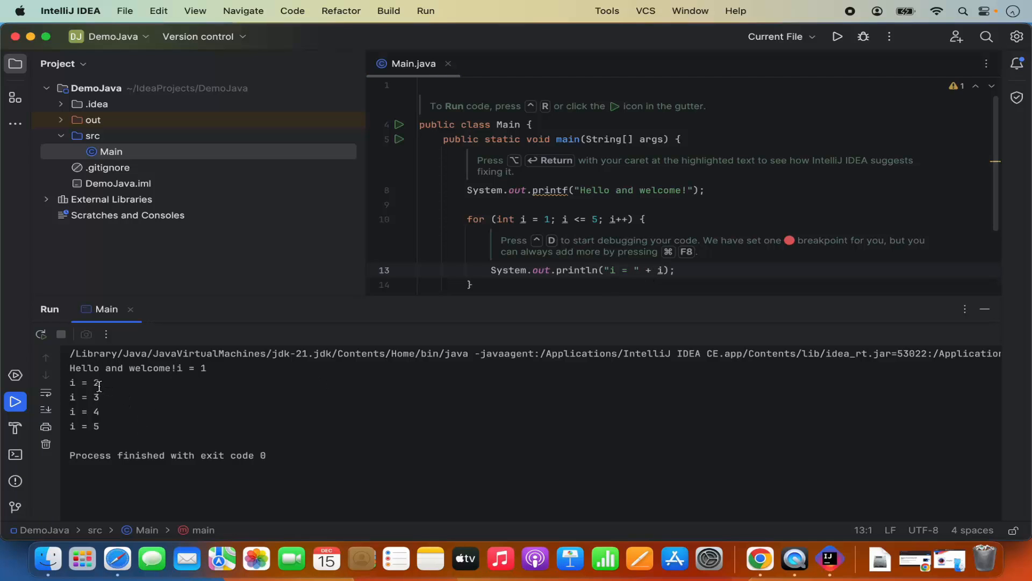
scroll(down, 3)
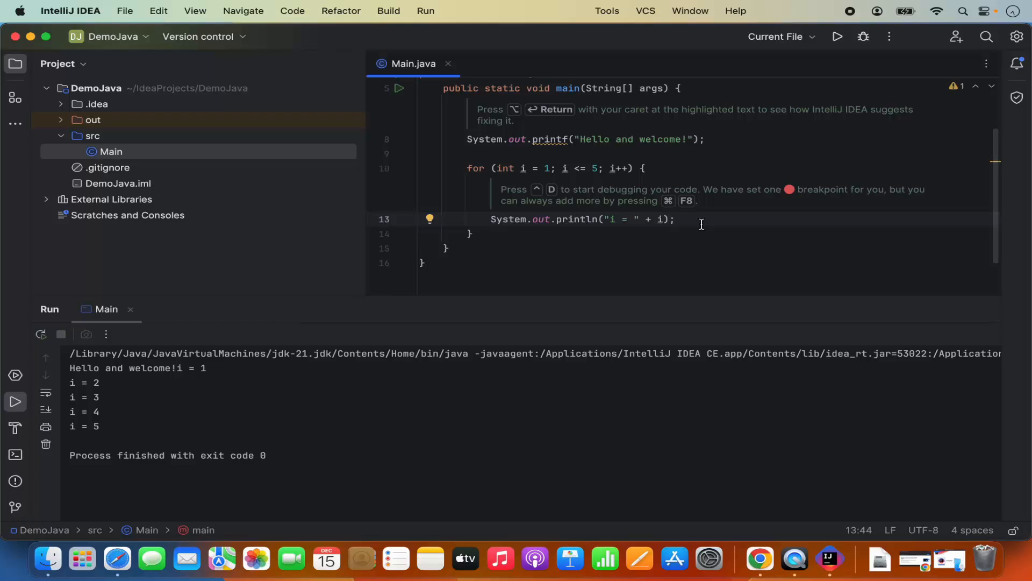
click(674, 218)
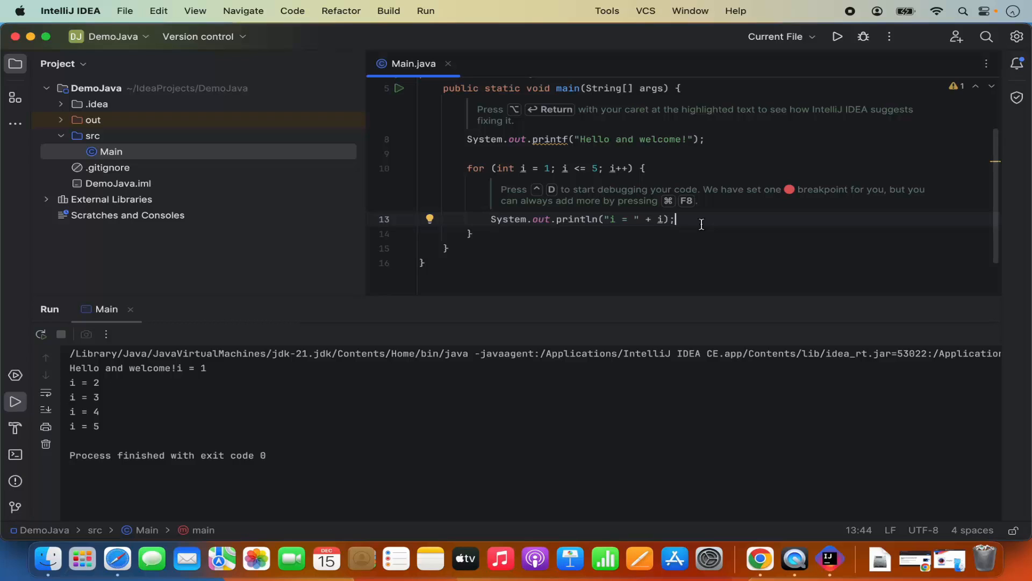
mouse_move(674, 218)
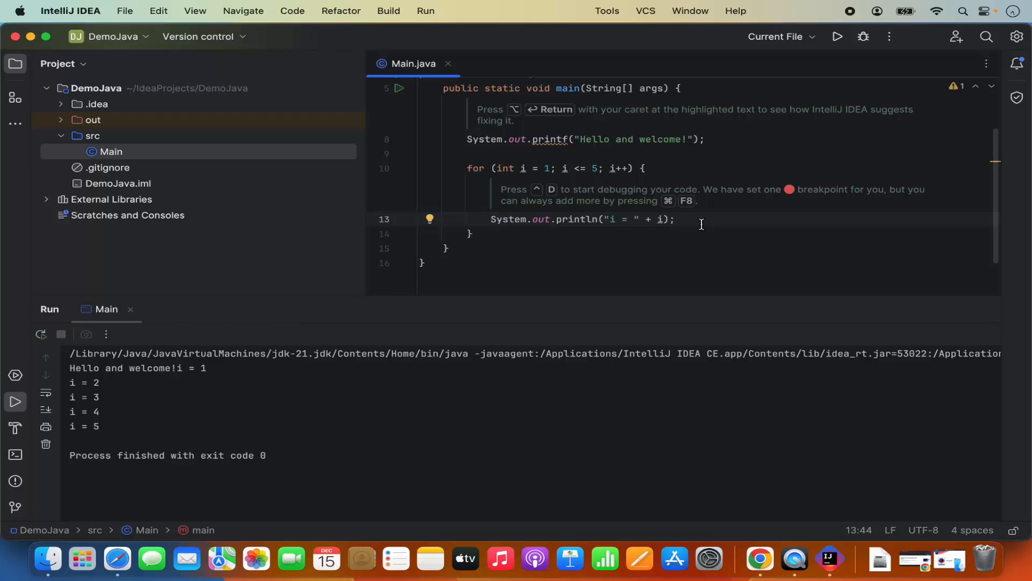